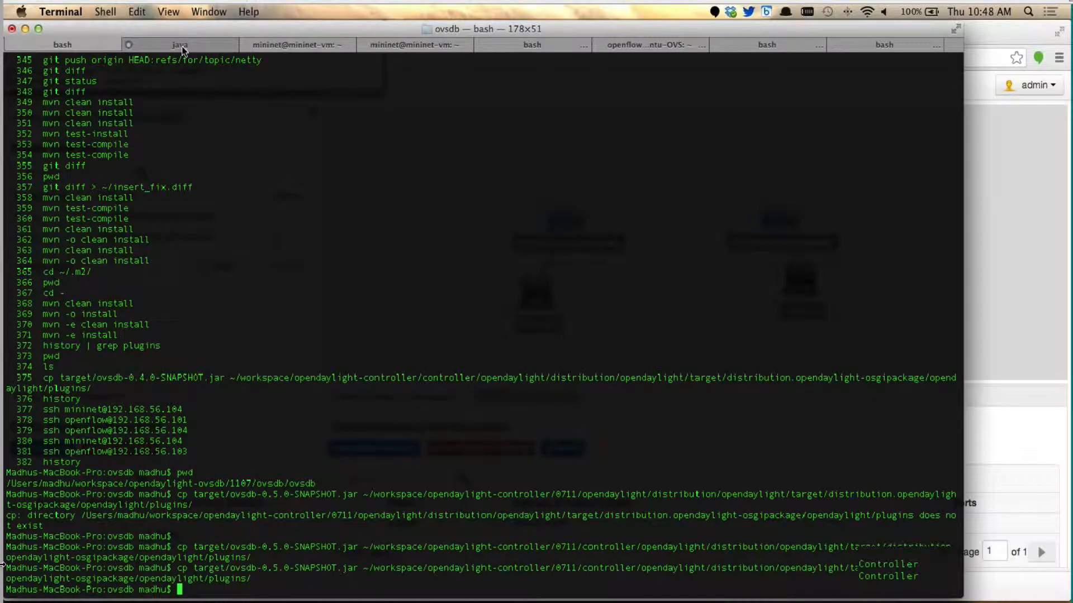
In the OpenDaylight controller console, enter 'ss ovs' to check the OVSDB bundle status.
click(180, 45)
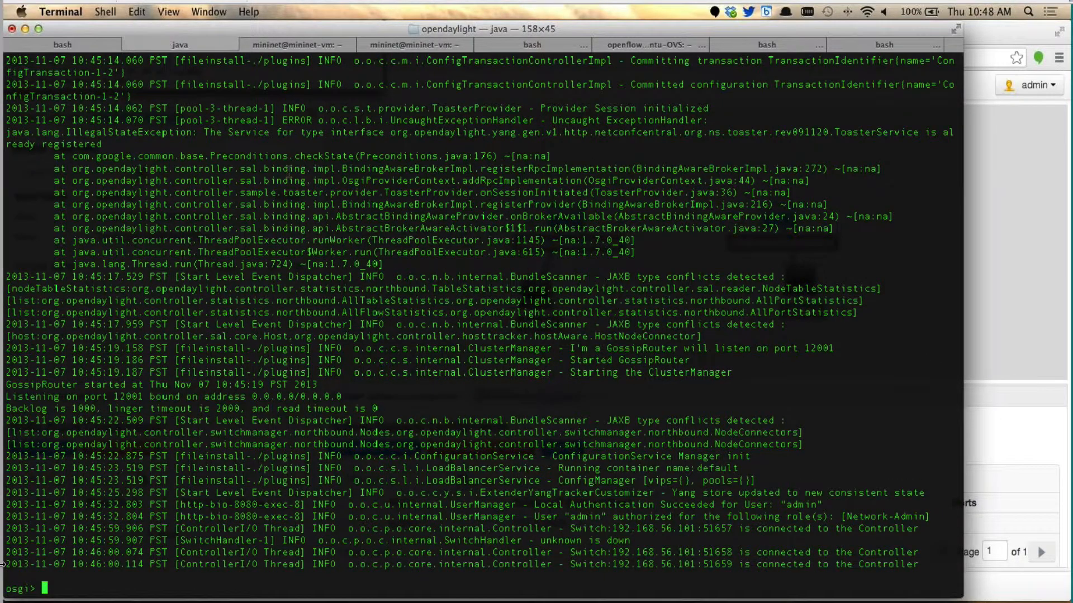
text(ss ovs)
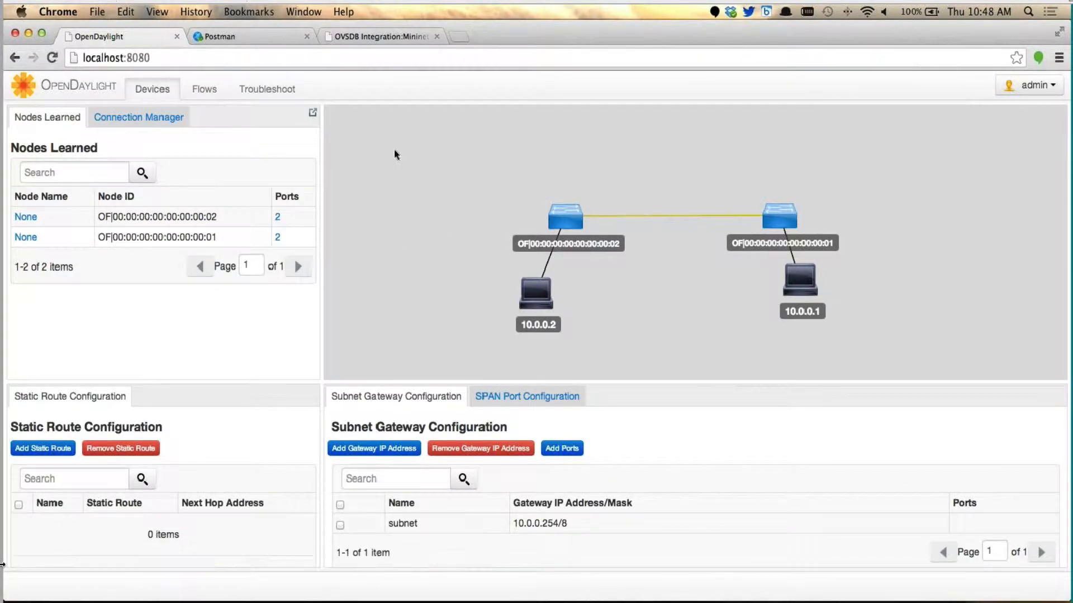
mouse_move(801, 277)
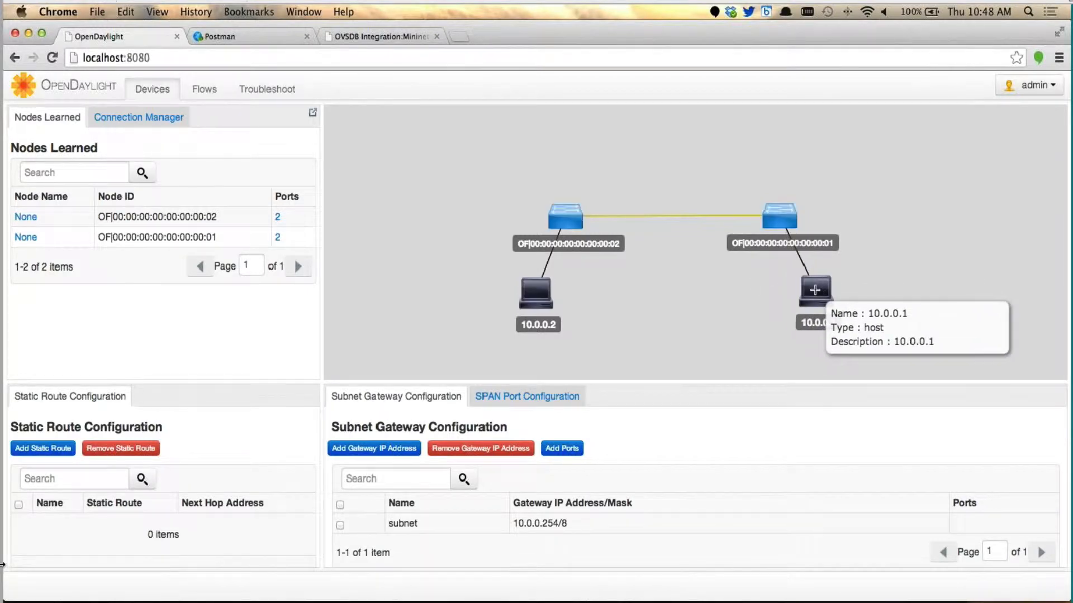
mouse_move(418, 254)
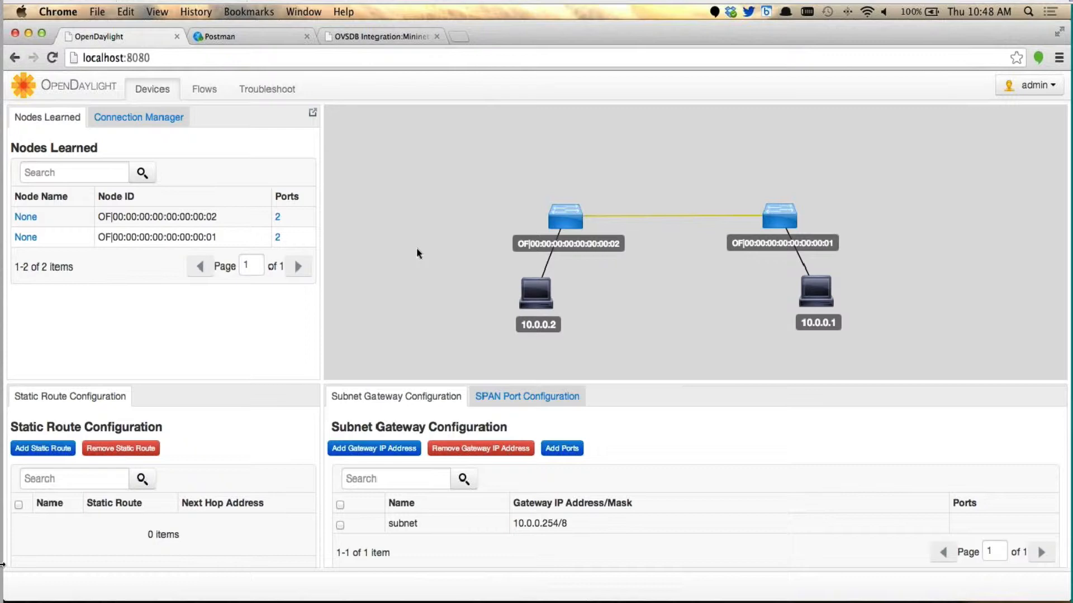
mouse_move(469, 347)
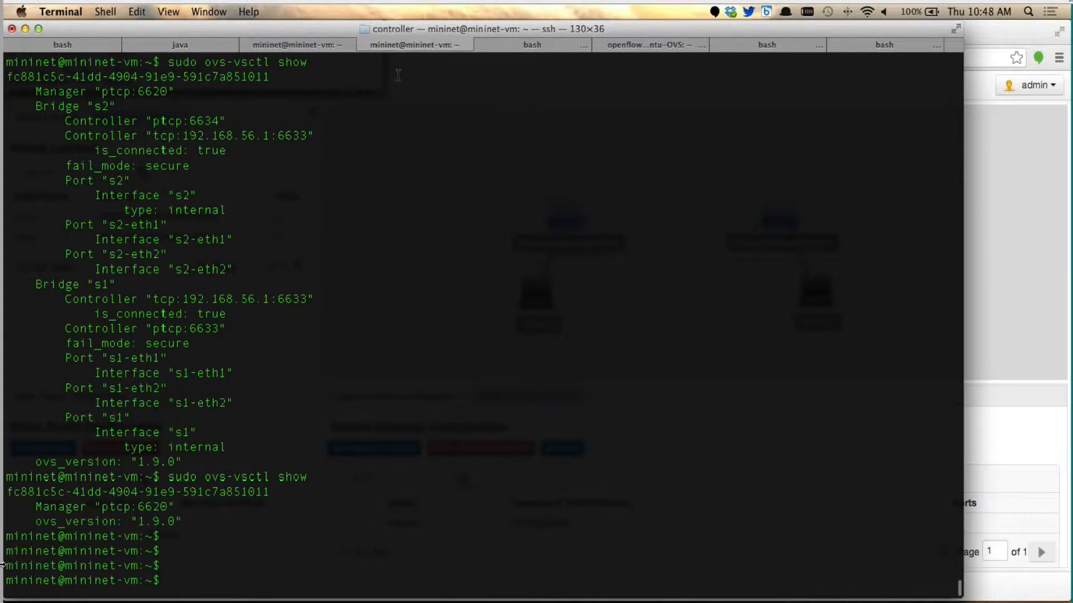
Select manager port 6620 in the mininet VM's ovs-vsctl show output.
double_click(103, 92)
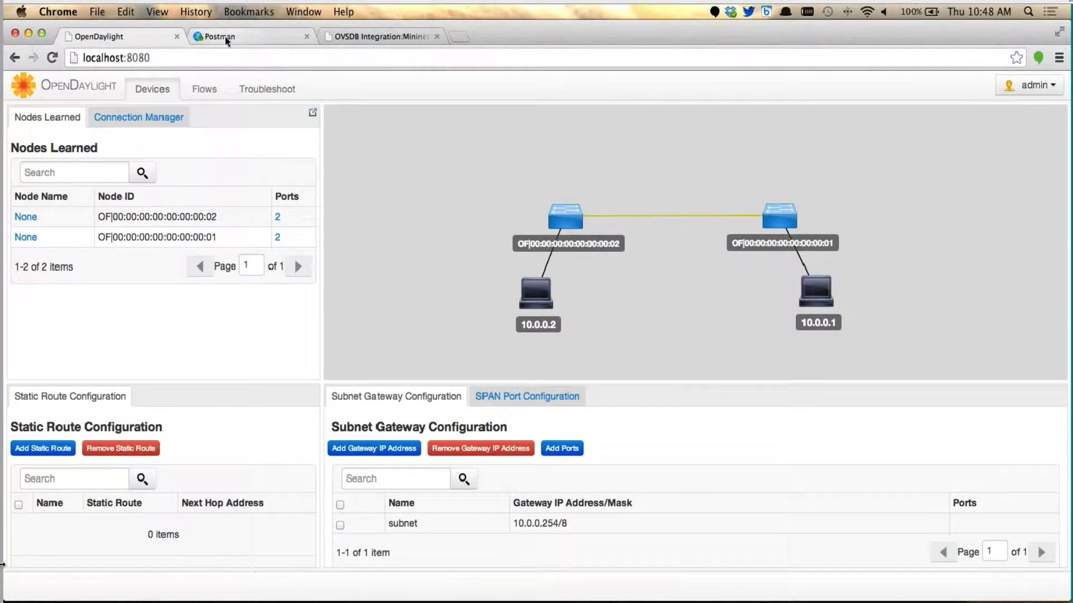
Send the Postman PUT connection request for HOST1 with its port changed to 6620.
click(219, 37)
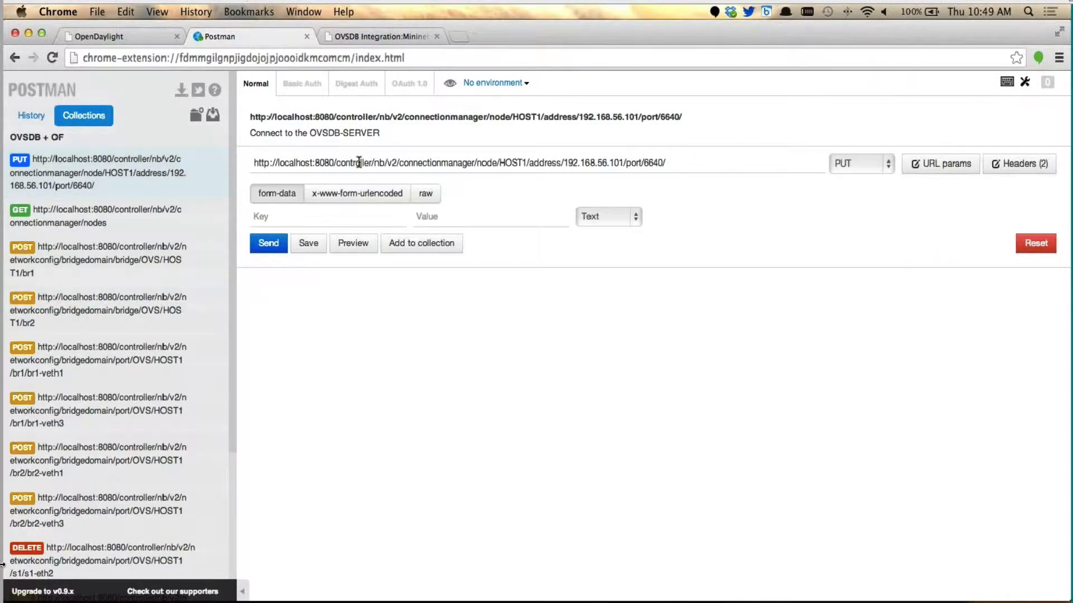
mouse_move(411, 162)
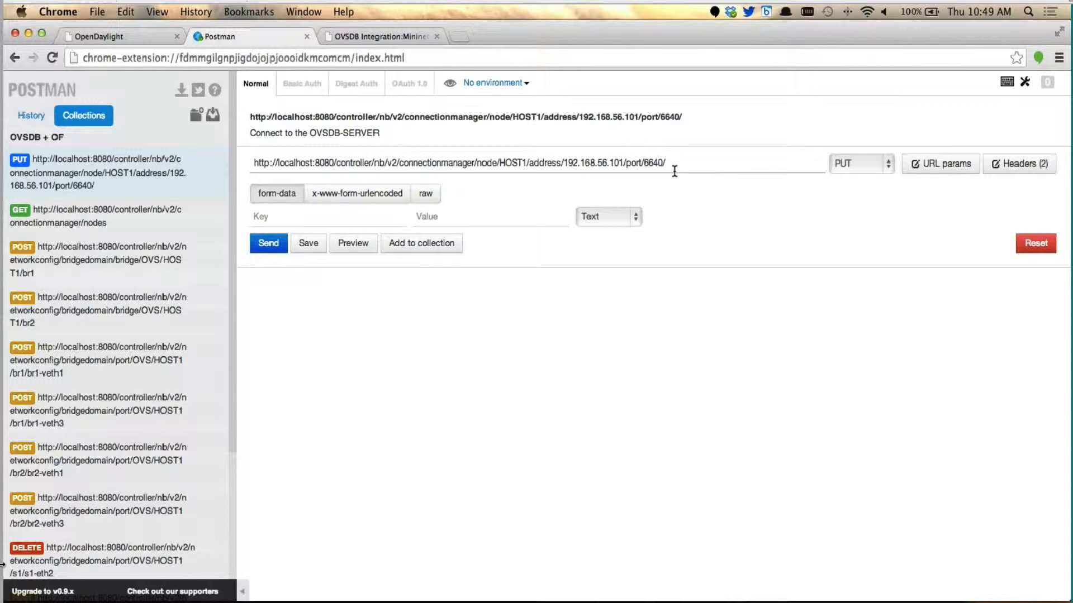
text(6620)
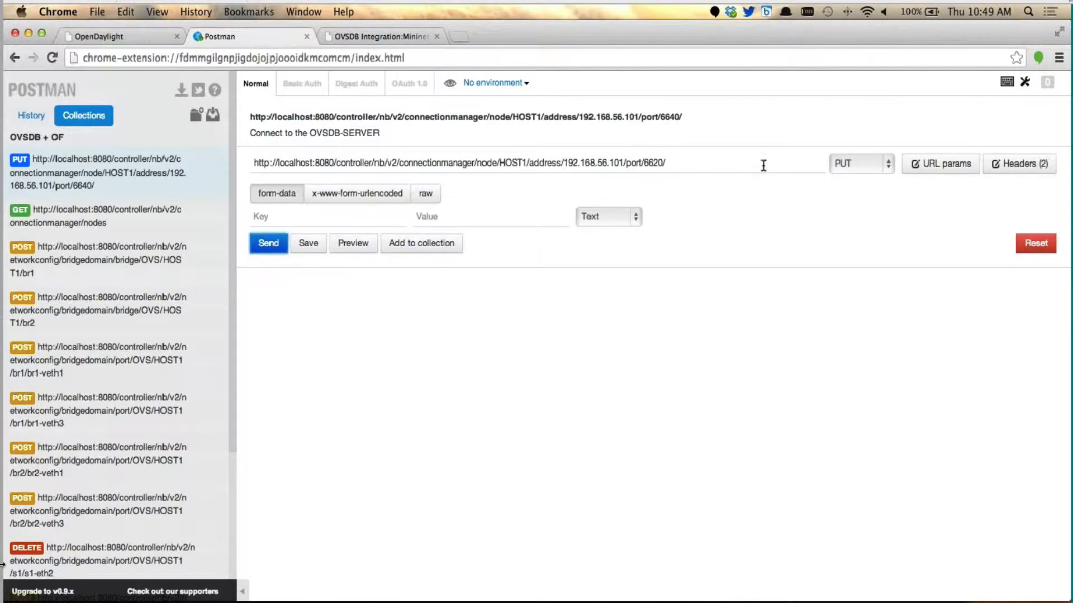
click(268, 243)
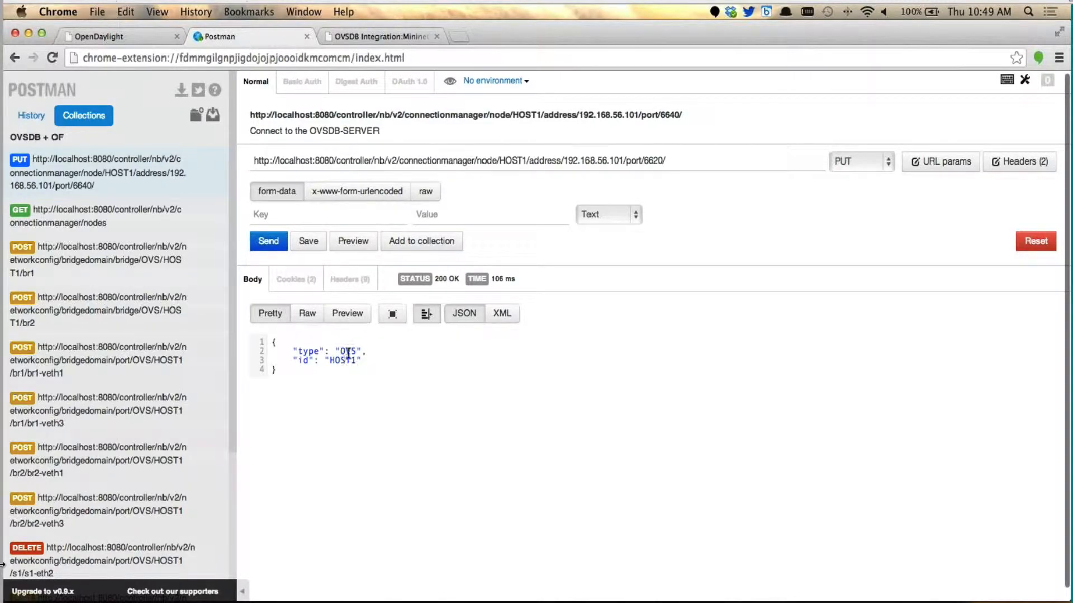
mouse_move(221, 149)
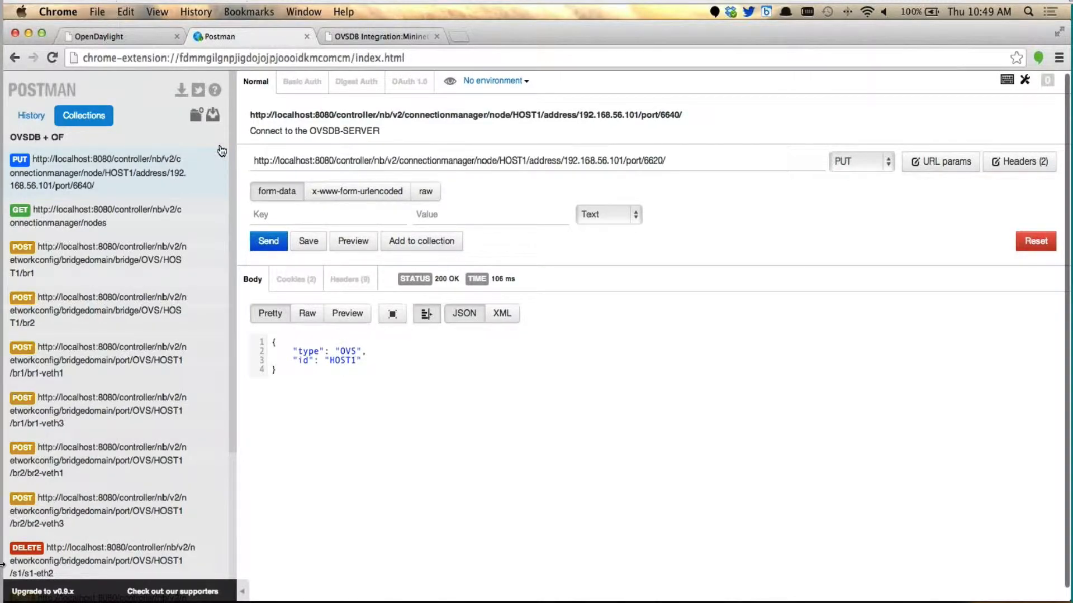
click(95, 36)
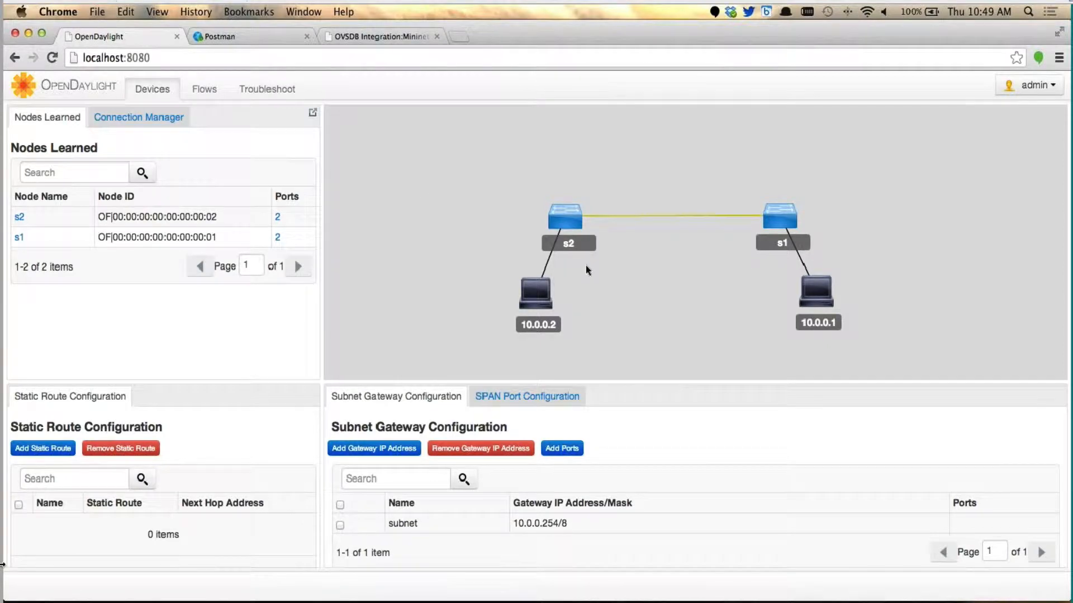
mouse_move(575, 303)
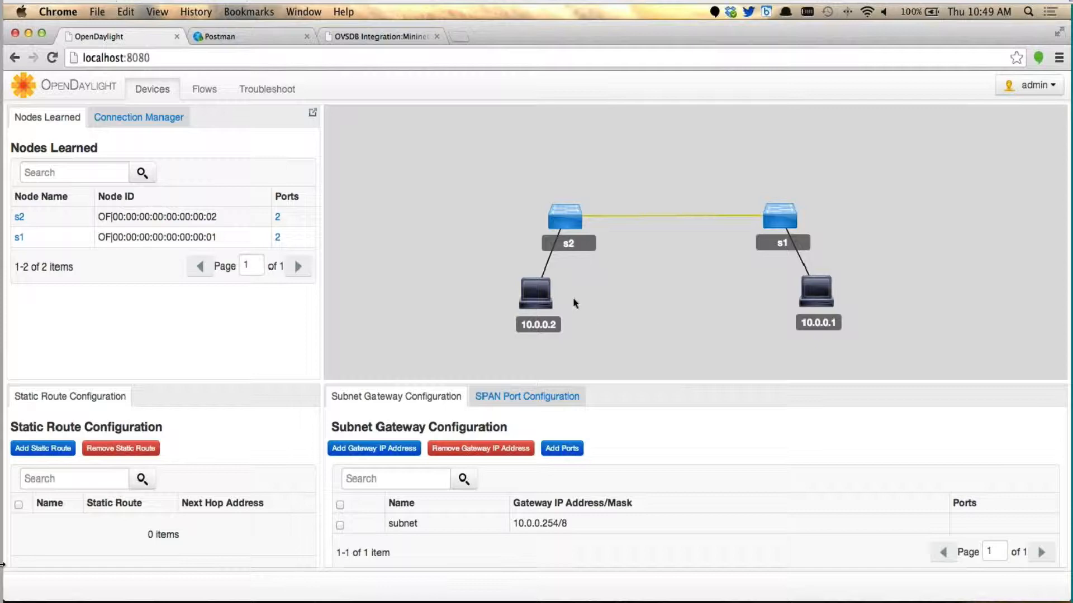
mouse_move(607, 290)
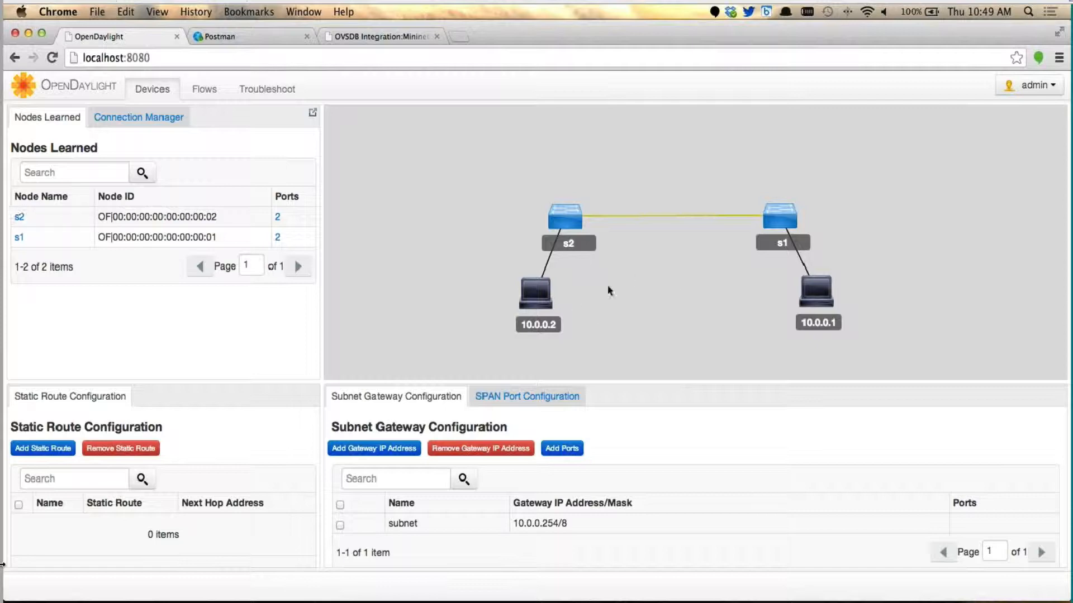
mouse_move(631, 290)
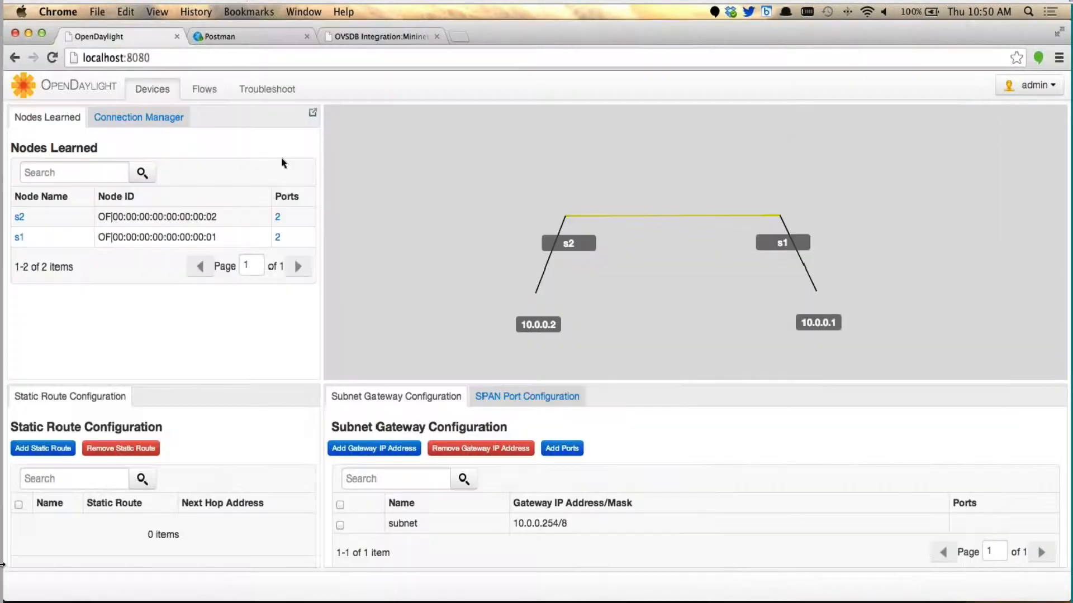
Go from the OpenDaylight topology showing s1 and s2 back to the Postman requests.
click(246, 37)
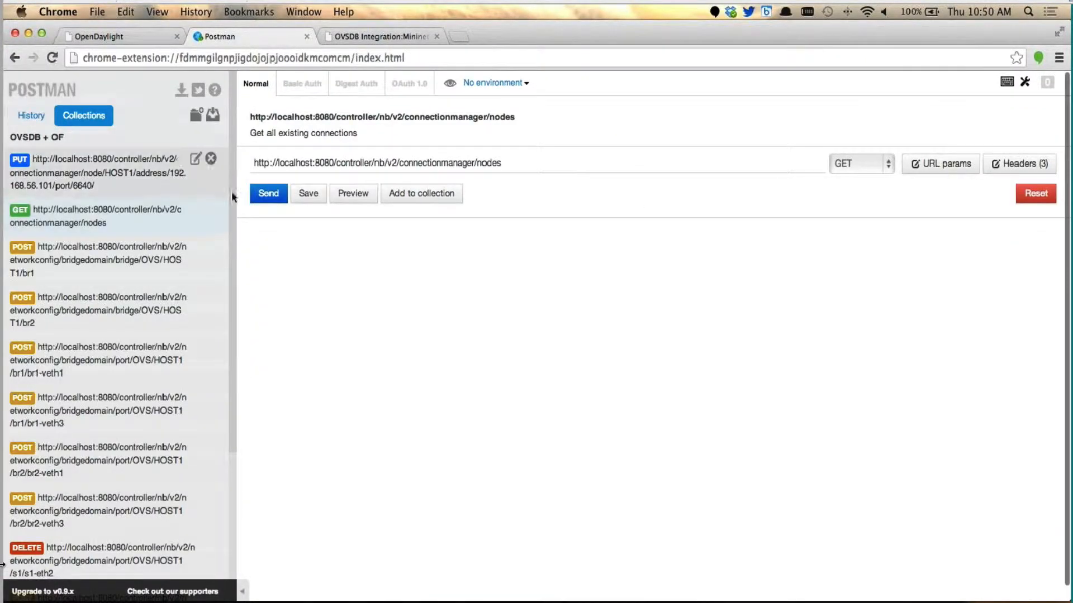
Send the GET connectionmanager/nodes request, listing two OpenFlow nodes and HOST1.
click(268, 193)
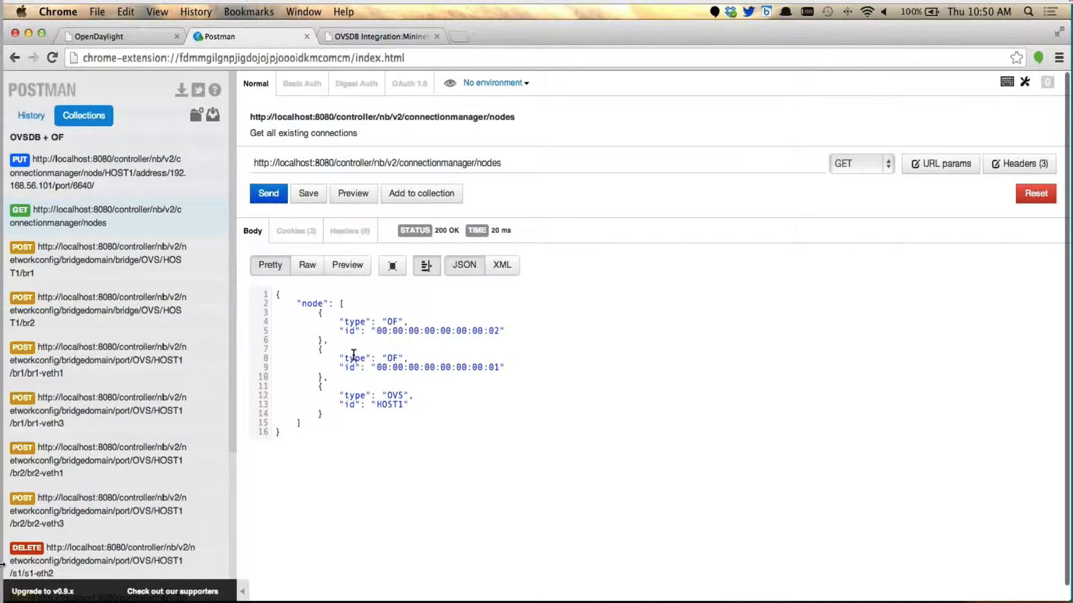
mouse_move(413, 386)
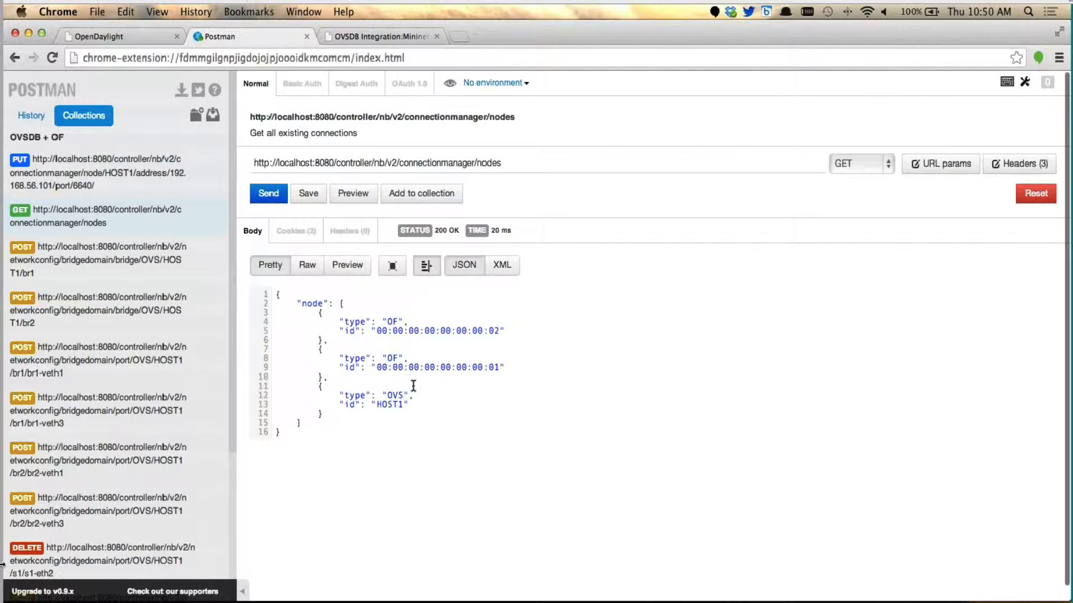
mouse_move(454, 408)
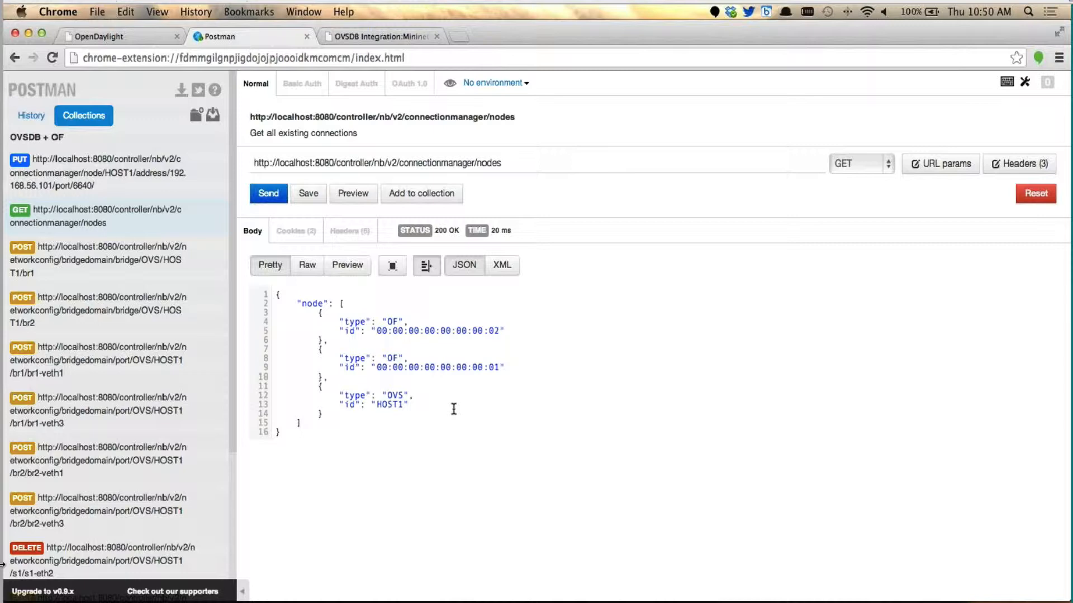
mouse_move(411, 387)
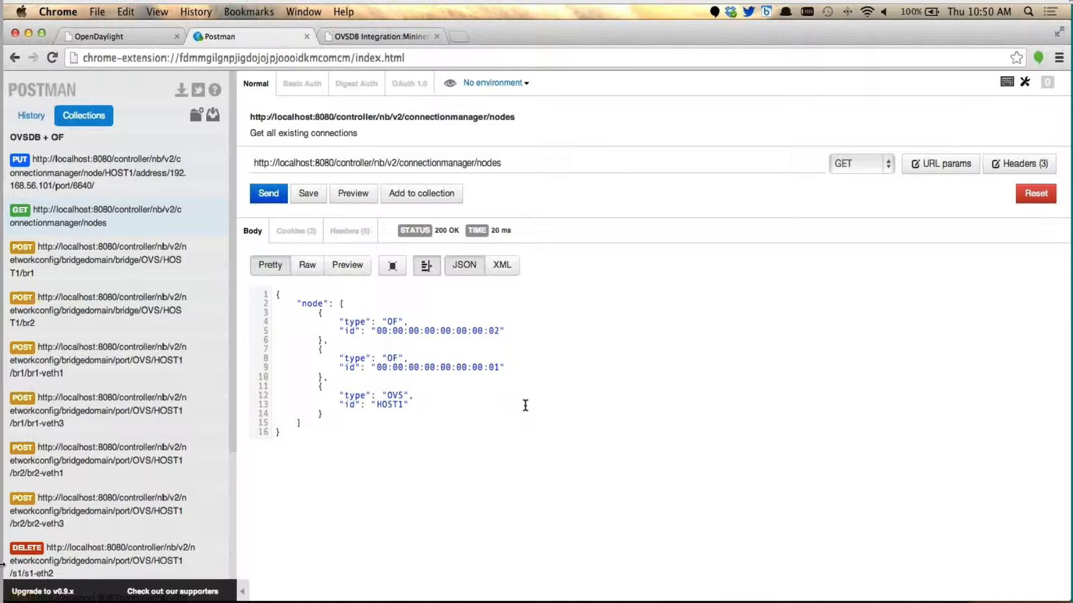
mouse_move(526, 391)
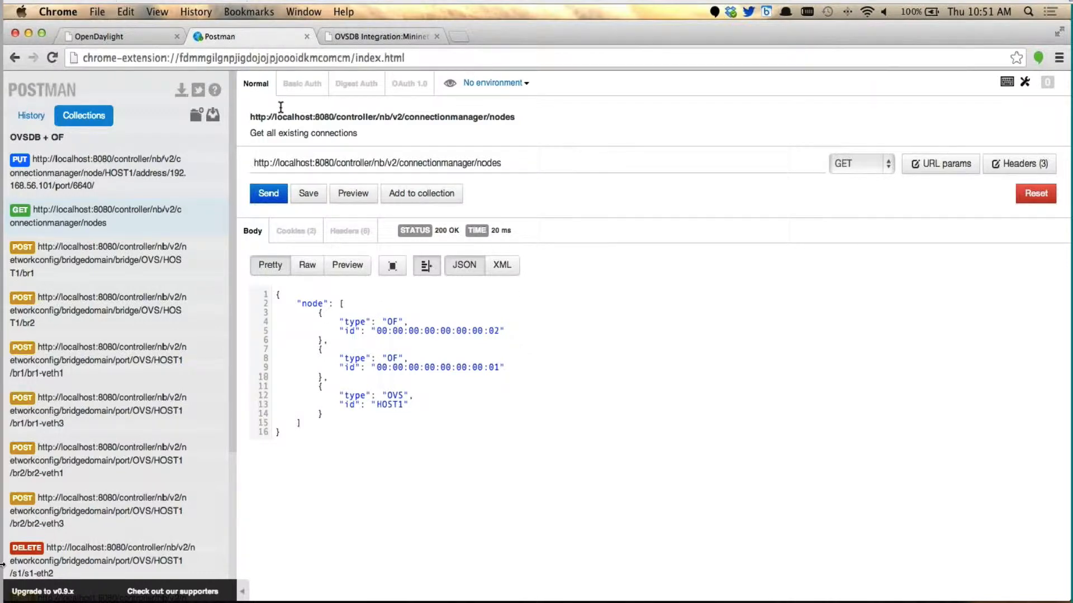
mouse_move(473, 451)
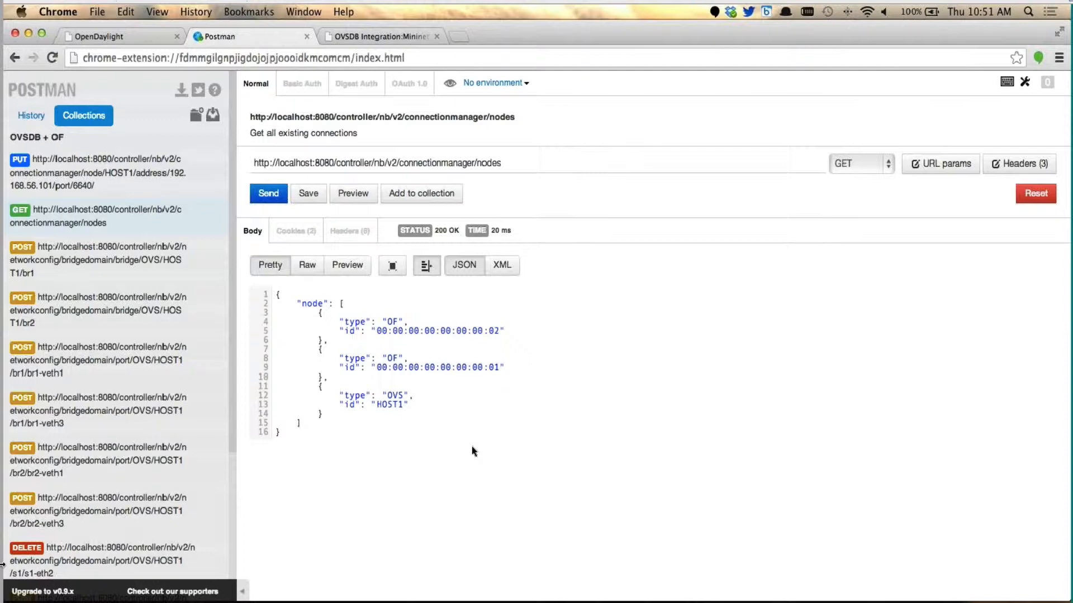
mouse_move(450, 424)
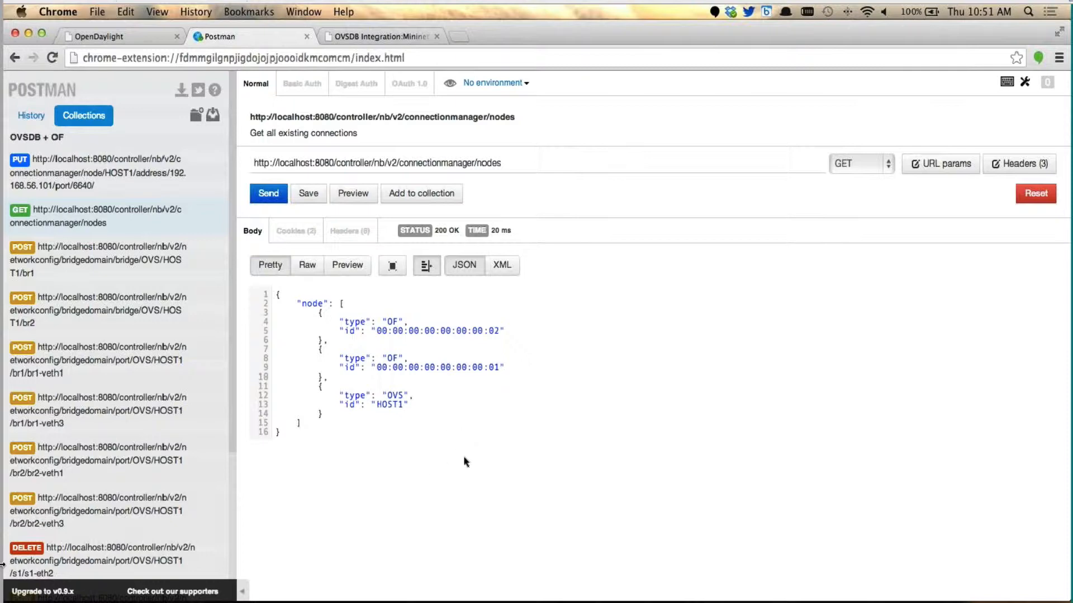
mouse_move(479, 494)
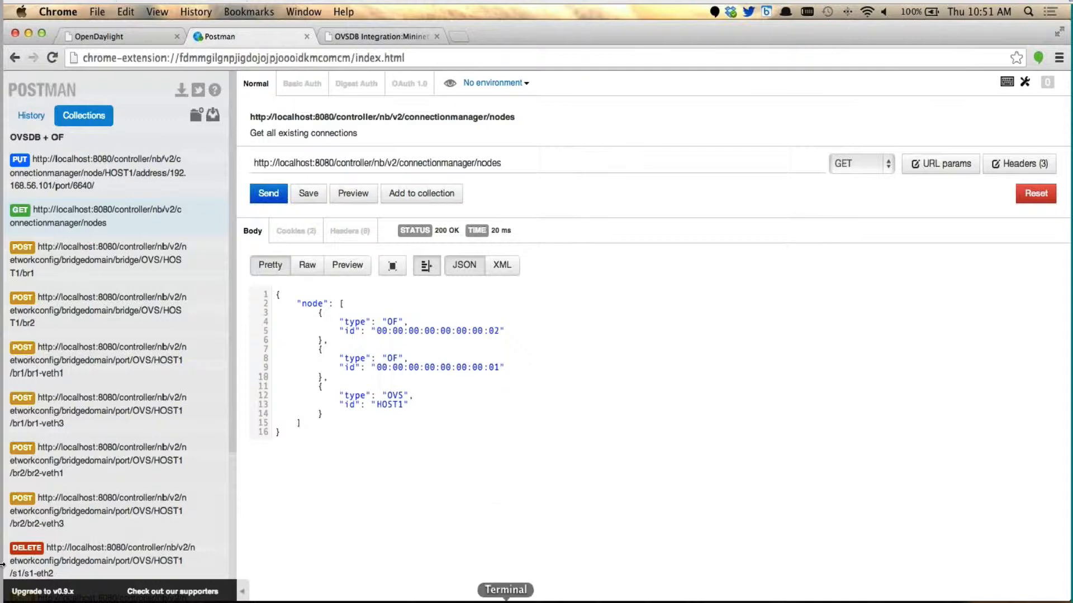
Bring Terminal forward and type printcache "OVS|HOST1" in the controller console.
click(505, 590)
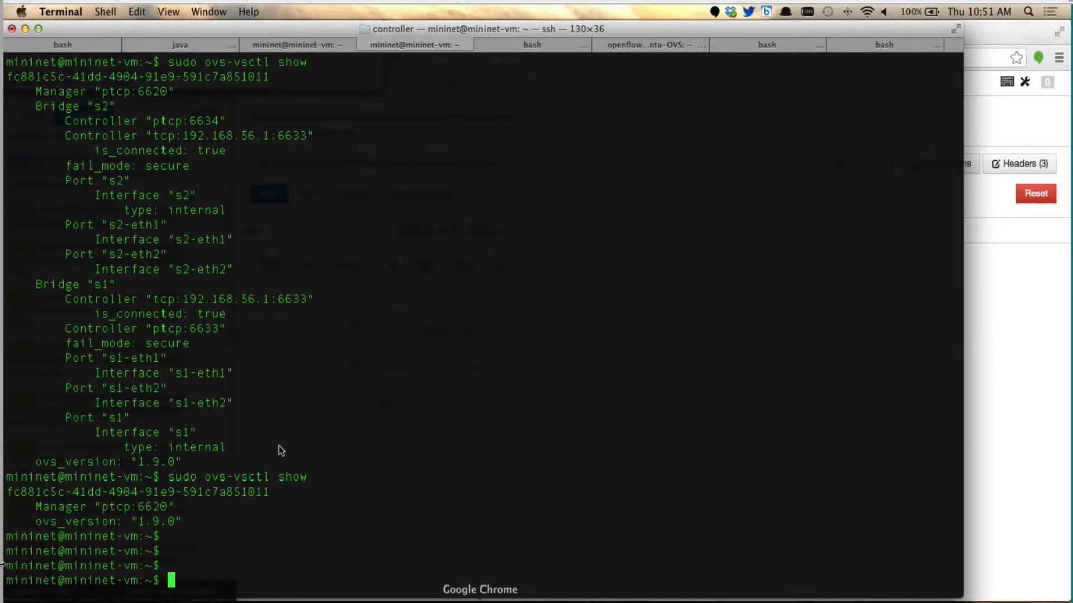
click(179, 44)
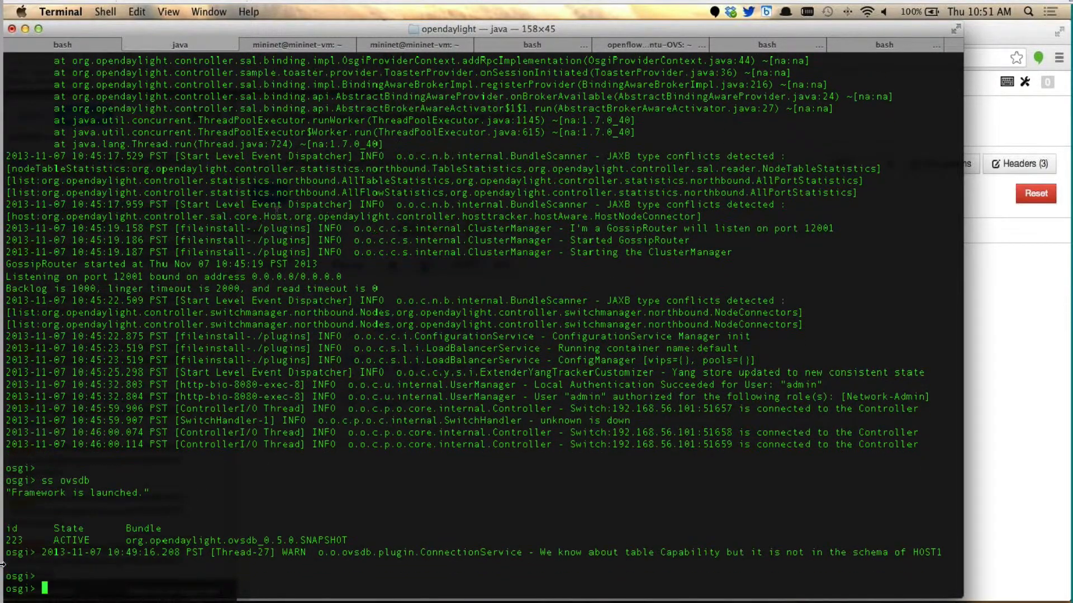
text(princ)
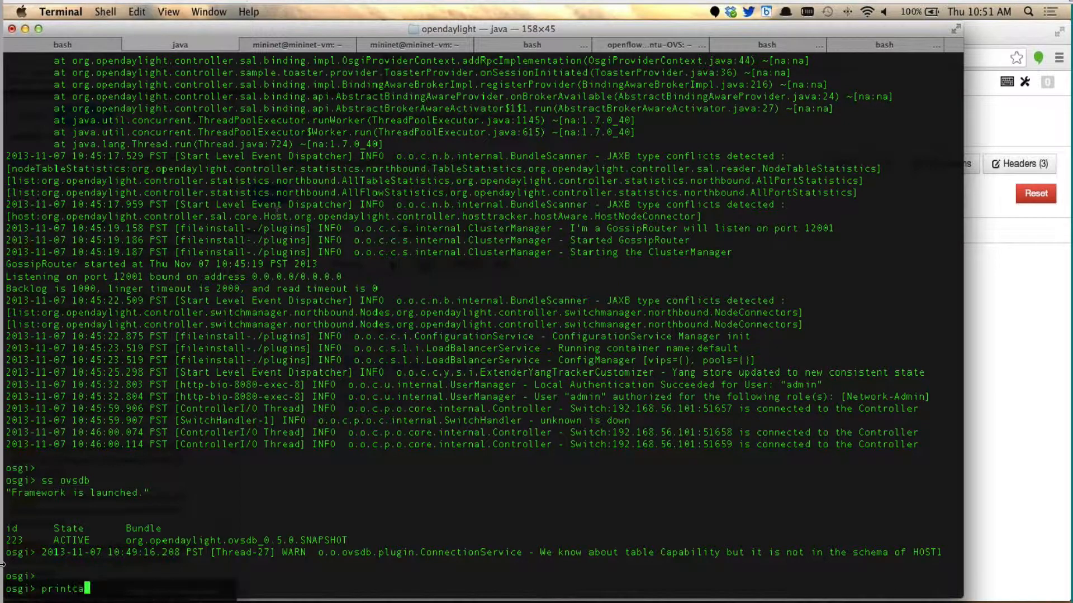
text(che)
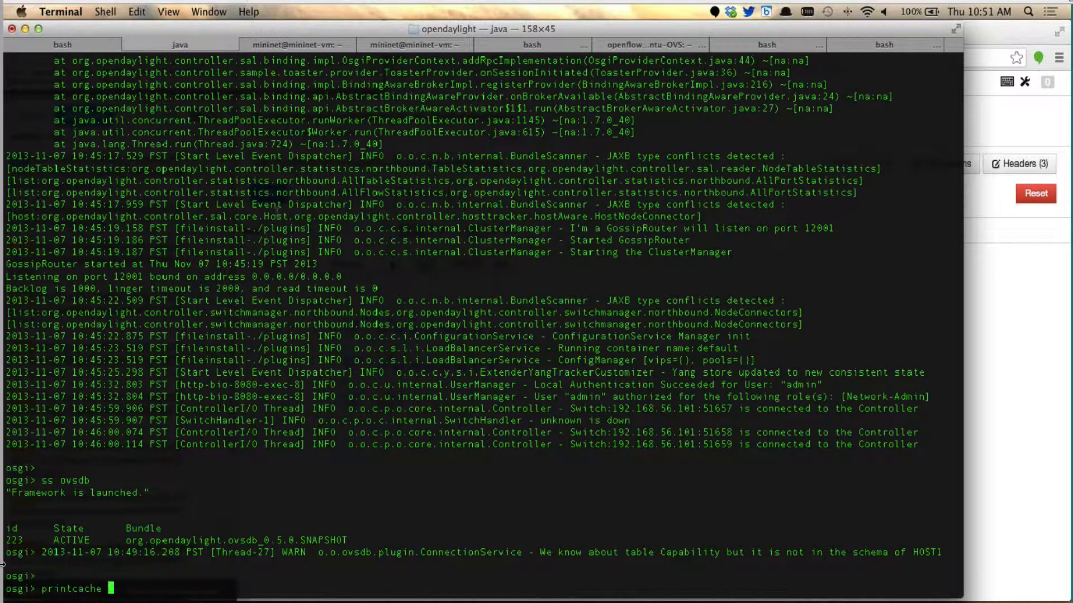
text("OVS|)
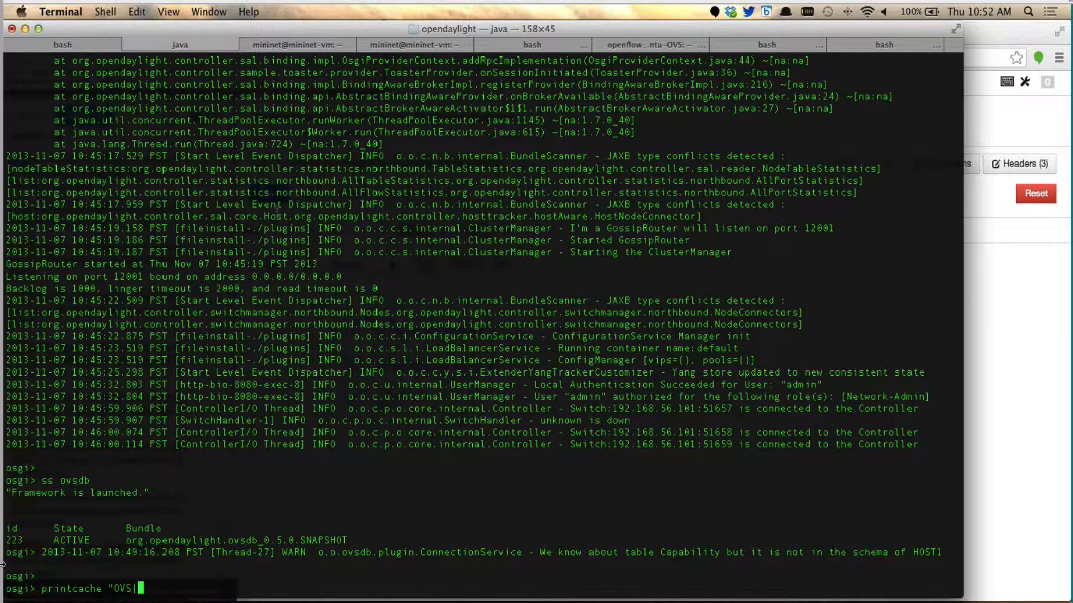
text(NODE1)
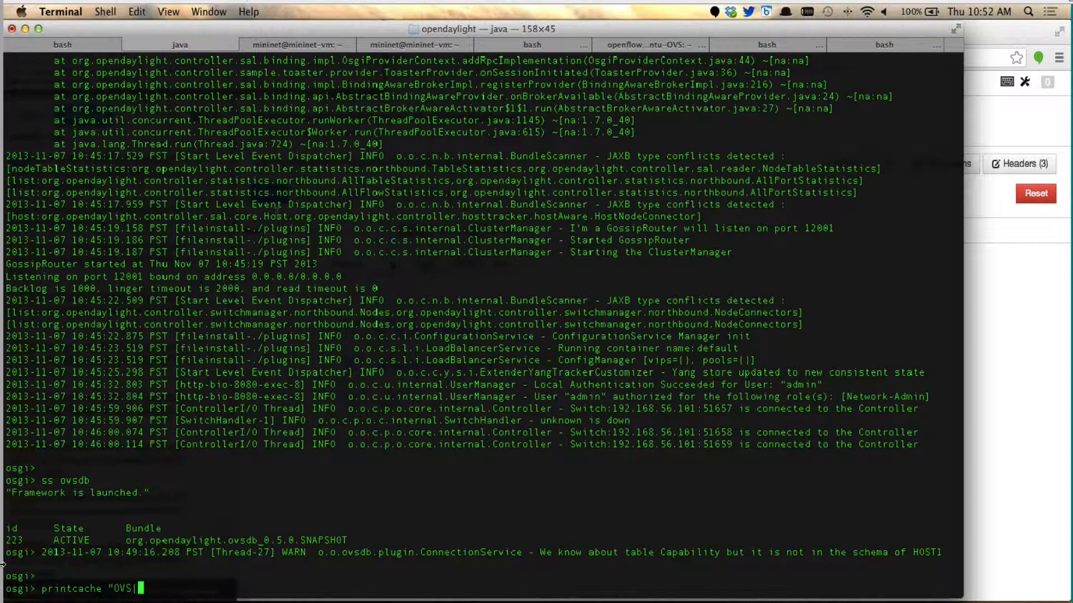
text(HOST1)
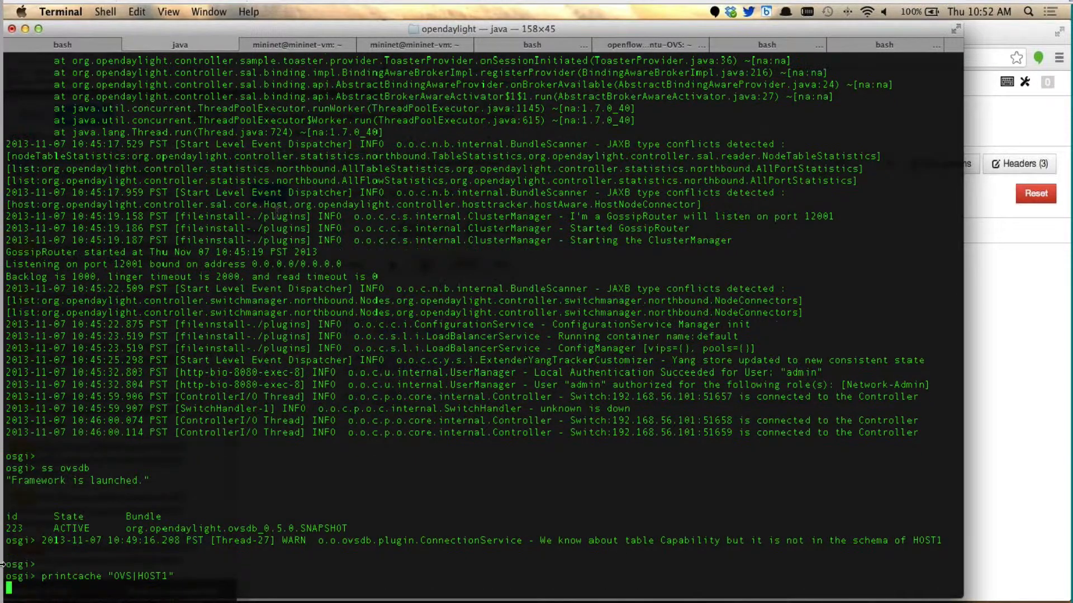
Run printcache for HOST1, listing bridges s1 and s2 with their ports and controllers.
key(Return)
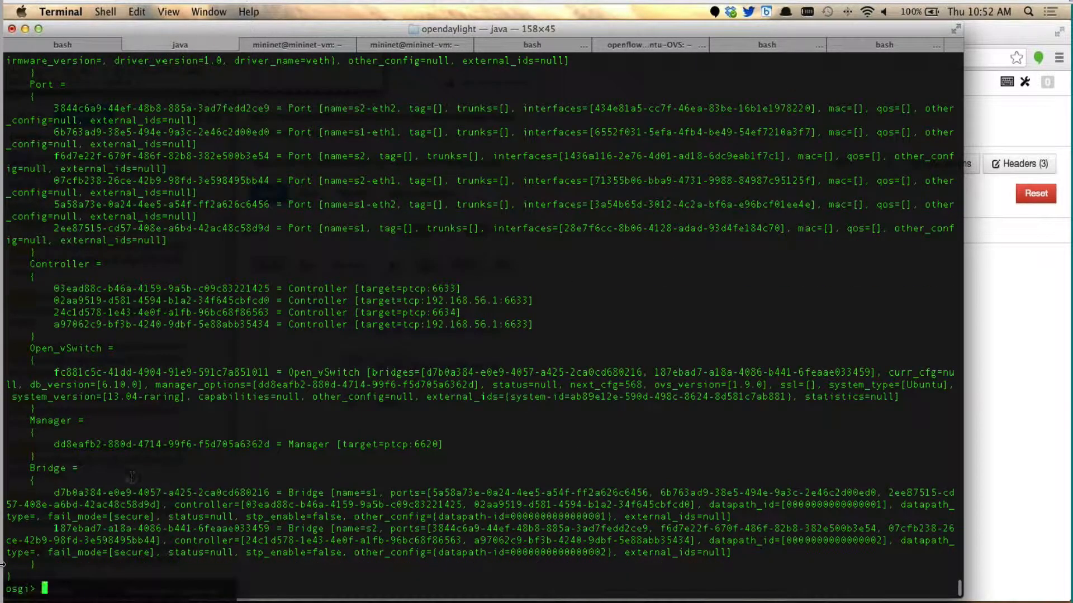
double_click(372, 492)
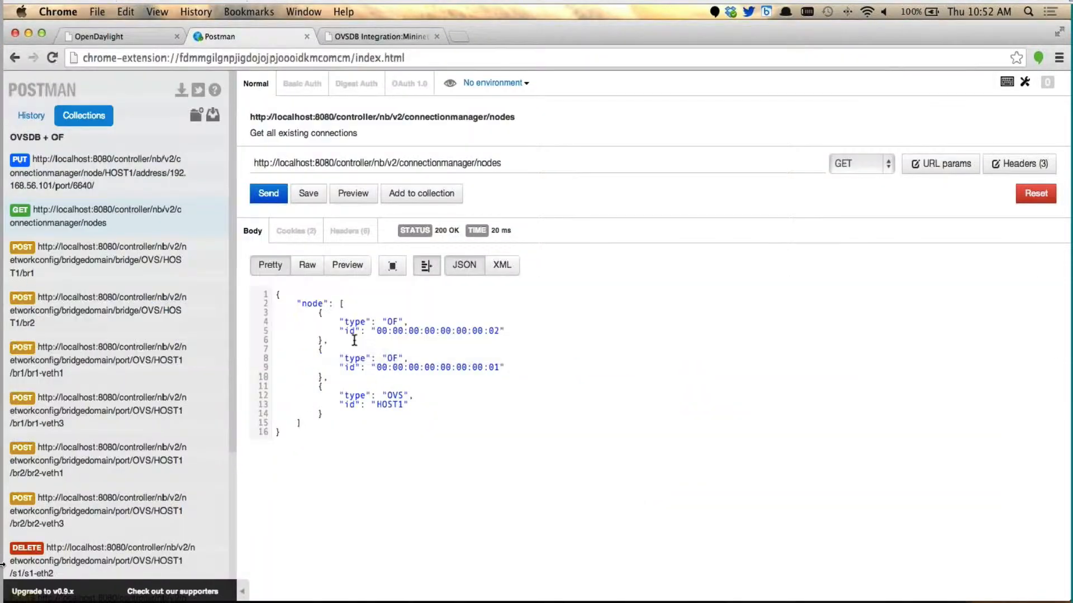
Show the OpenDaylight Devices topology with s1 and s2 linked to hosts 10.0.0.1 and 10.0.0.2.
click(96, 36)
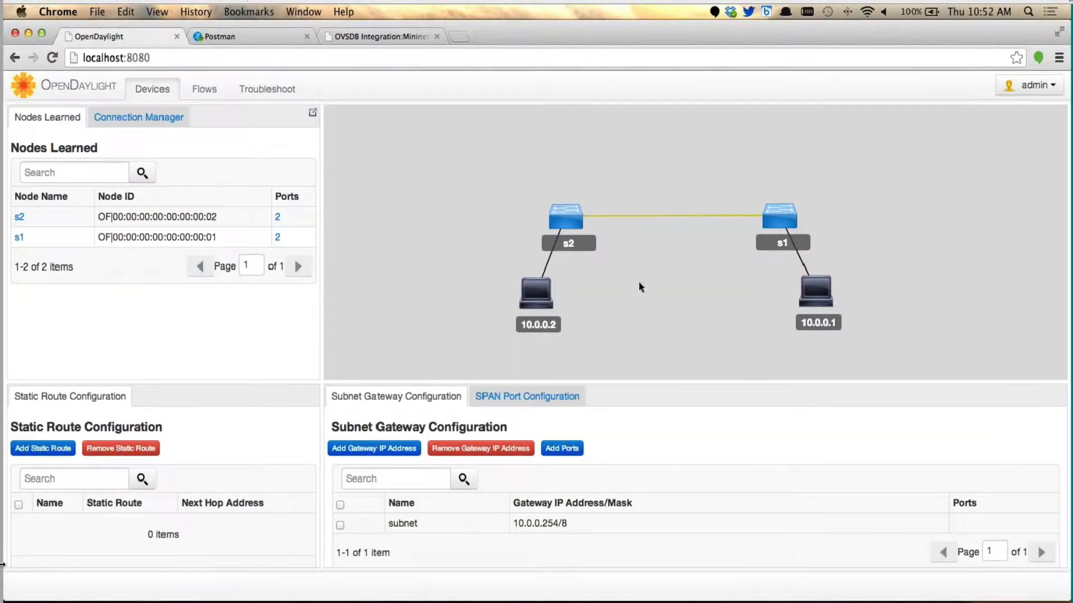
mouse_move(631, 325)
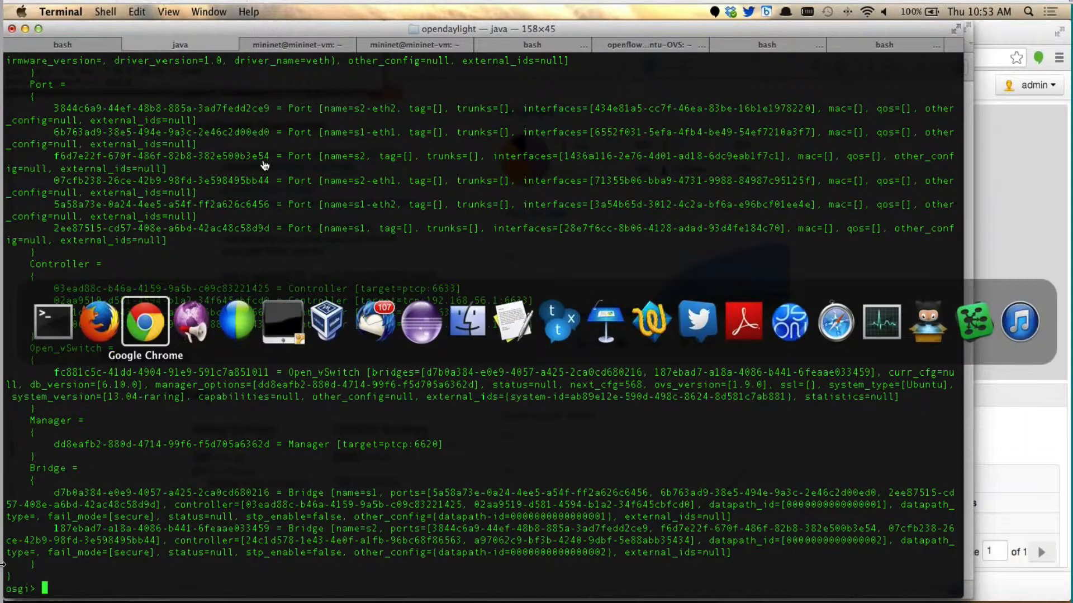
Send the saved POST .../bridge/OVS/HOST1/br1 request, getting 201 Created.
click(144, 322)
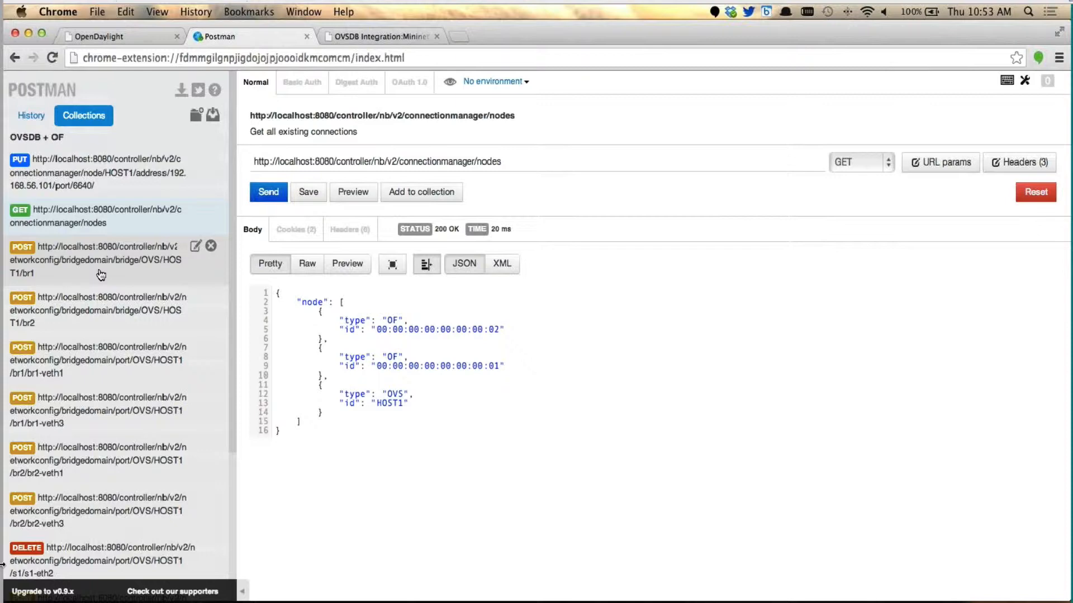
mouse_move(91, 267)
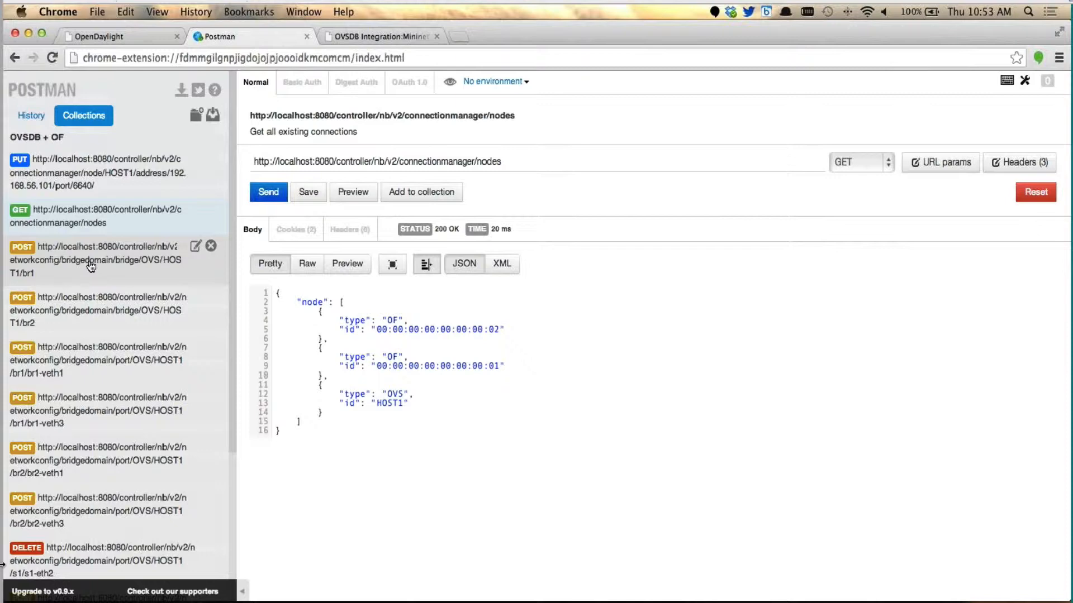
click(109, 260)
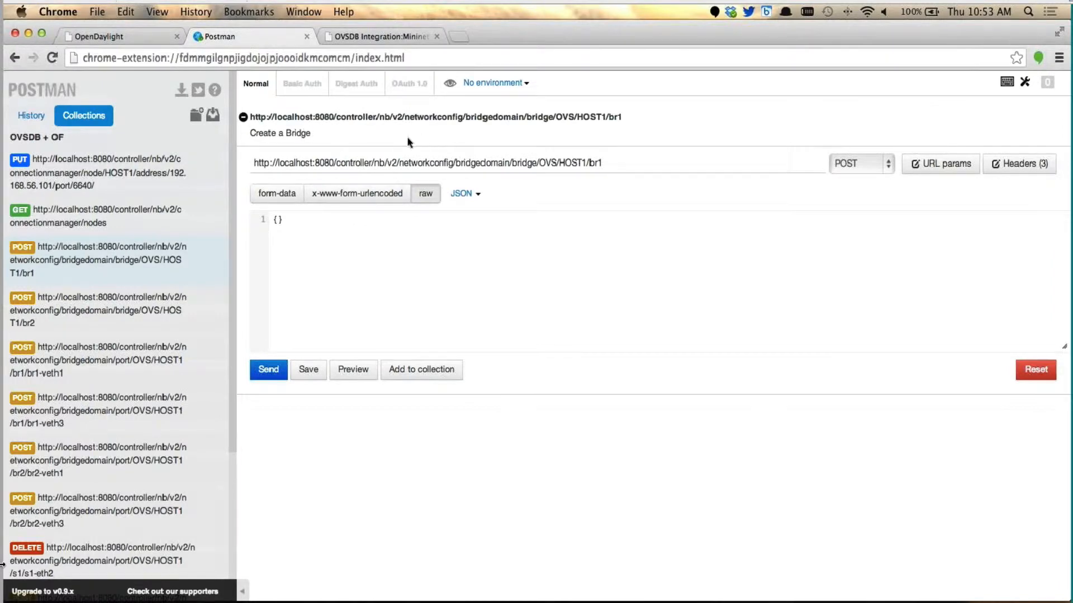
mouse_move(573, 121)
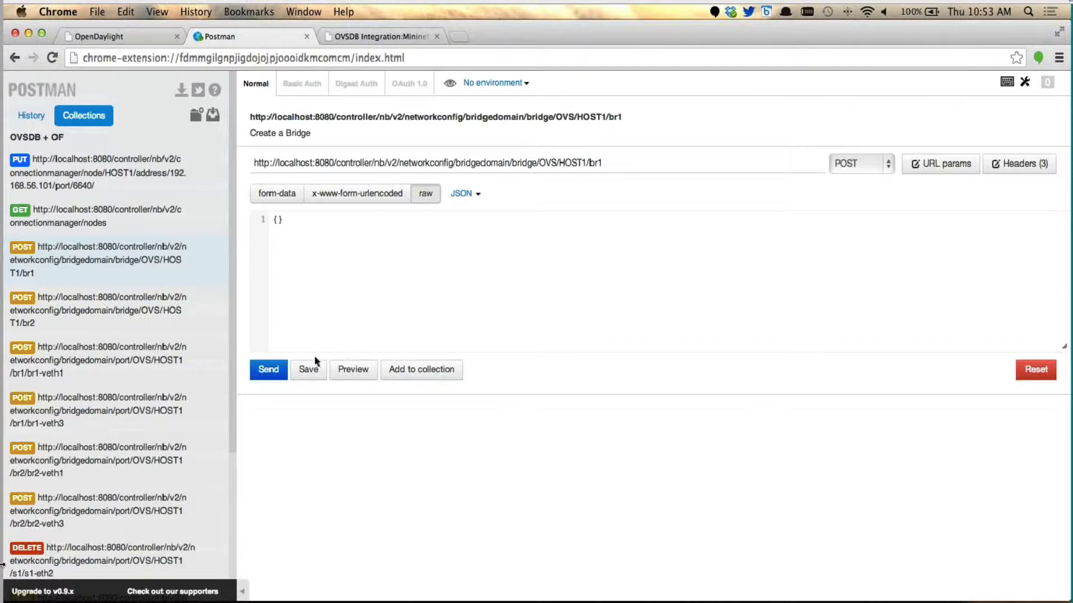
click(268, 369)
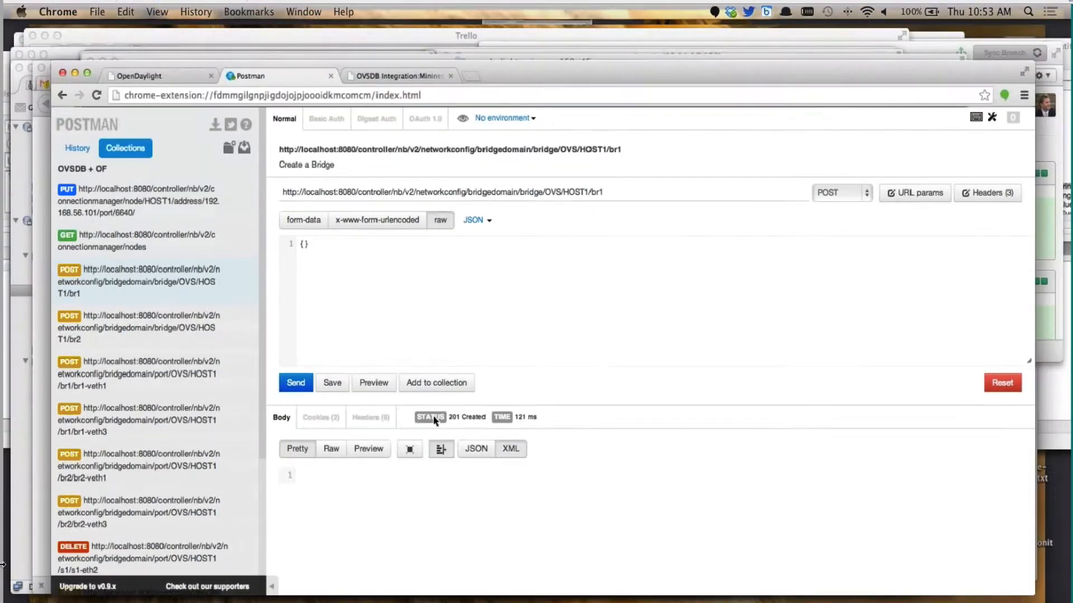
key(f3)
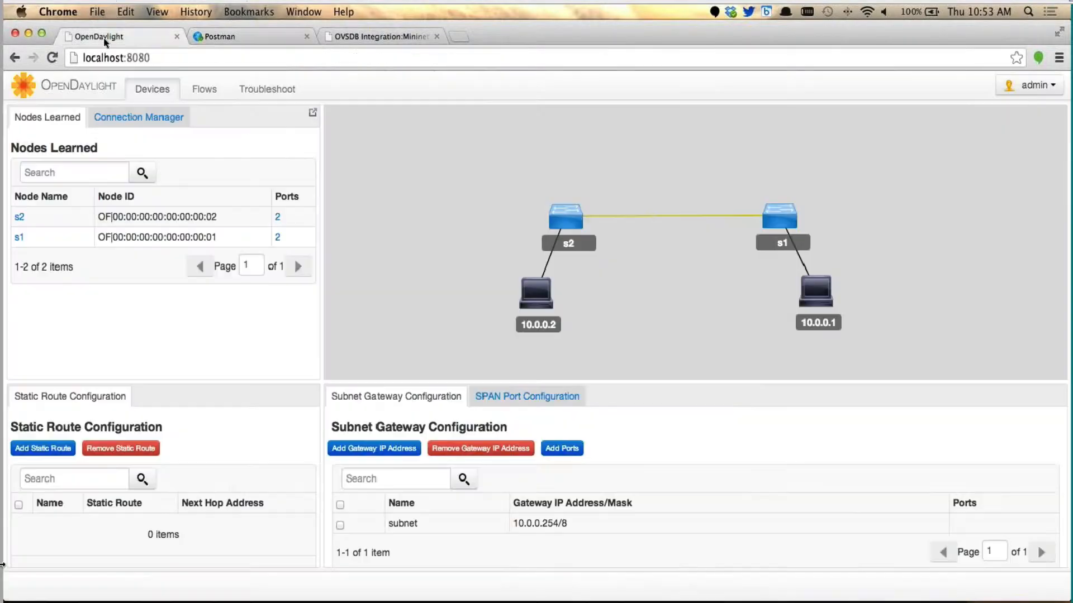
Show the OpenDaylight Devices page, where br1 now appears with 0 ports beside s1 and s2.
click(52, 58)
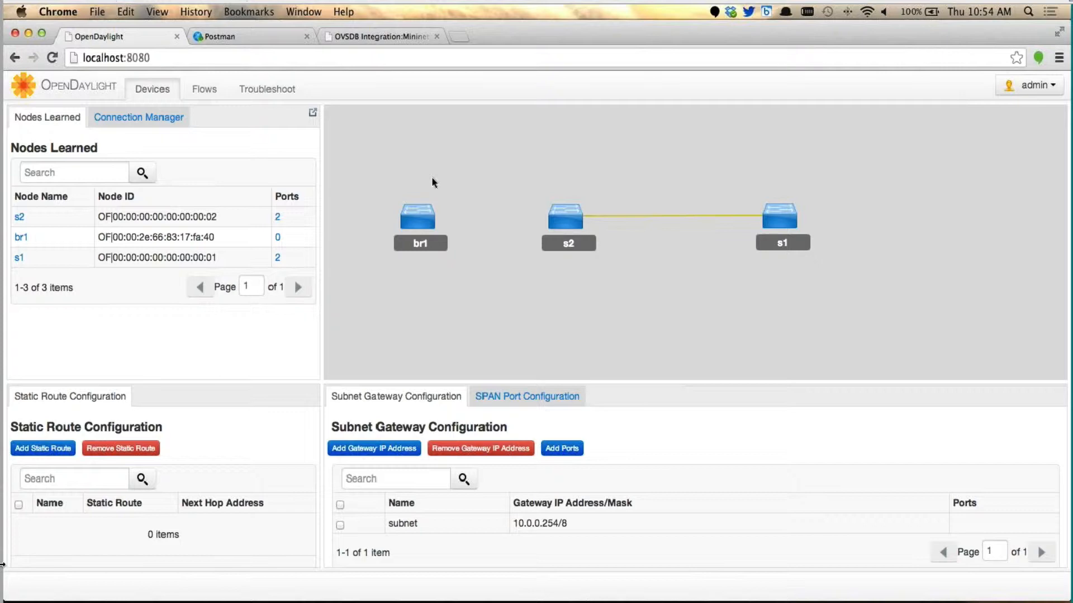
mouse_move(526, 303)
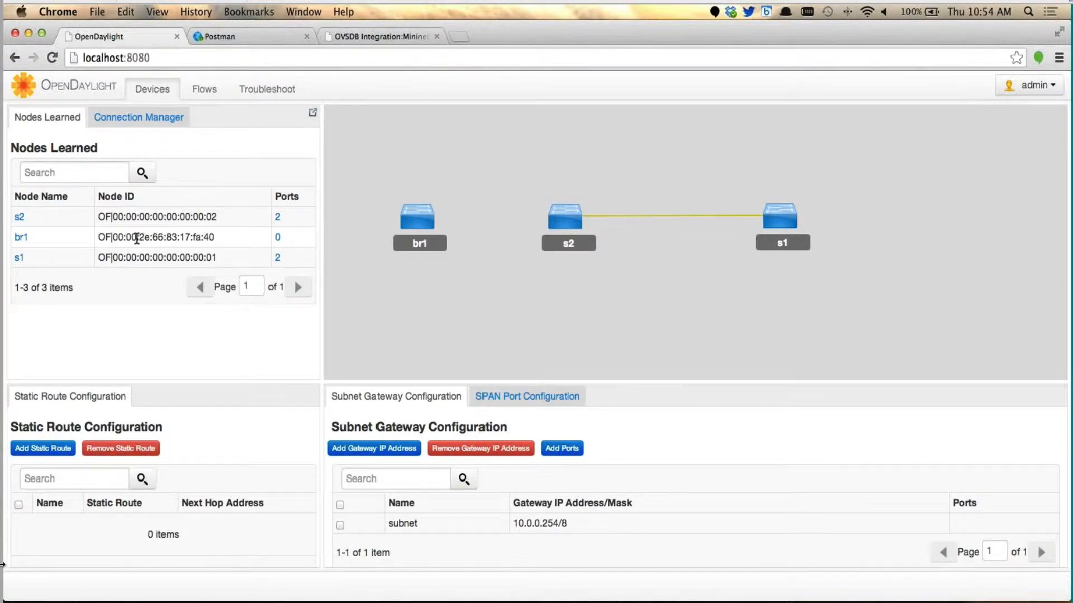
mouse_move(615, 536)
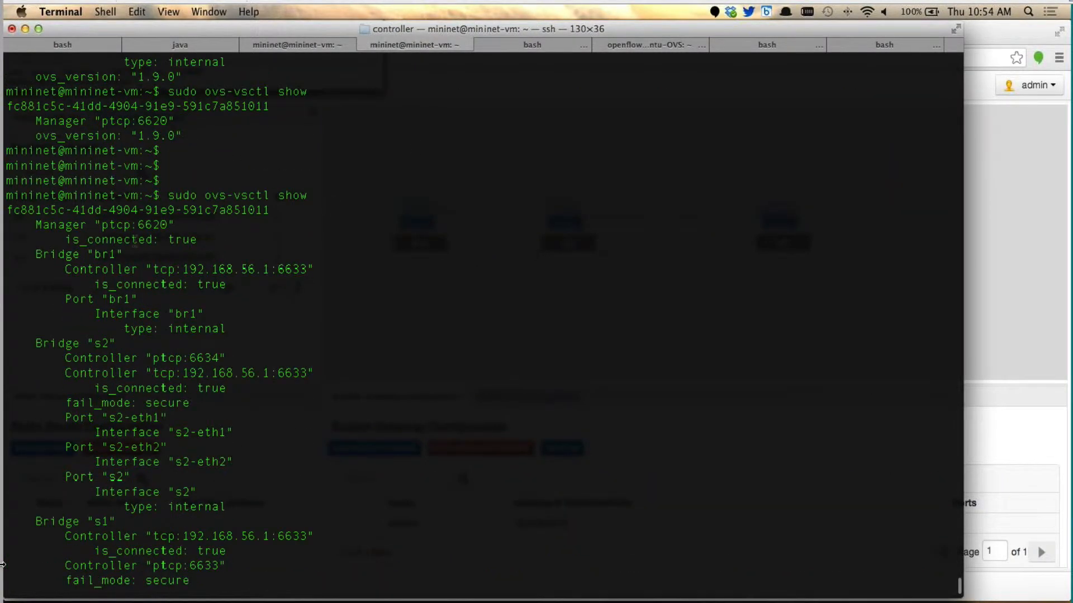
Highlight br1's Controller entry showing 192.168.56.1:6633 in the ovs-vsctl show output.
double_click(162, 269)
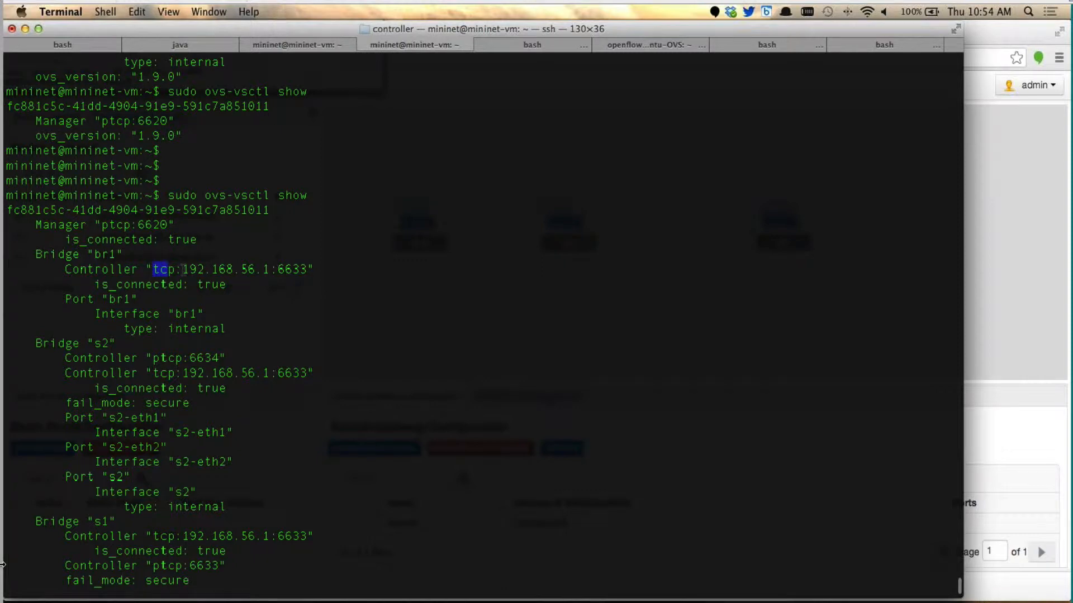
drag(154, 269, 305, 269)
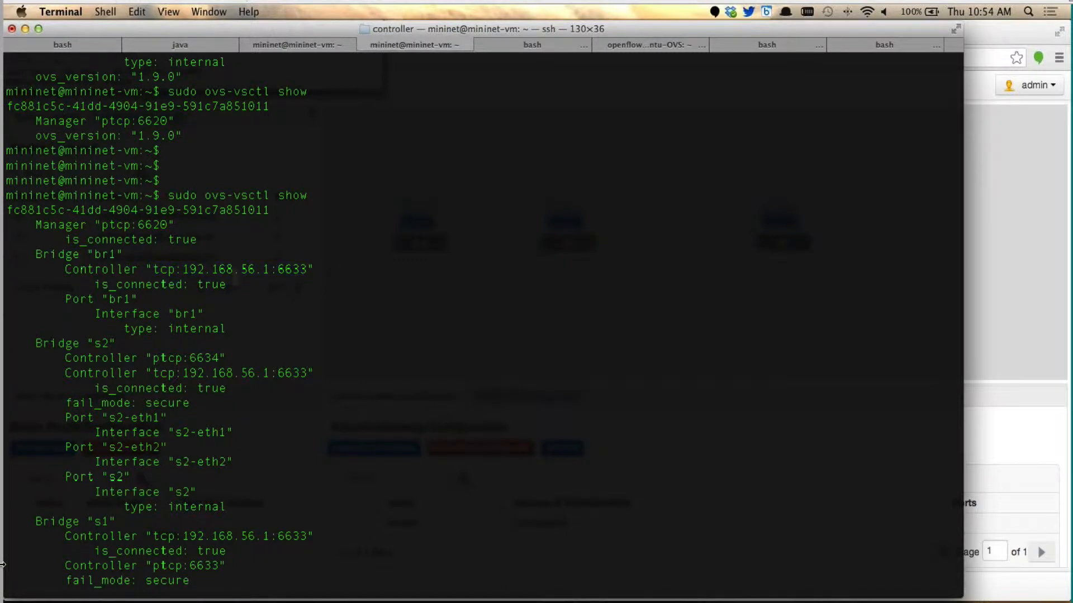
mouse_move(335, 281)
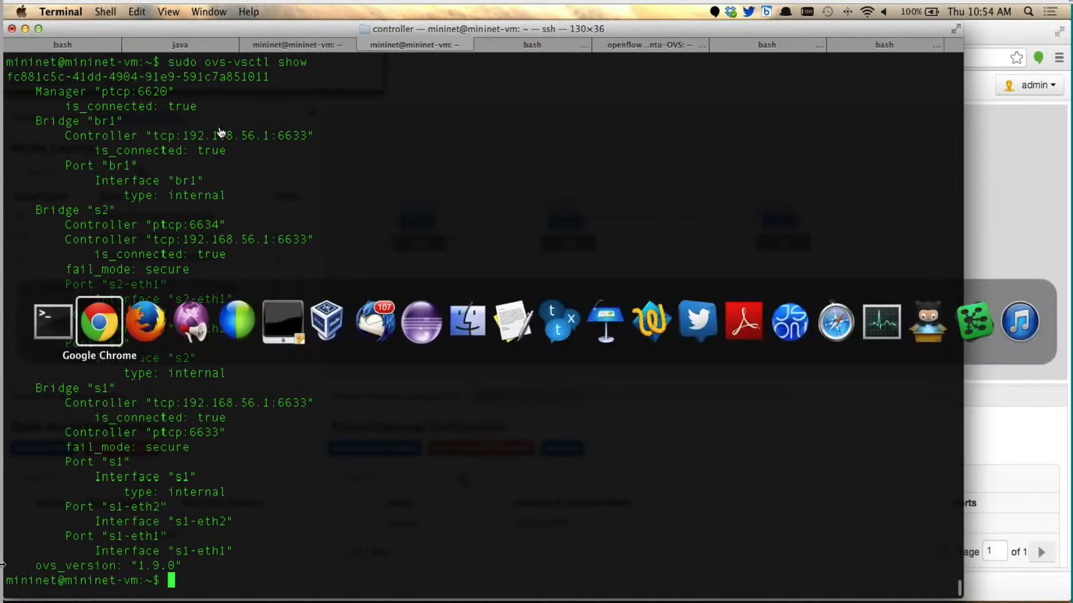
Send the Postman requests creating bridge br2 and patch port br1-veth1.
click(99, 322)
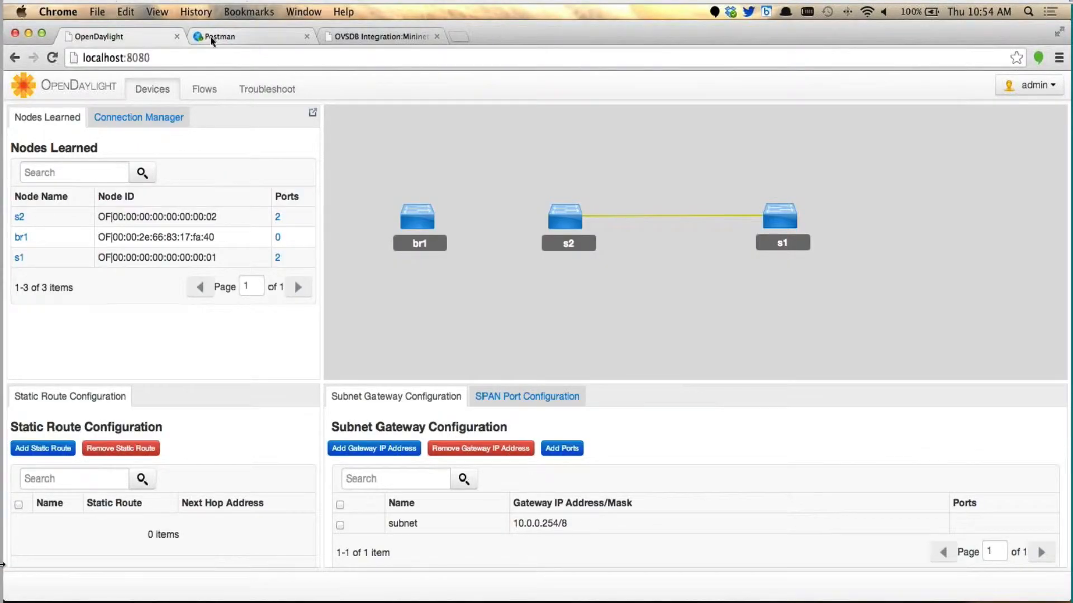
click(226, 36)
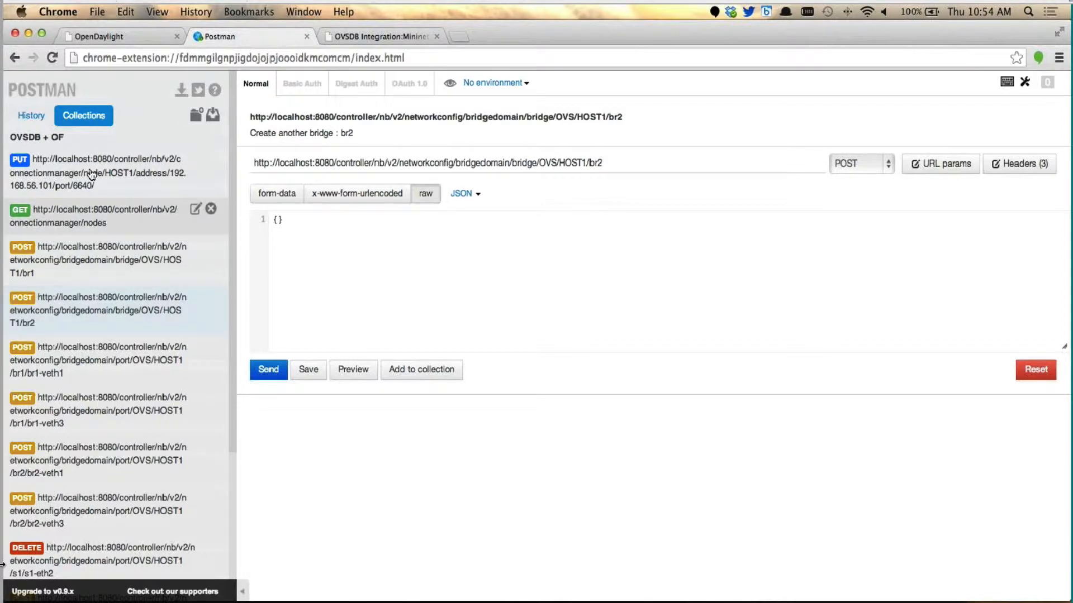
click(268, 370)
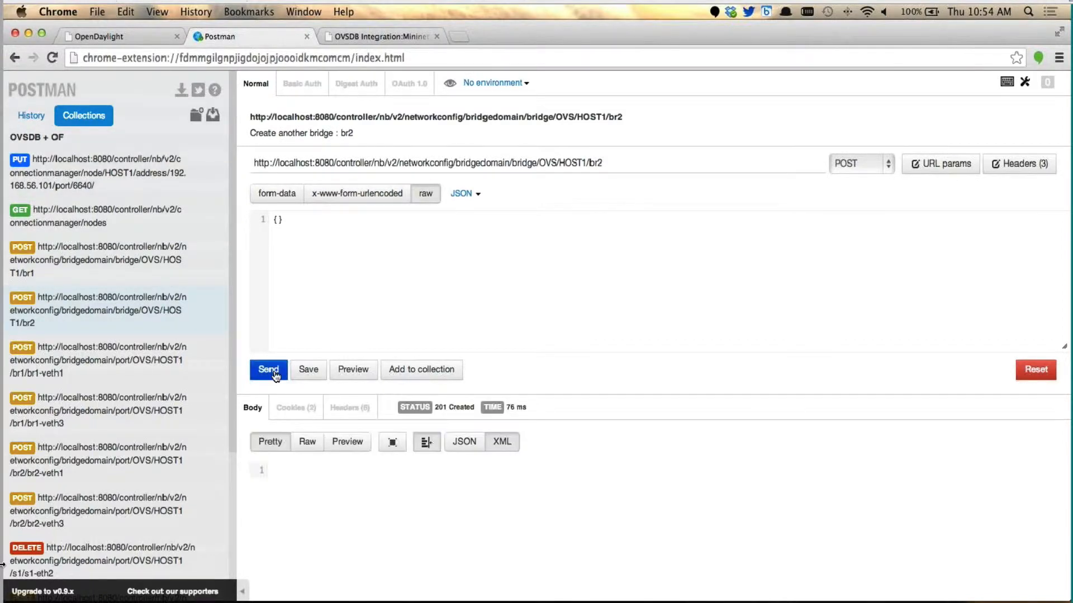
mouse_move(462, 317)
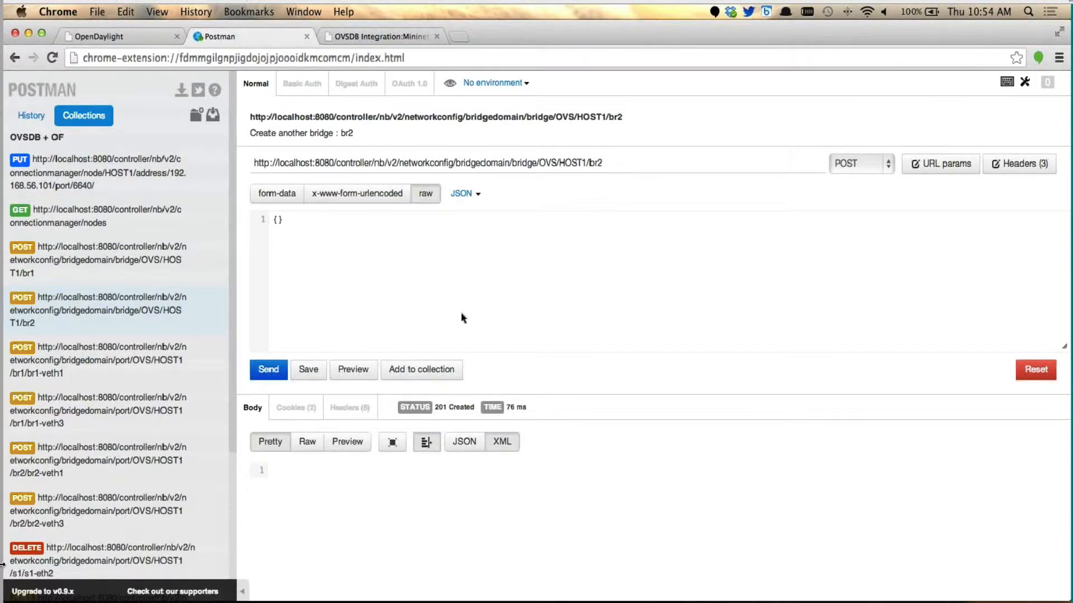
mouse_move(438, 322)
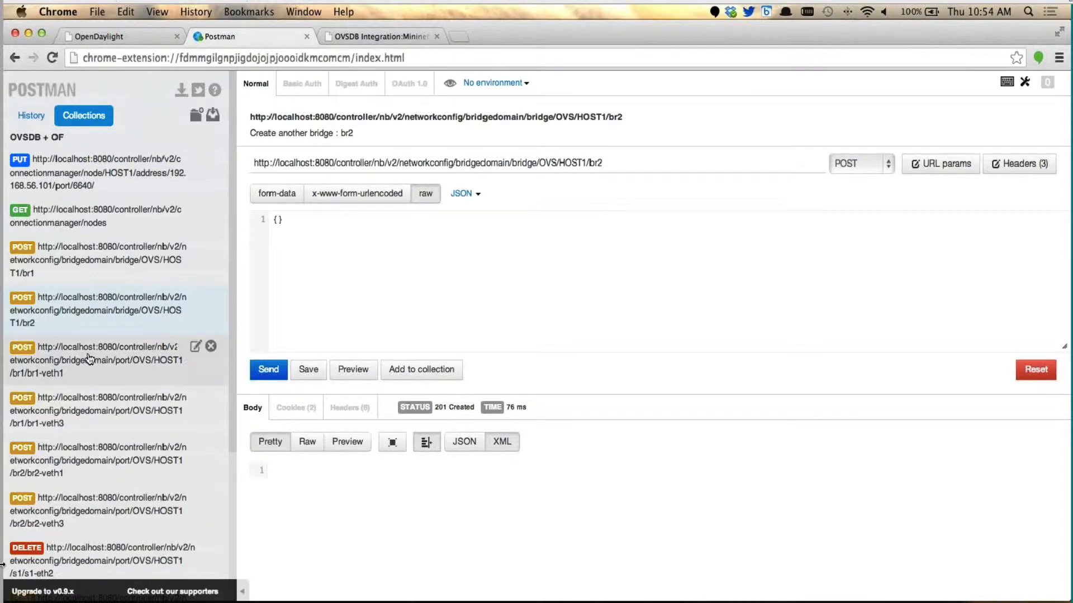
click(110, 360)
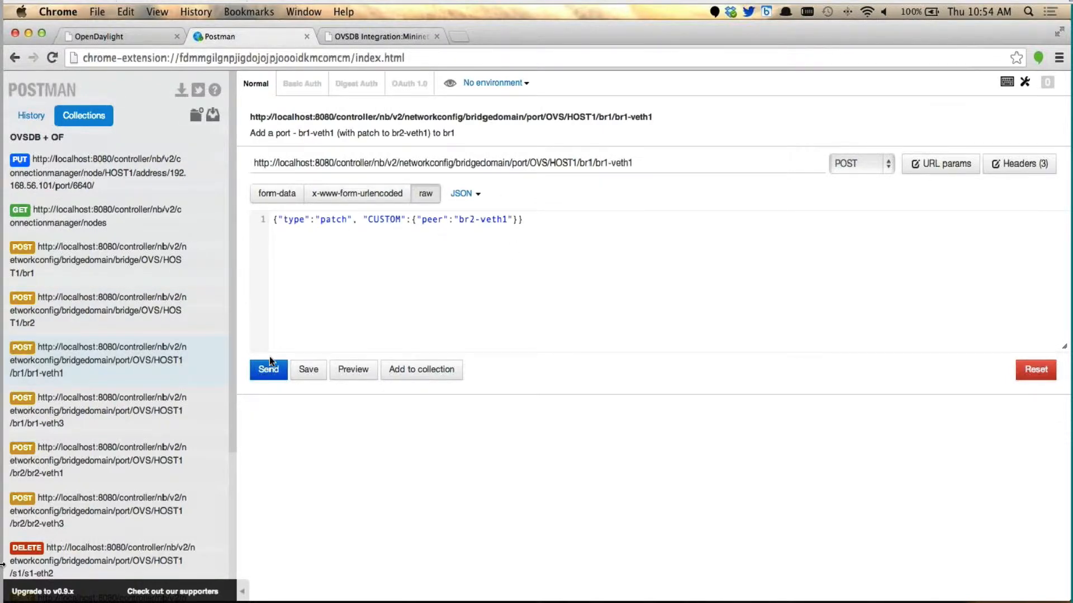
click(267, 370)
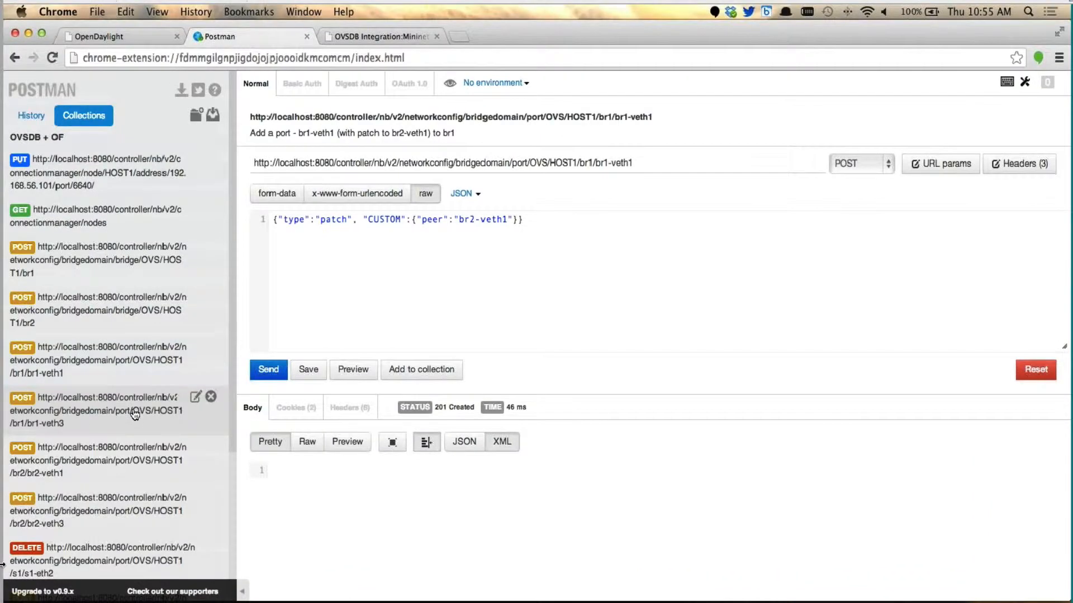
Send the br2-veth1 patch port request on br2 and return to the topology.
click(96, 411)
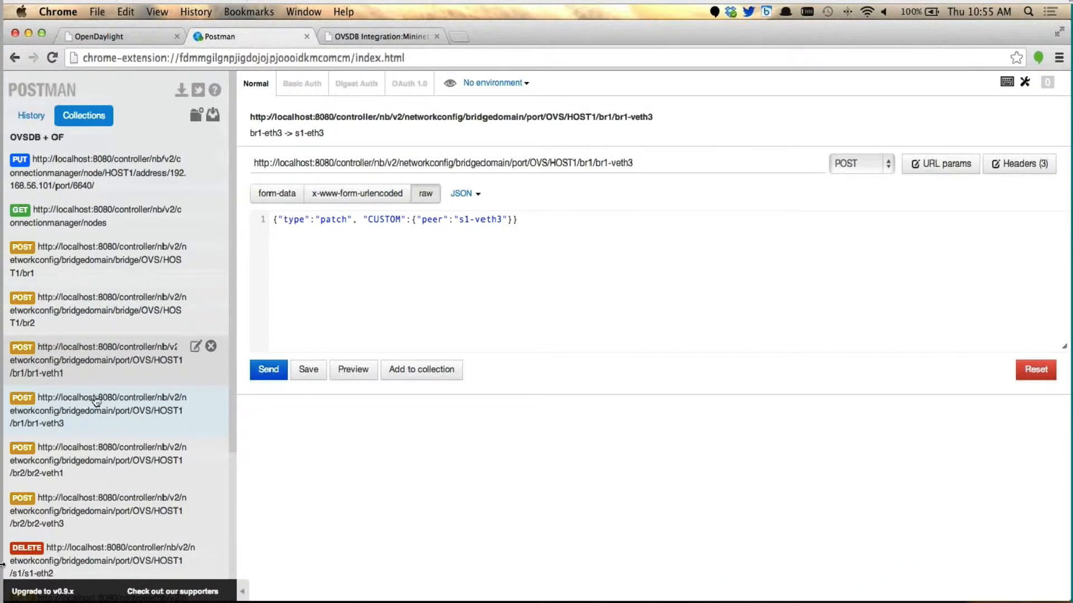
click(95, 460)
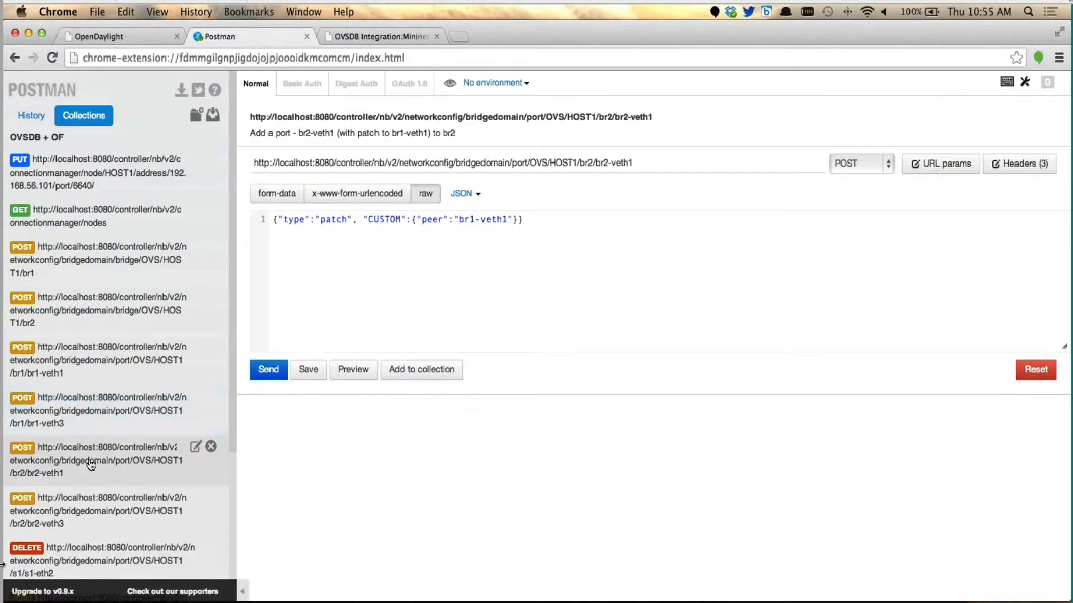
click(268, 370)
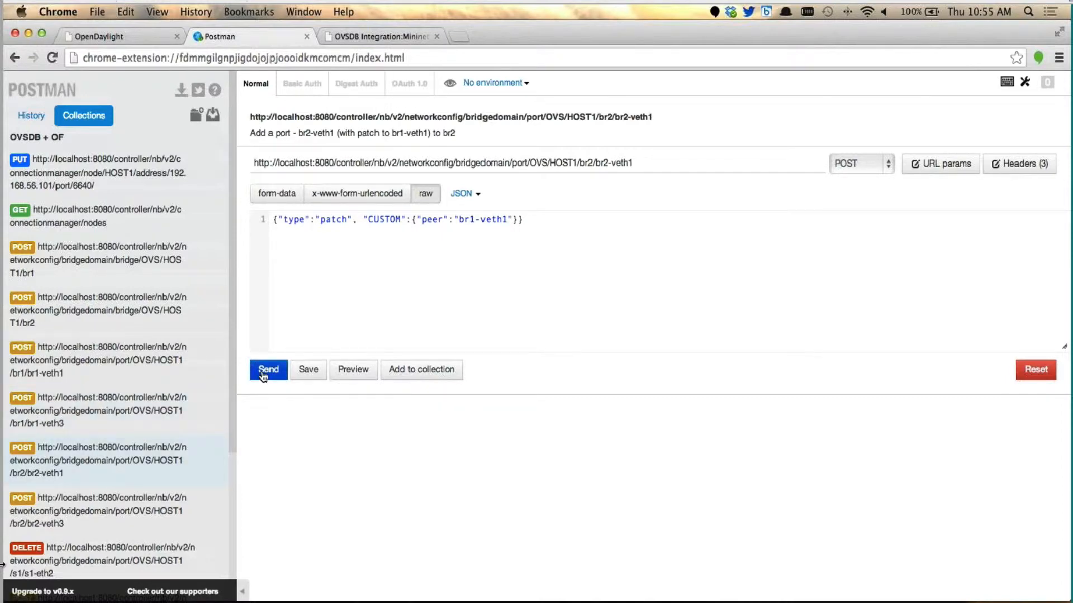
click(269, 369)
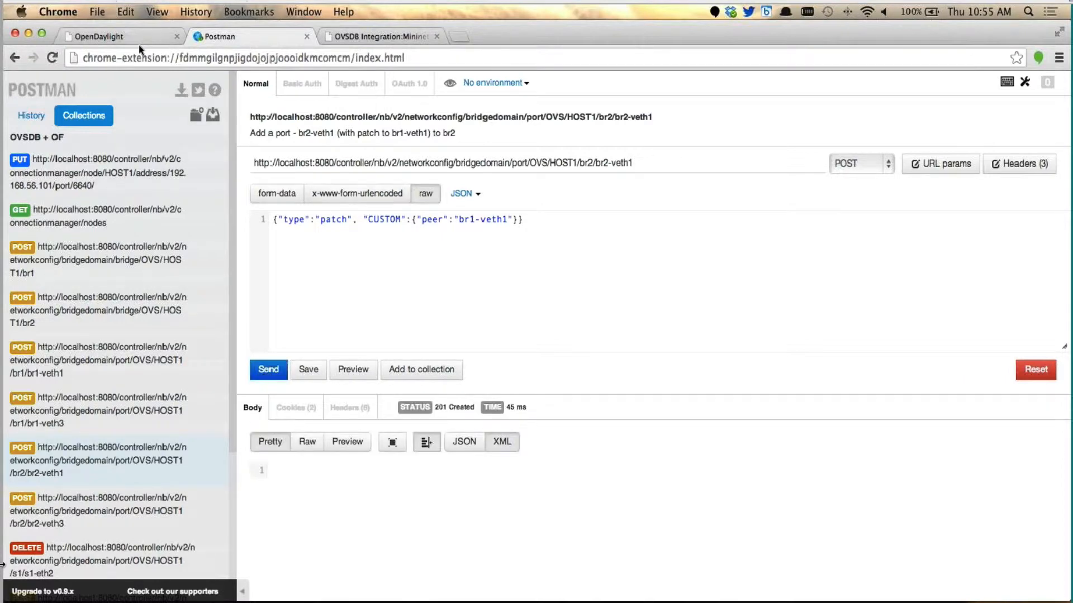
click(107, 36)
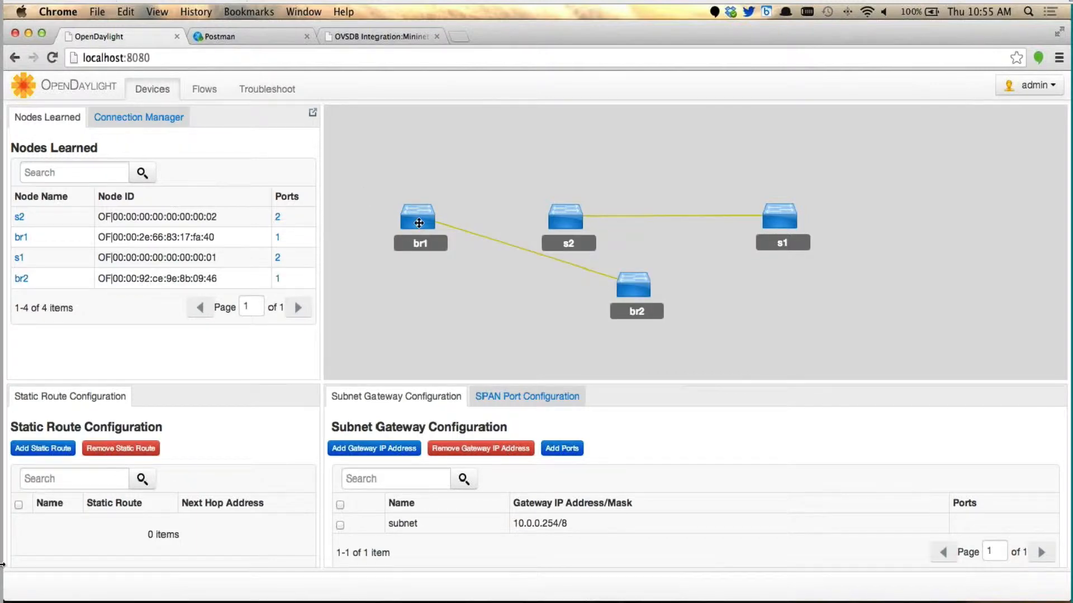
Drag br1 beside br2 beneath s2 and s1 on the topology canvas.
drag(634, 283, 749, 286)
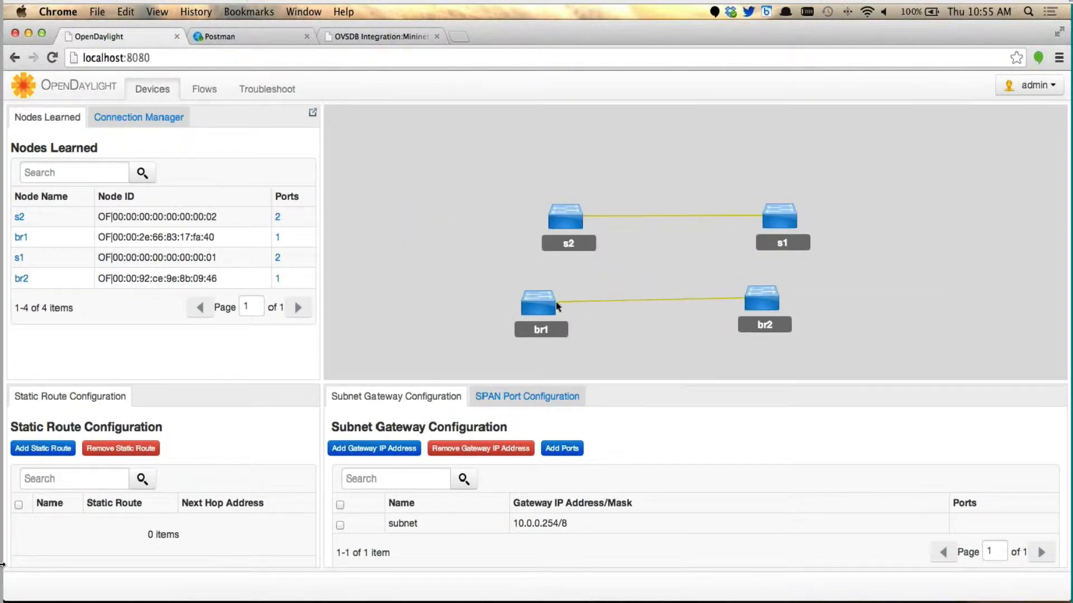
mouse_move(774, 299)
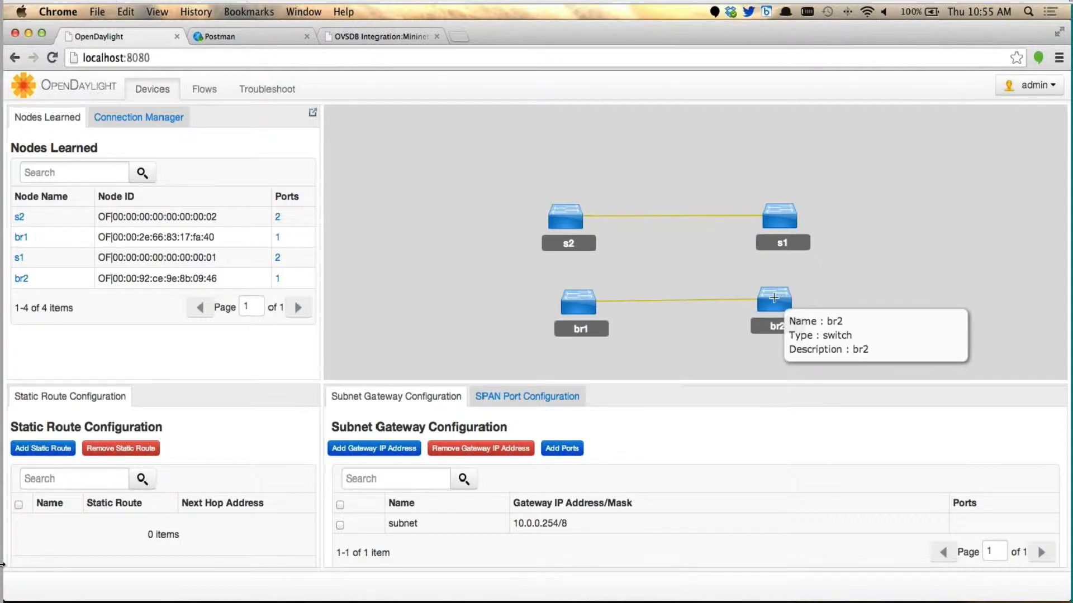
mouse_move(466, 308)
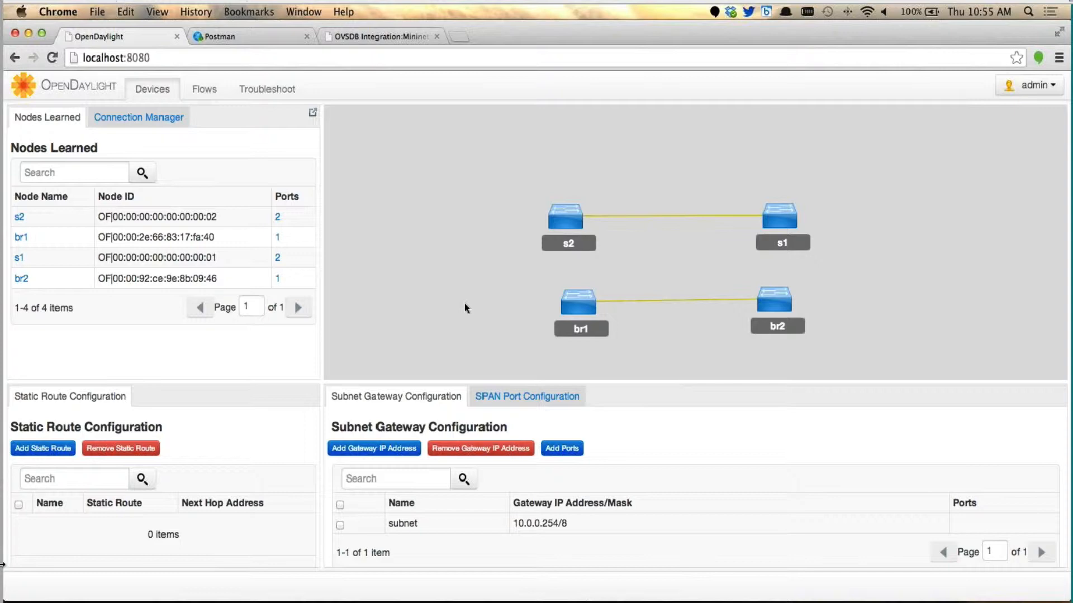
mouse_move(536, 247)
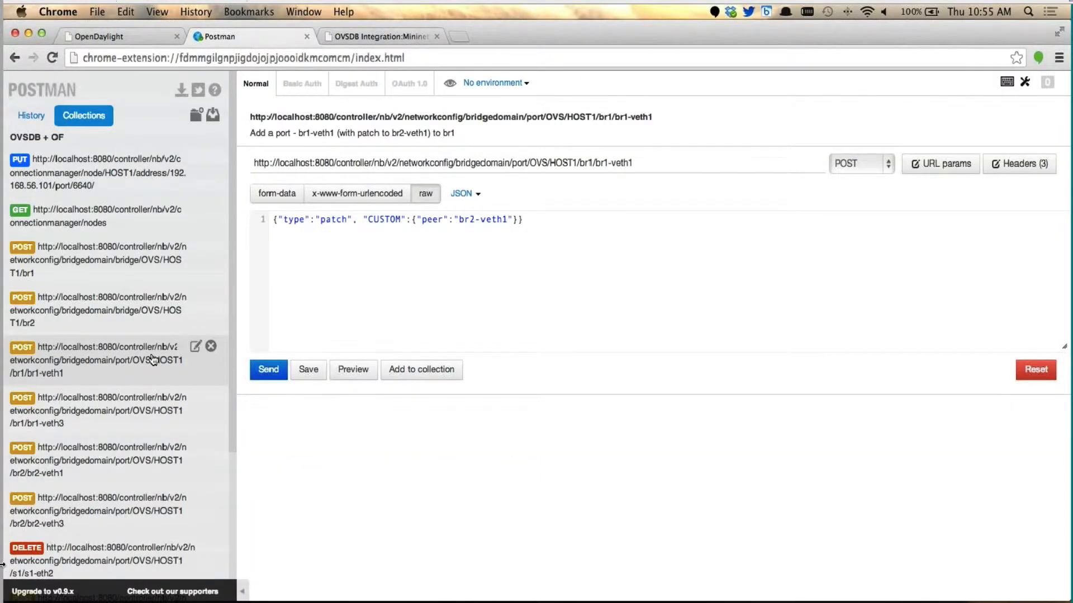
Send patch port requests br1-veth3 (to s1-veth3), br2-veth3 and s2-veth3, then view the topology.
click(103, 359)
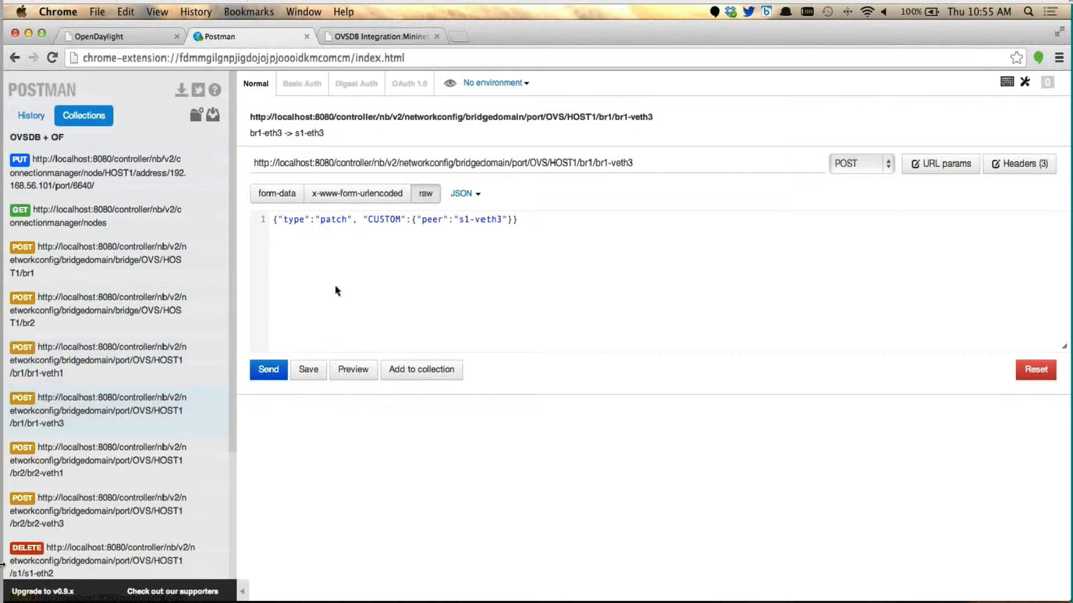
mouse_move(381, 281)
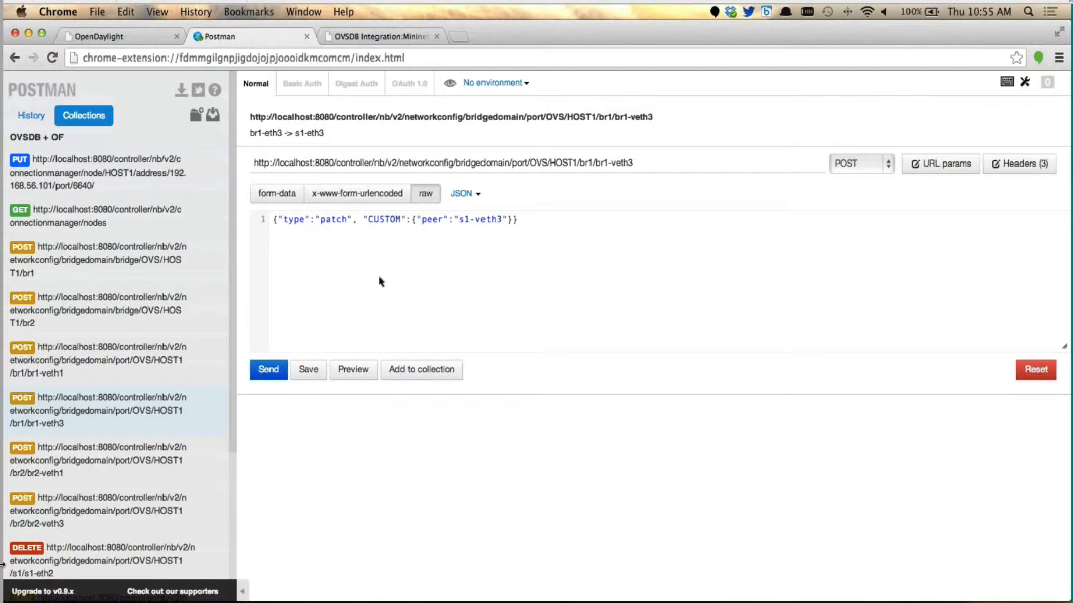
mouse_move(289, 357)
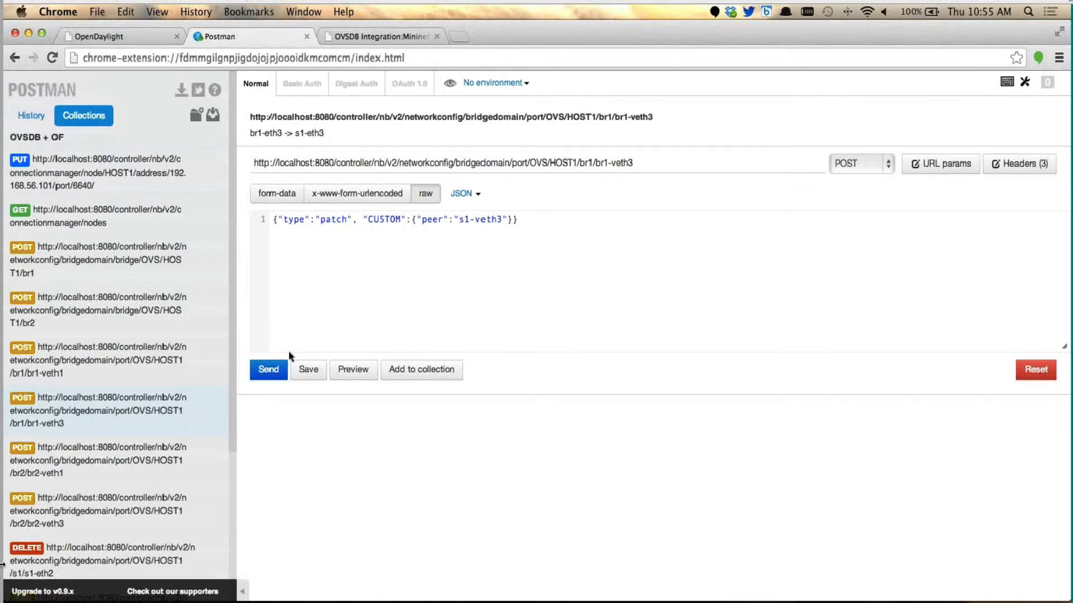
click(267, 369)
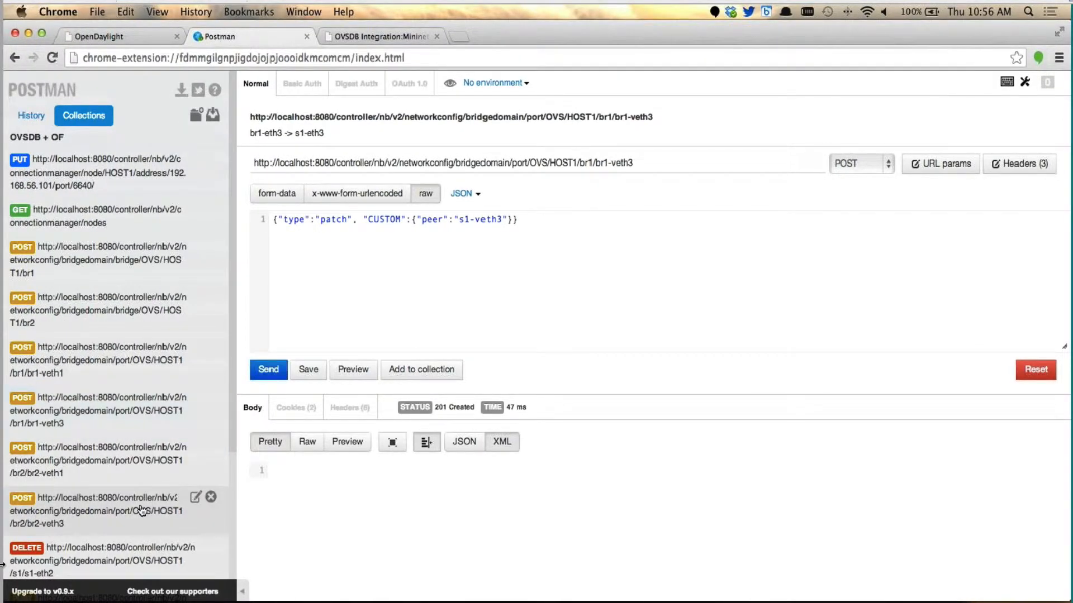
click(96, 510)
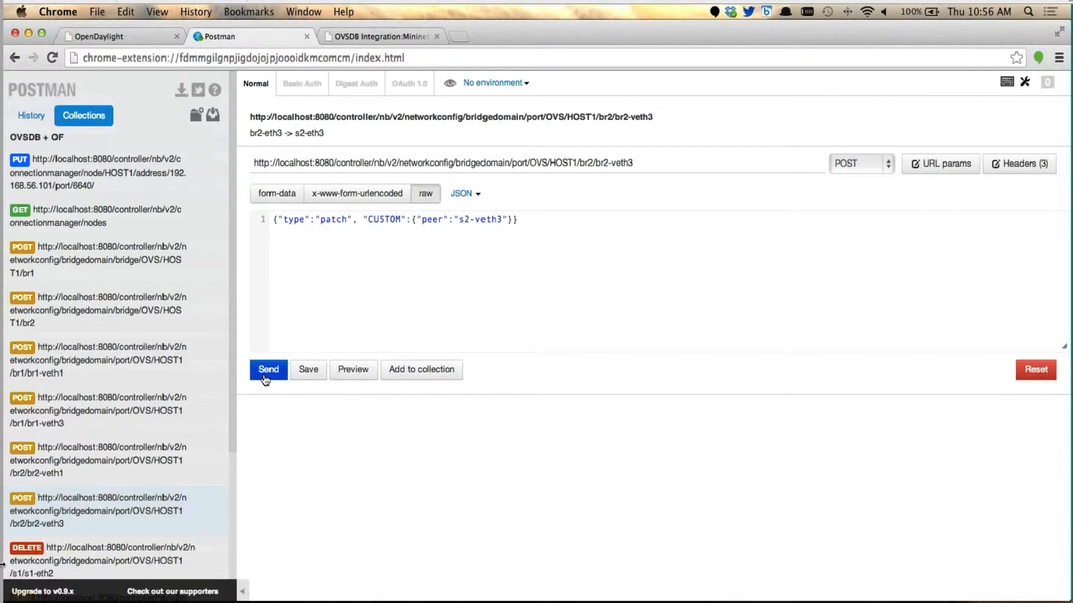
click(268, 369)
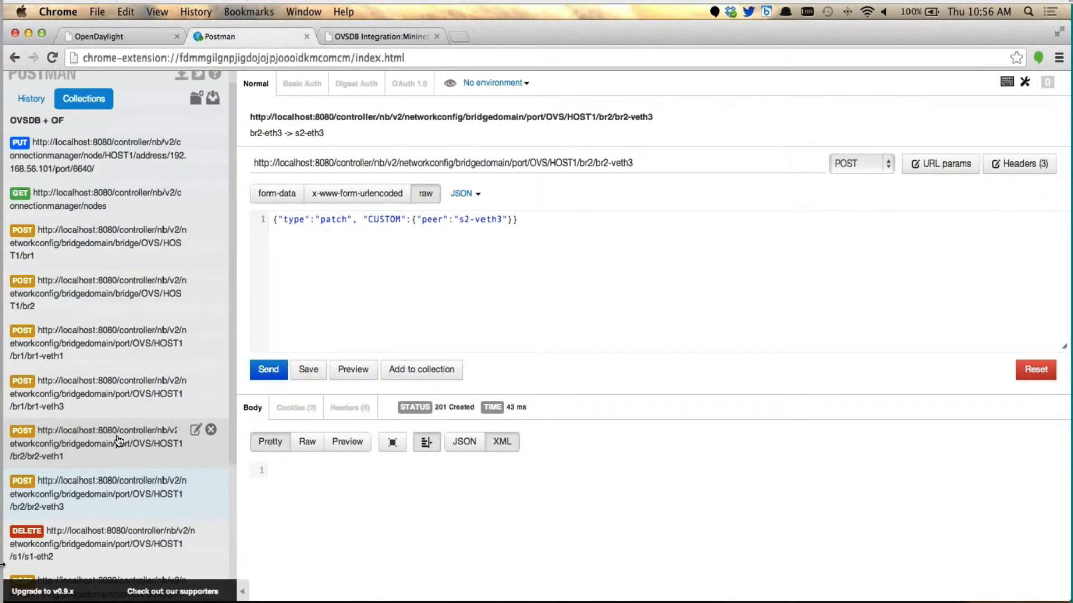
scroll(down, 3)
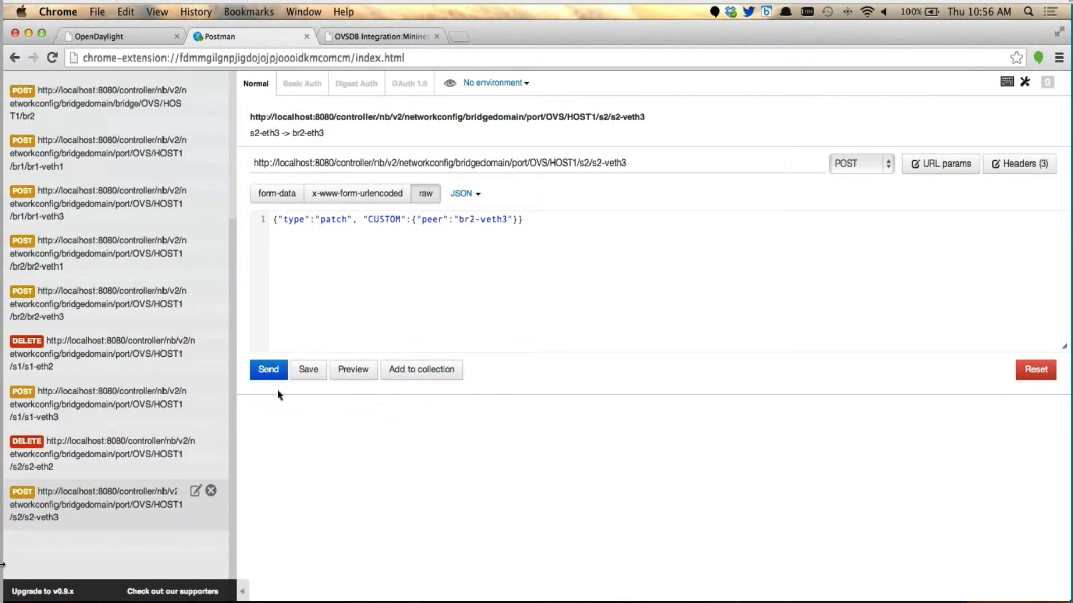
click(267, 369)
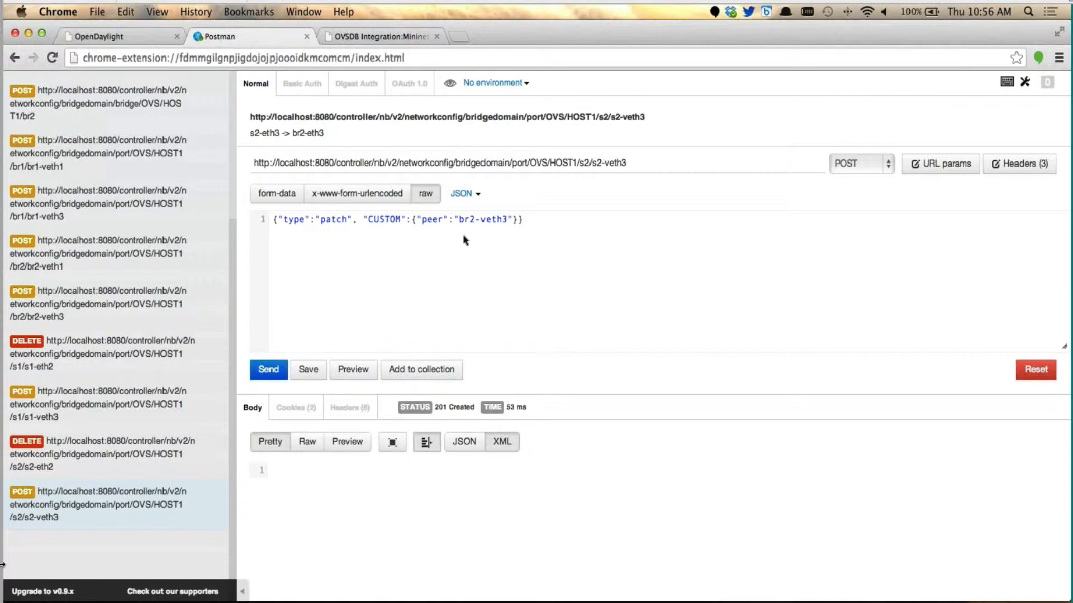
click(110, 36)
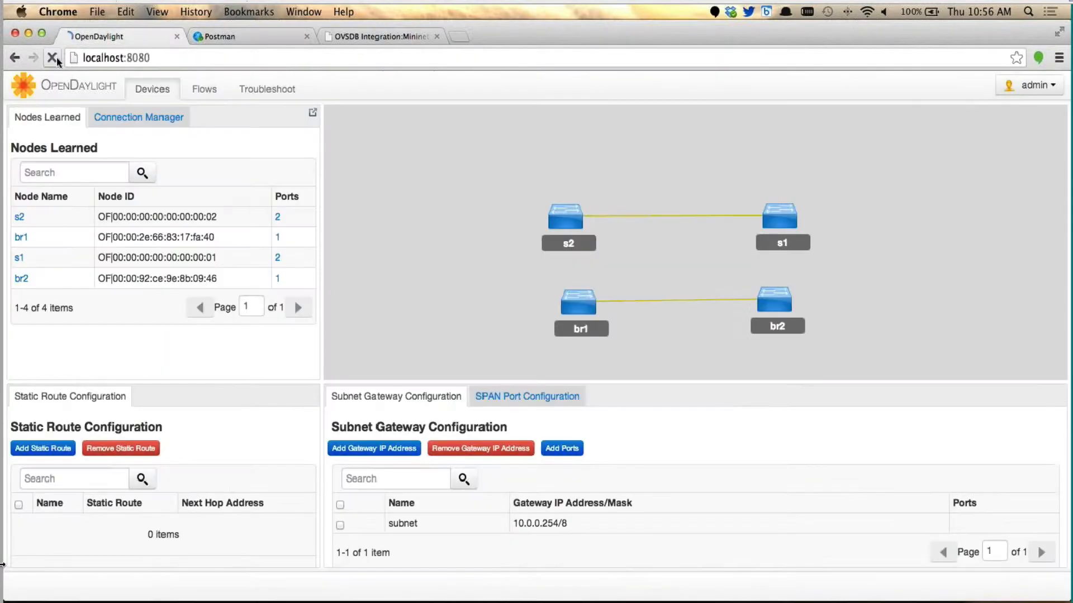
Reload the topology to show the br1–s1 and br2–s2 links, then return to Postman.
click(52, 57)
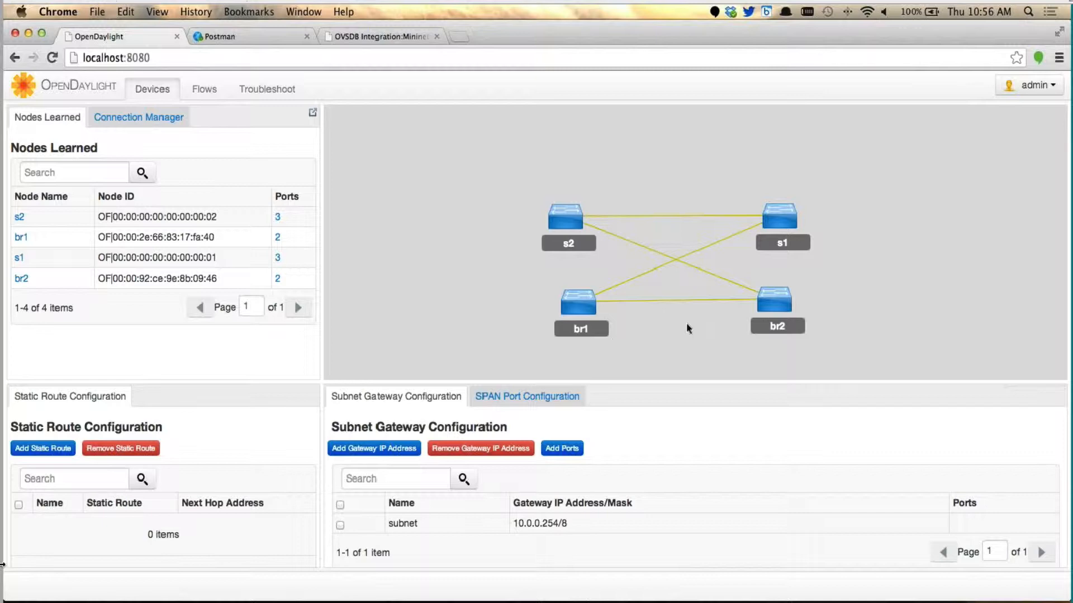
mouse_move(210, 58)
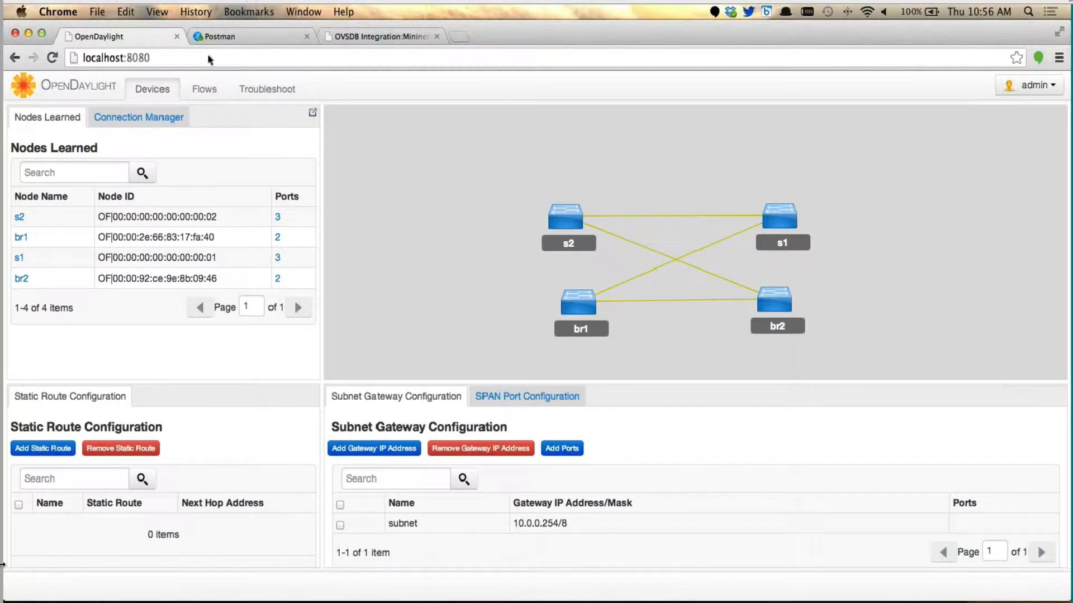
click(225, 37)
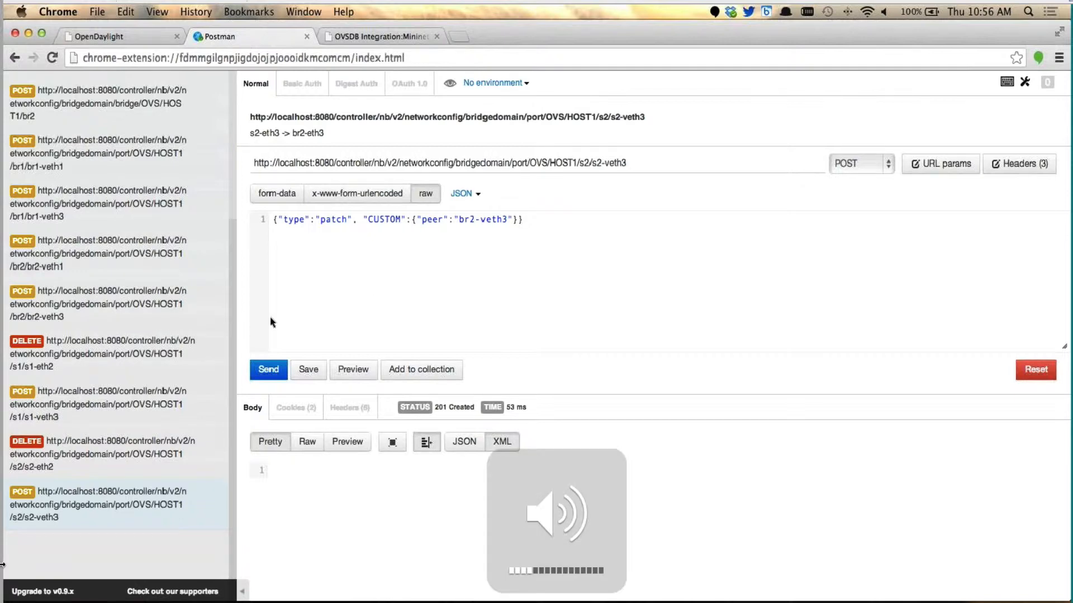
Send the DELETE s1-eth2 request, then select the DELETE s2-eth2 request.
click(103, 354)
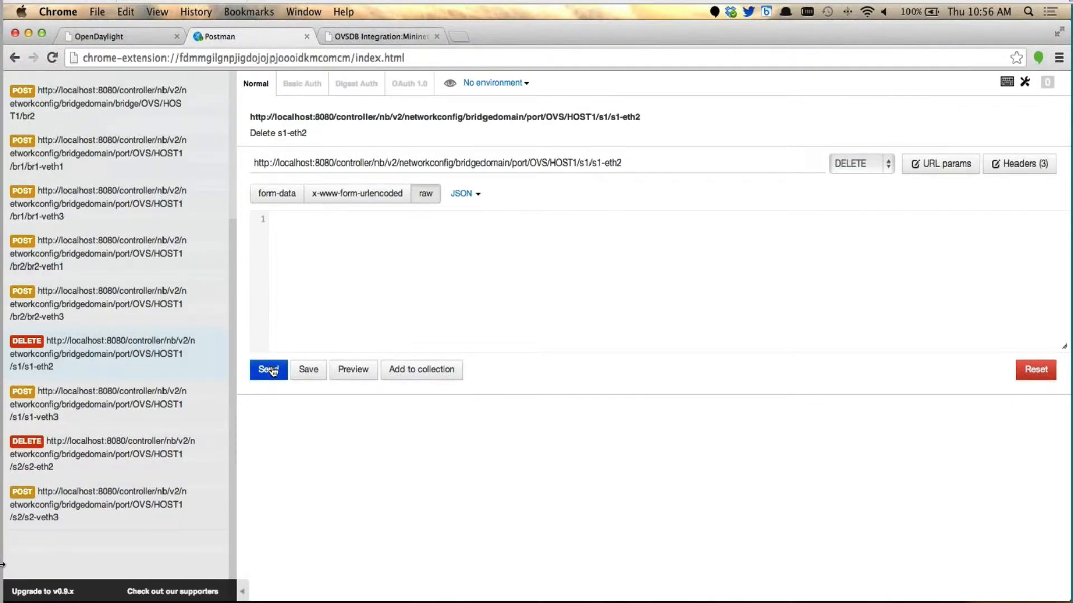
click(268, 369)
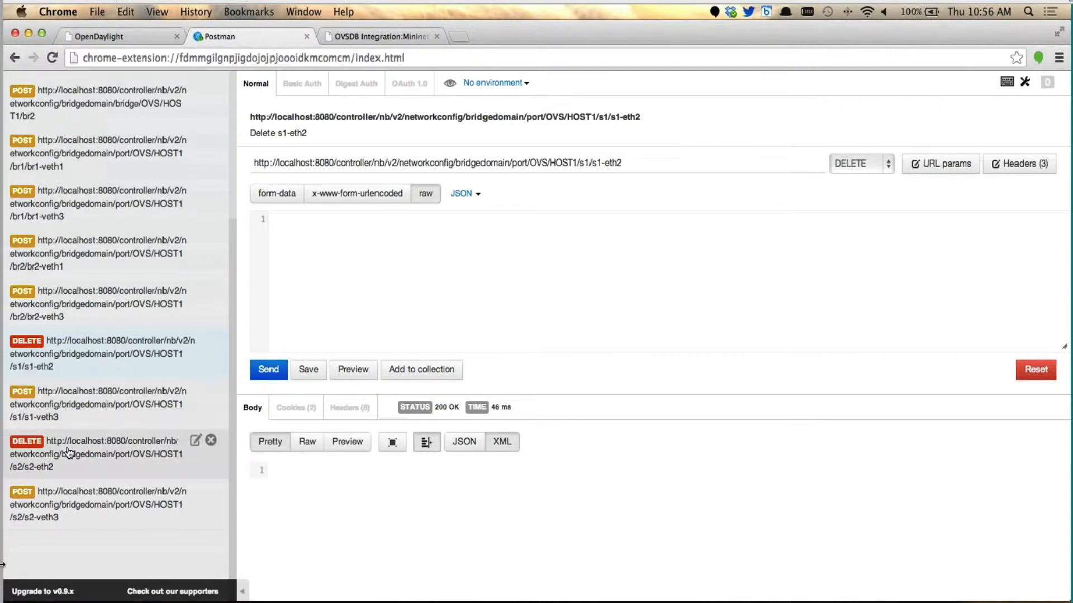
click(103, 454)
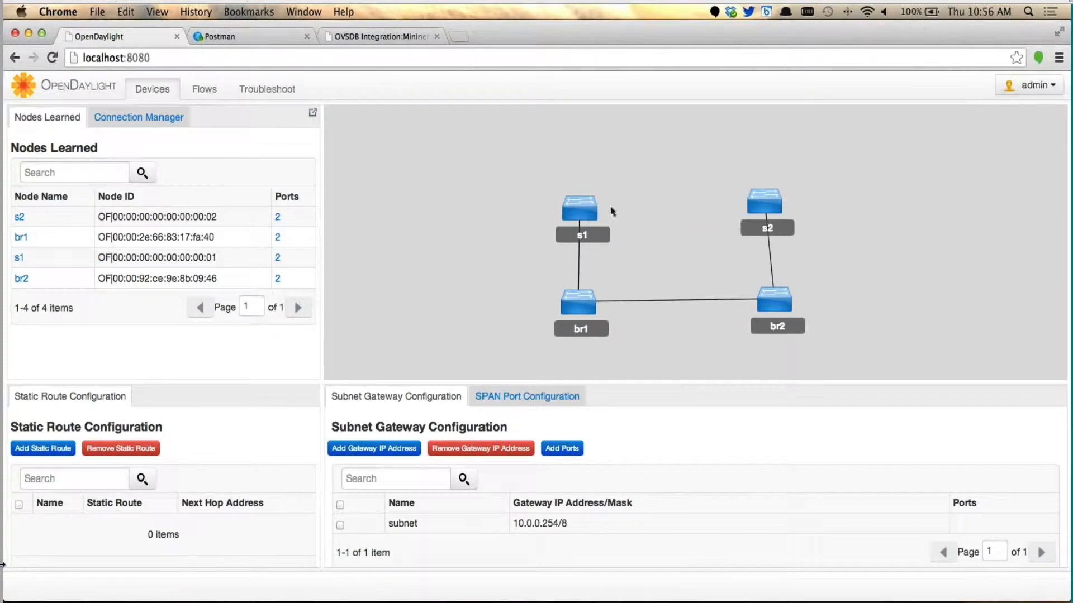
mouse_move(763, 228)
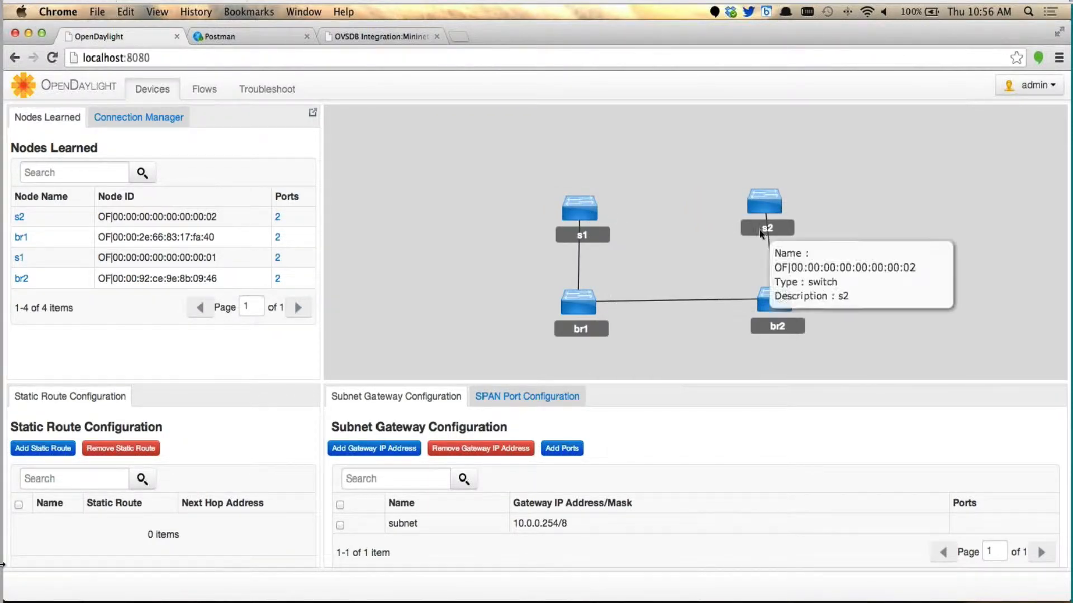
mouse_move(734, 250)
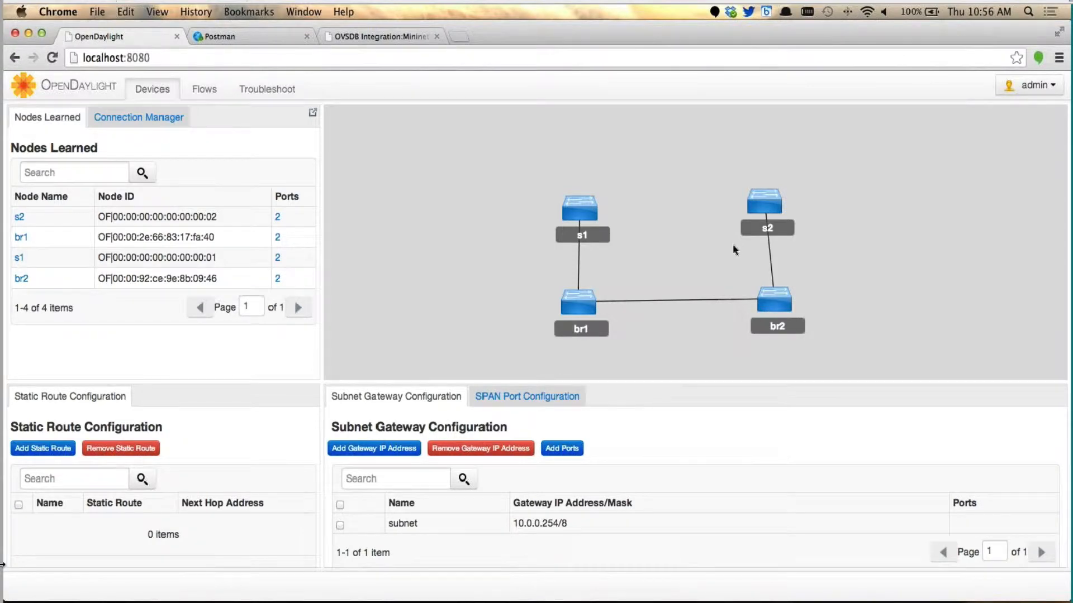
mouse_move(601, 306)
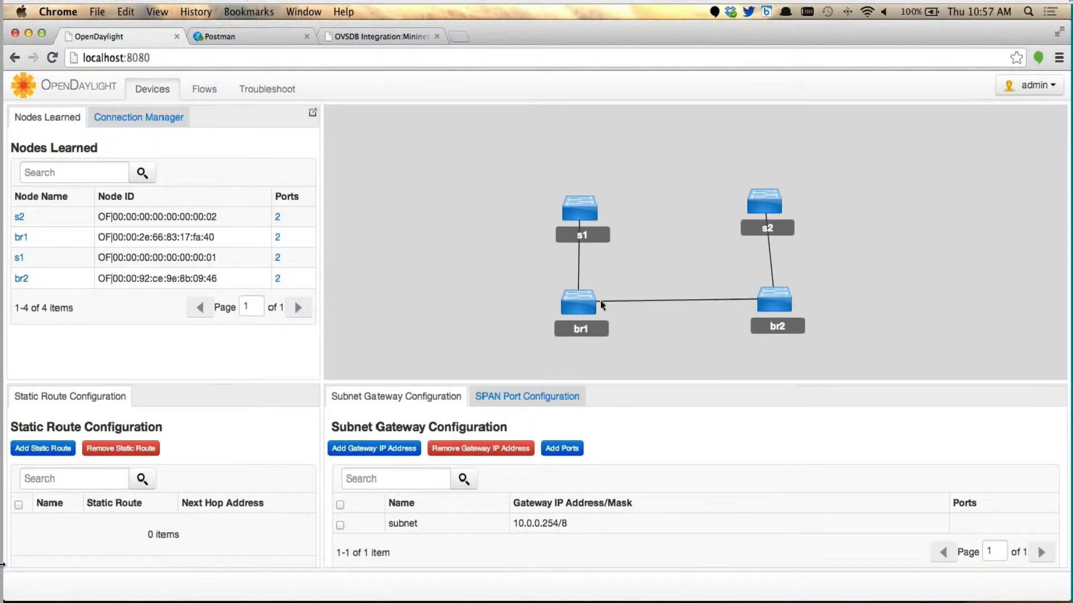
mouse_move(663, 328)
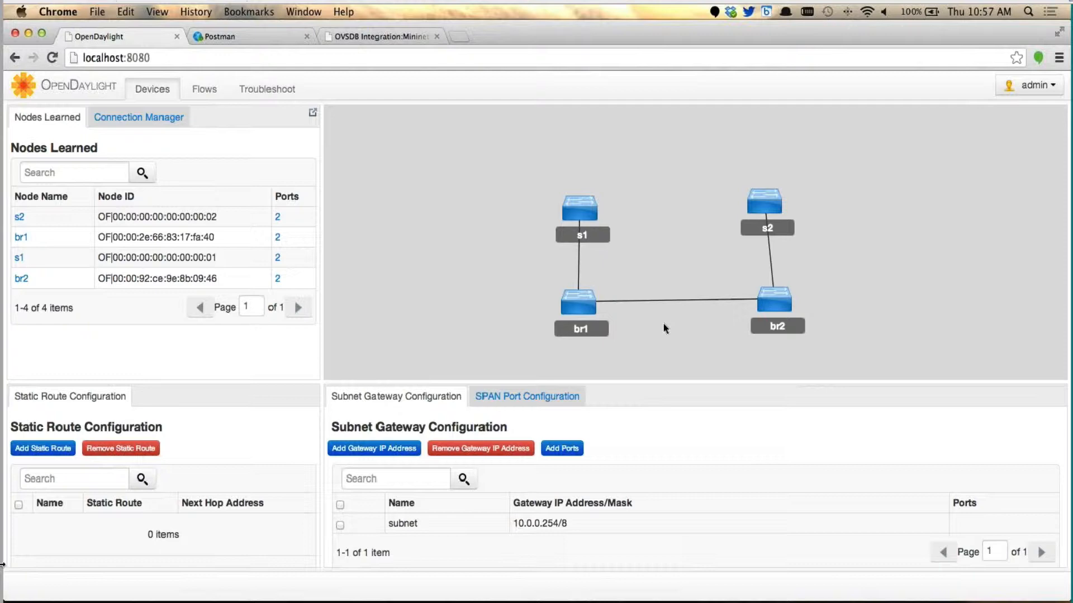
mouse_move(656, 344)
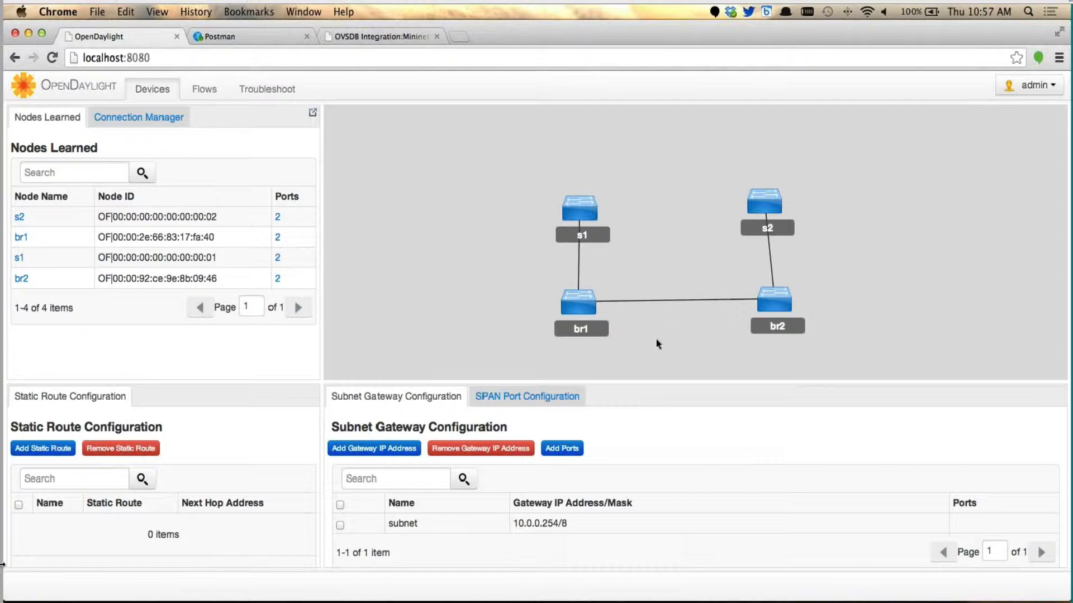
mouse_move(577, 369)
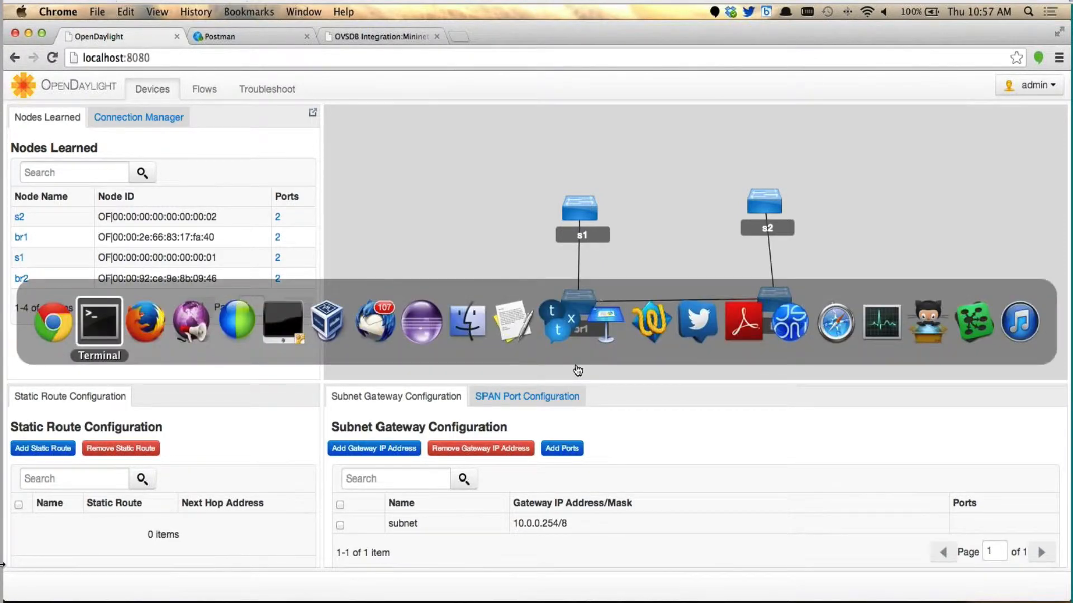
Bring Terminal forward and rerun 'h2 ping h1' in the Mininet CLI.
click(98, 322)
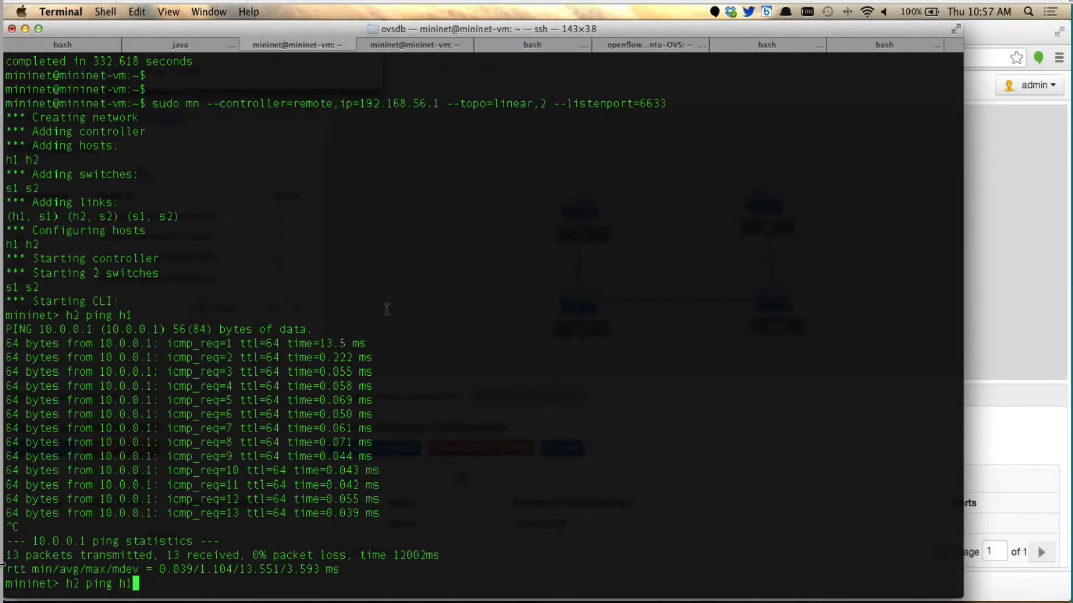
key(Return)
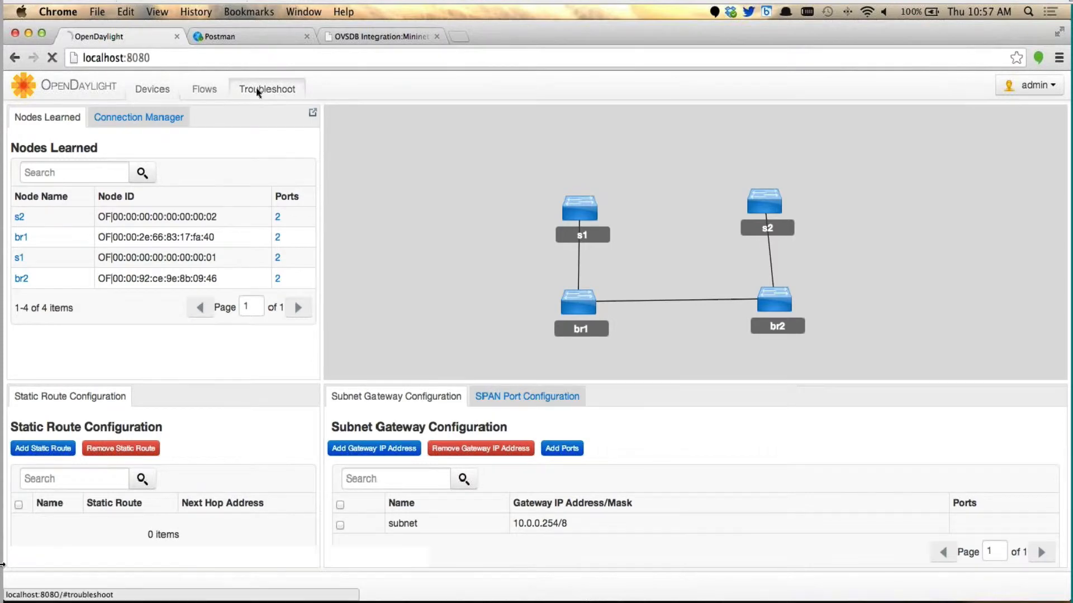
On the Troubleshoot page, view switch s1's flow statistics and then its port statistics.
click(267, 89)
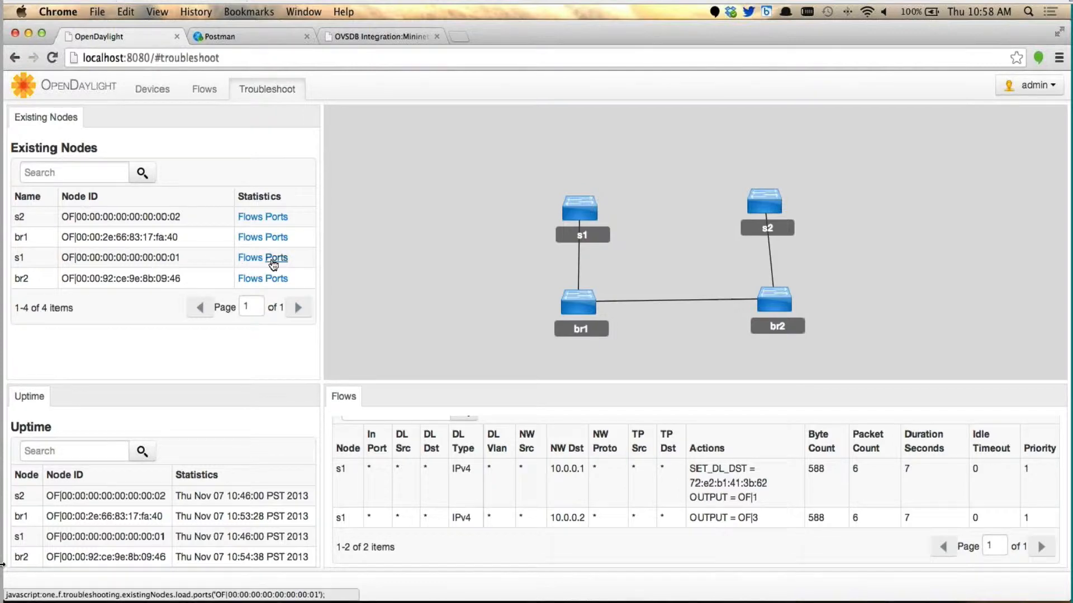
click(276, 257)
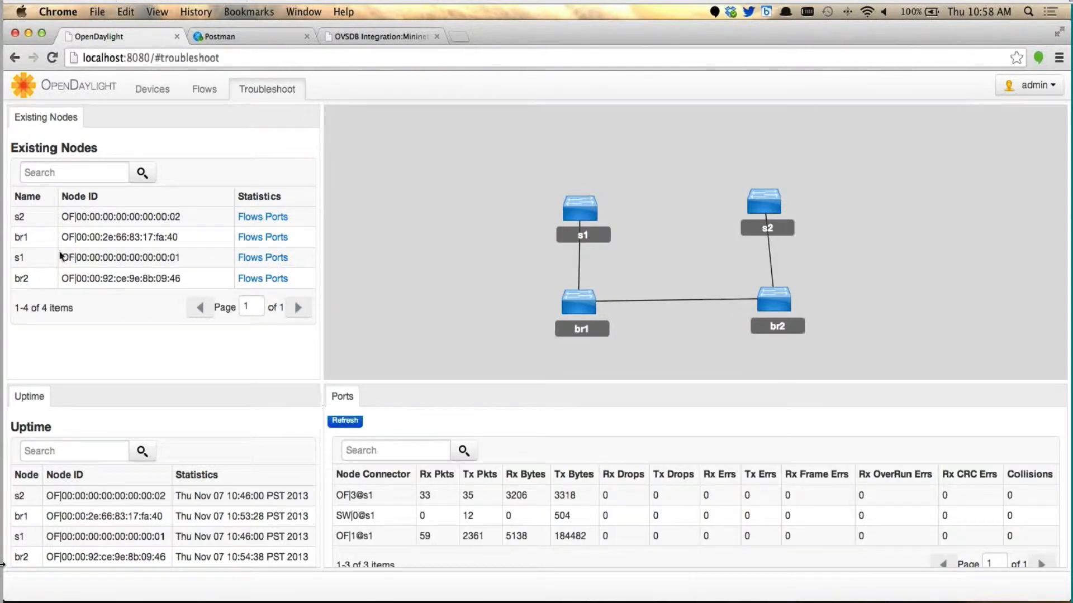
On Devices, list s1's ports (s1-eth1, s1-veth3) and close the popup.
click(152, 89)
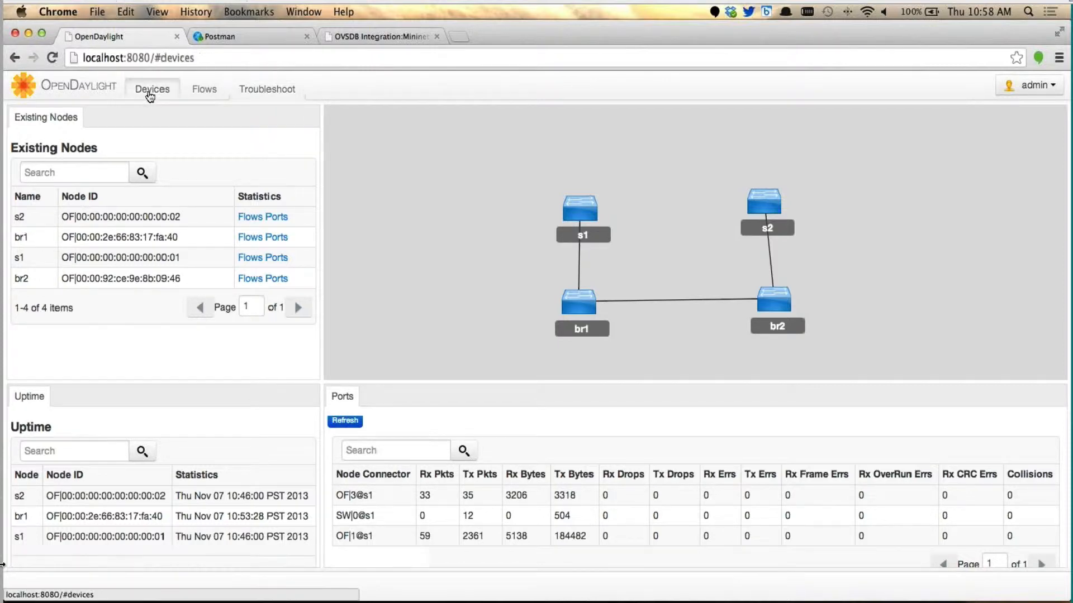
click(152, 89)
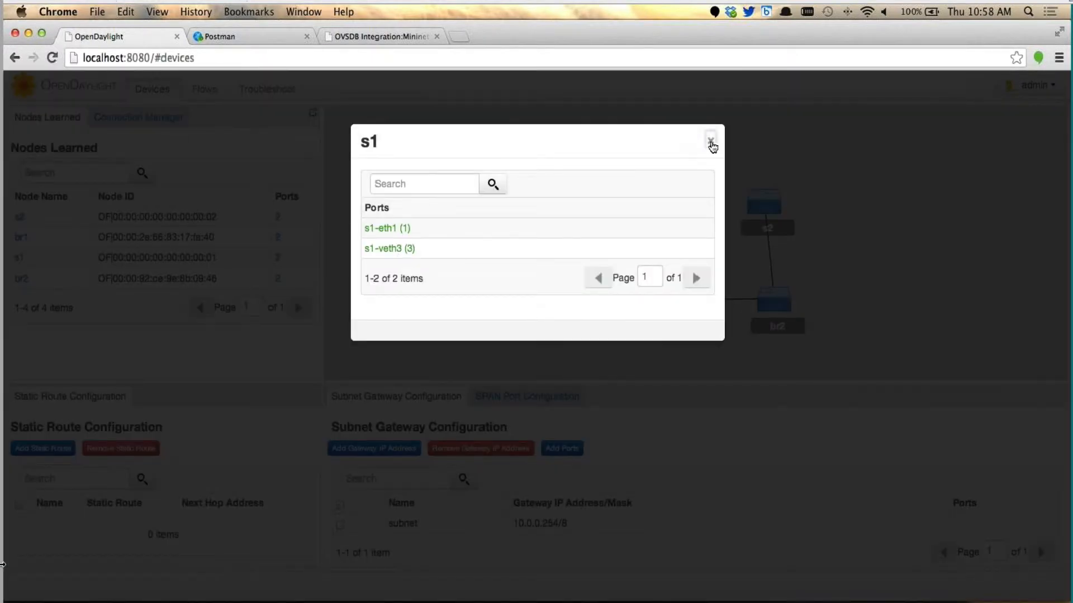
click(711, 137)
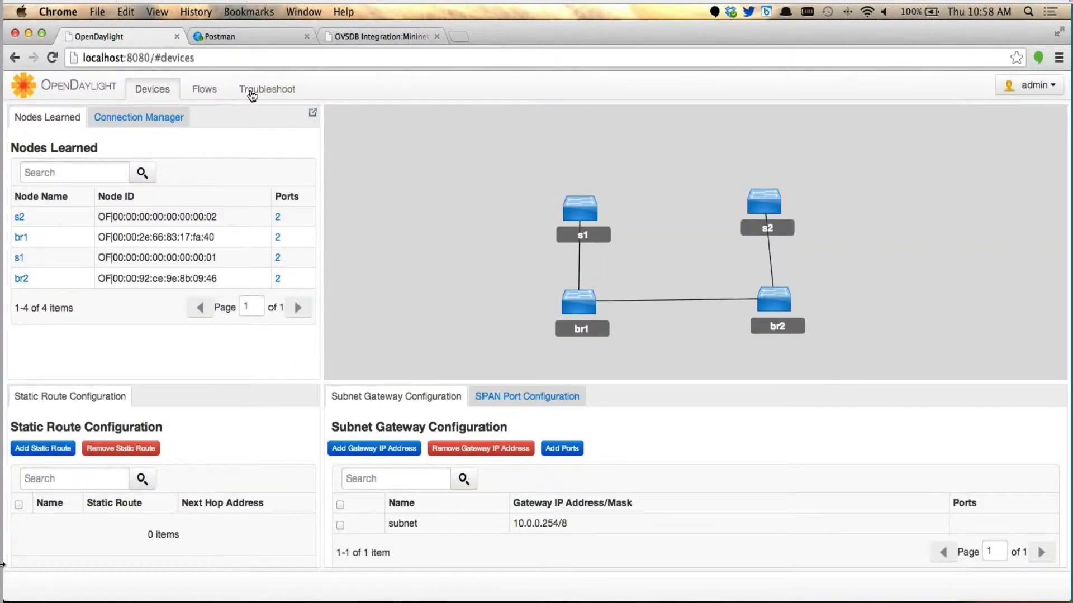
Reopen Troubleshoot, show br1's flow statistics and refresh its counters.
click(266, 89)
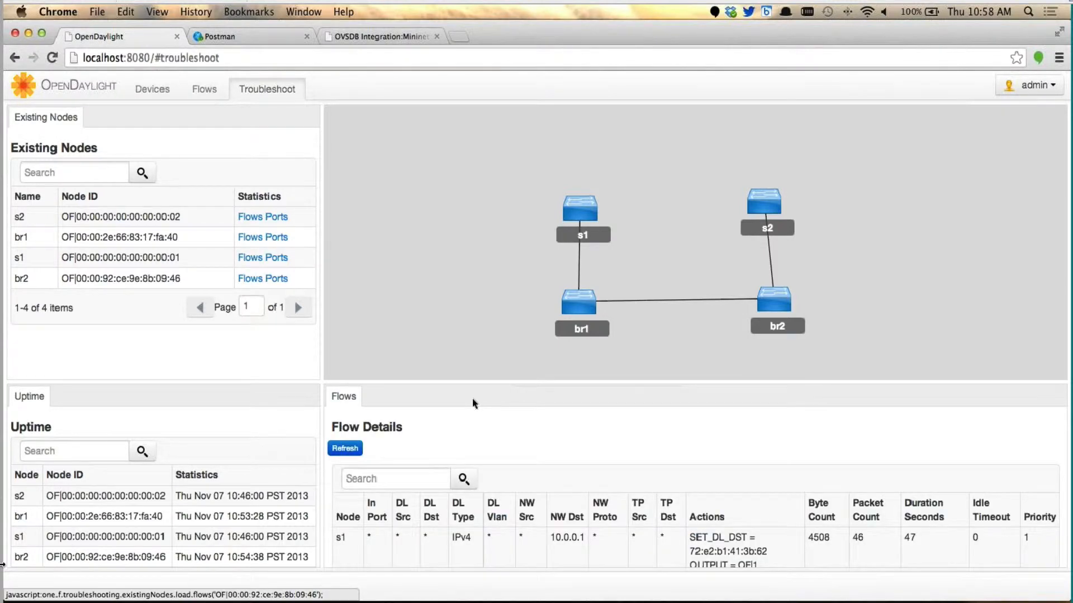
click(344, 448)
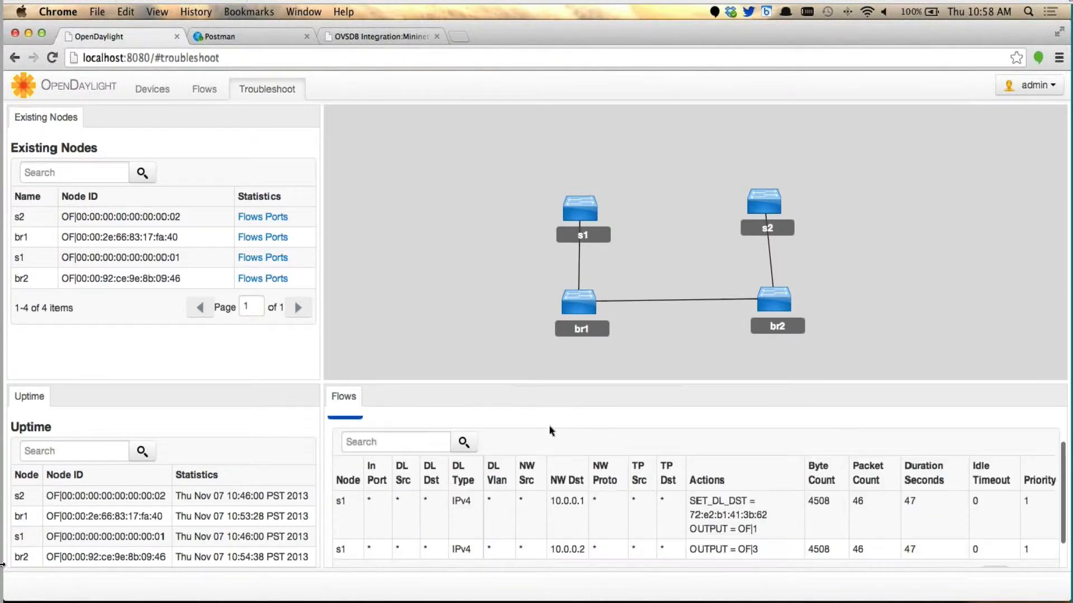
click(253, 258)
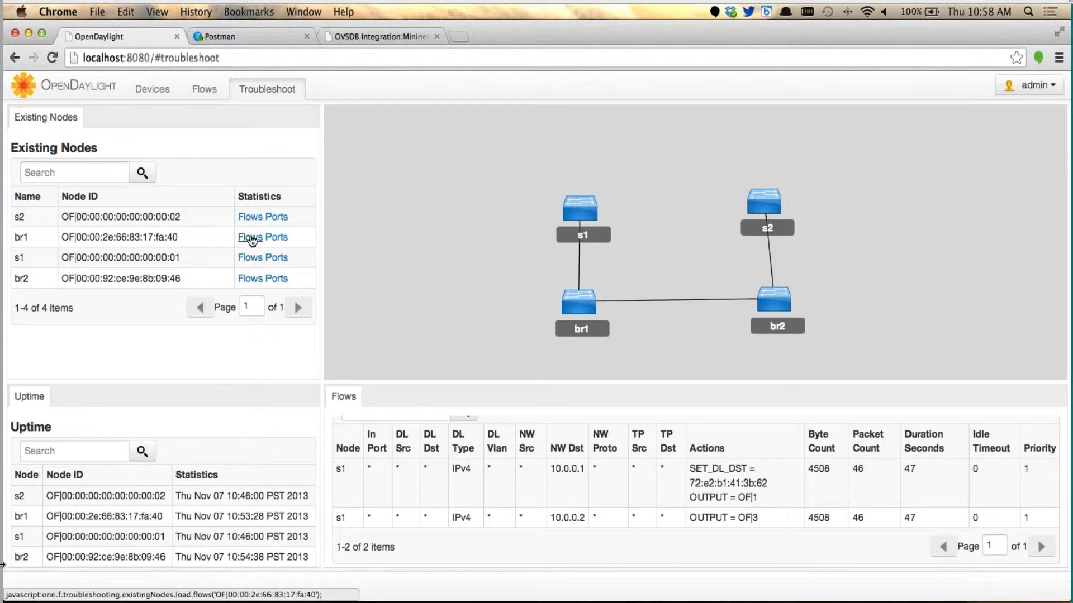
click(252, 238)
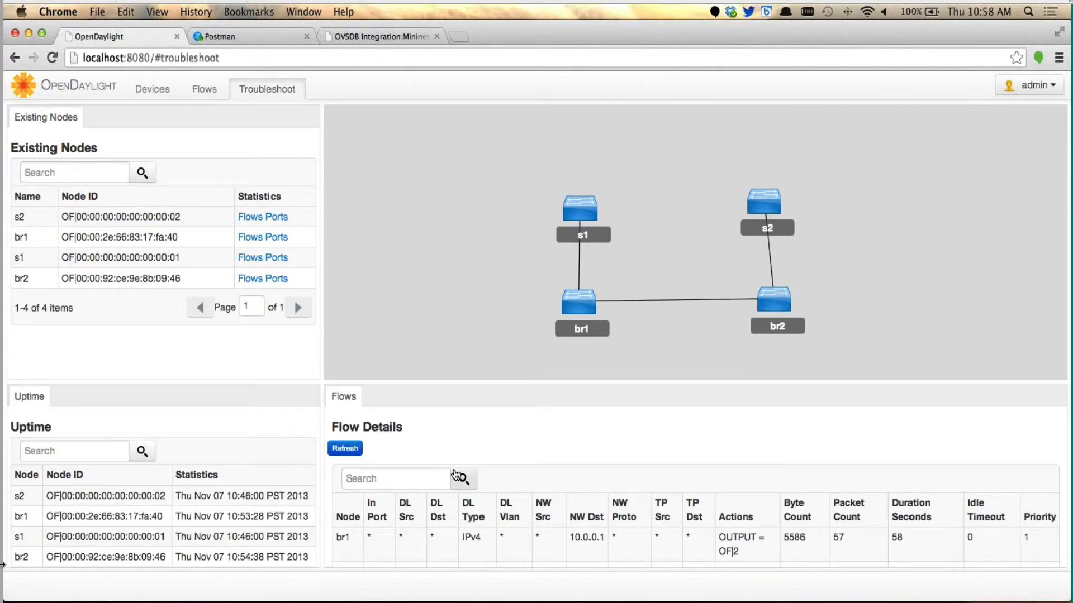
click(344, 448)
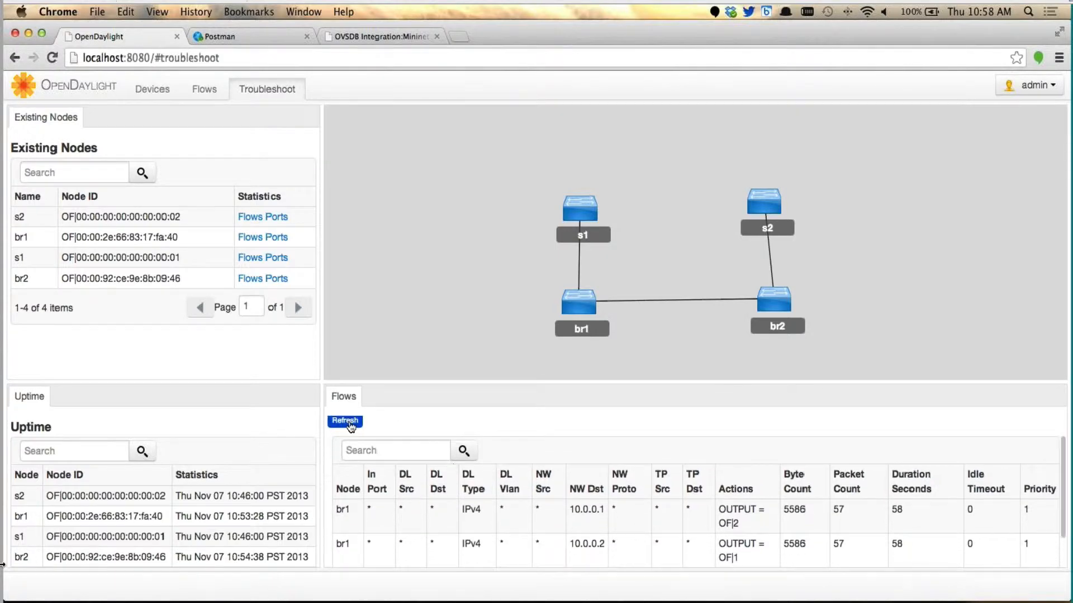
click(344, 420)
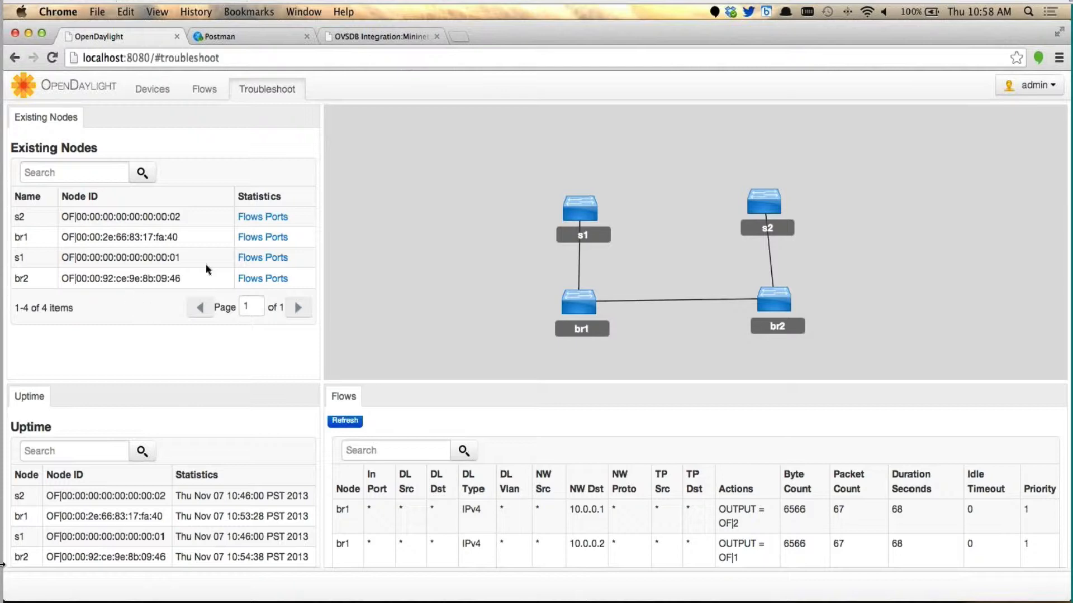
Show and refresh the flow counters for br2 and s2, watching counts rise.
click(345, 421)
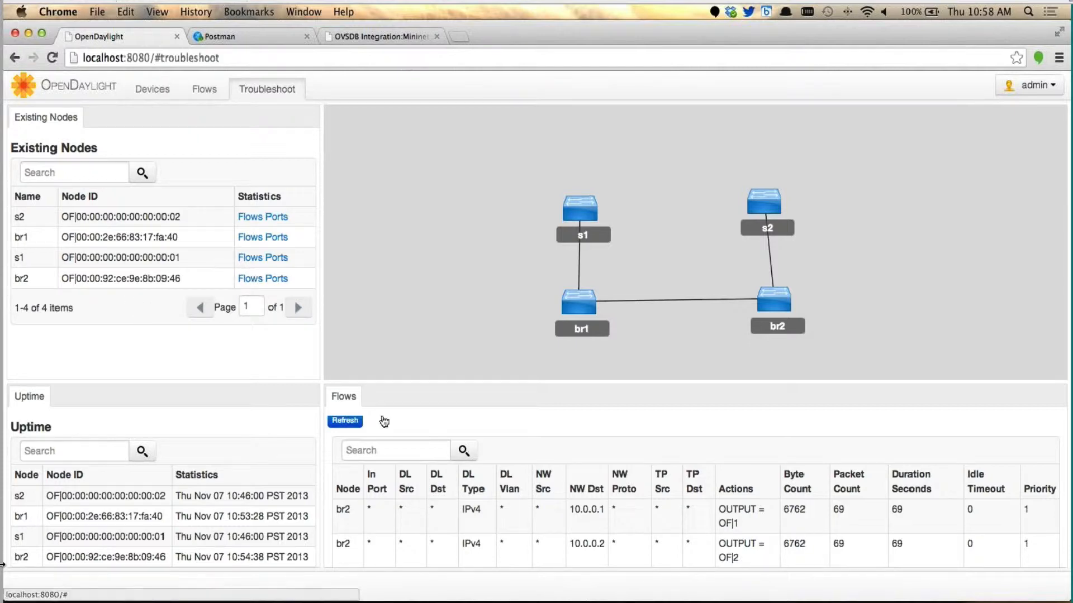
click(345, 421)
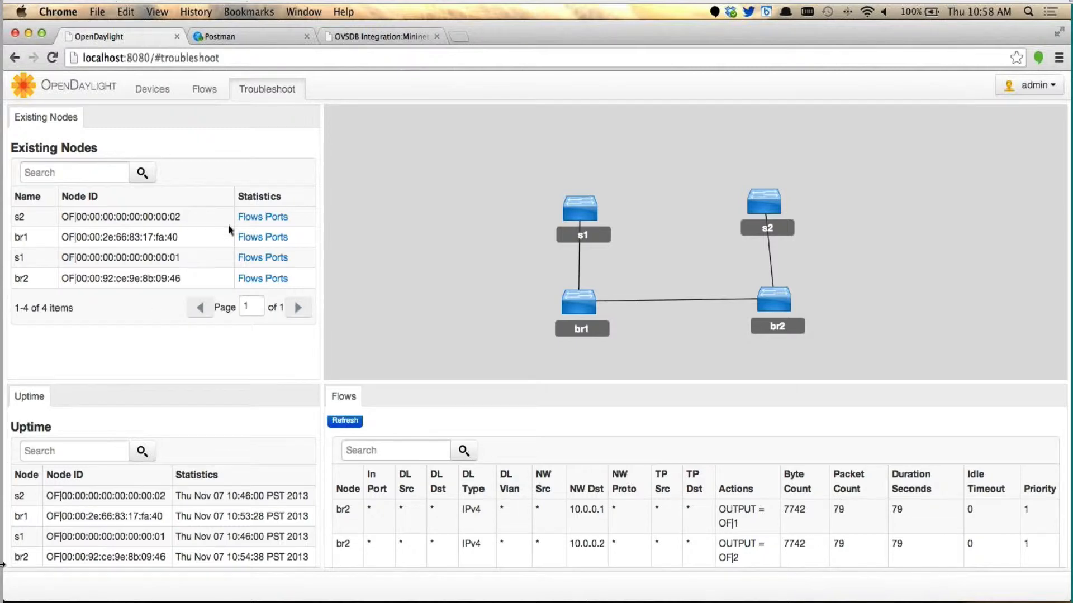
click(344, 421)
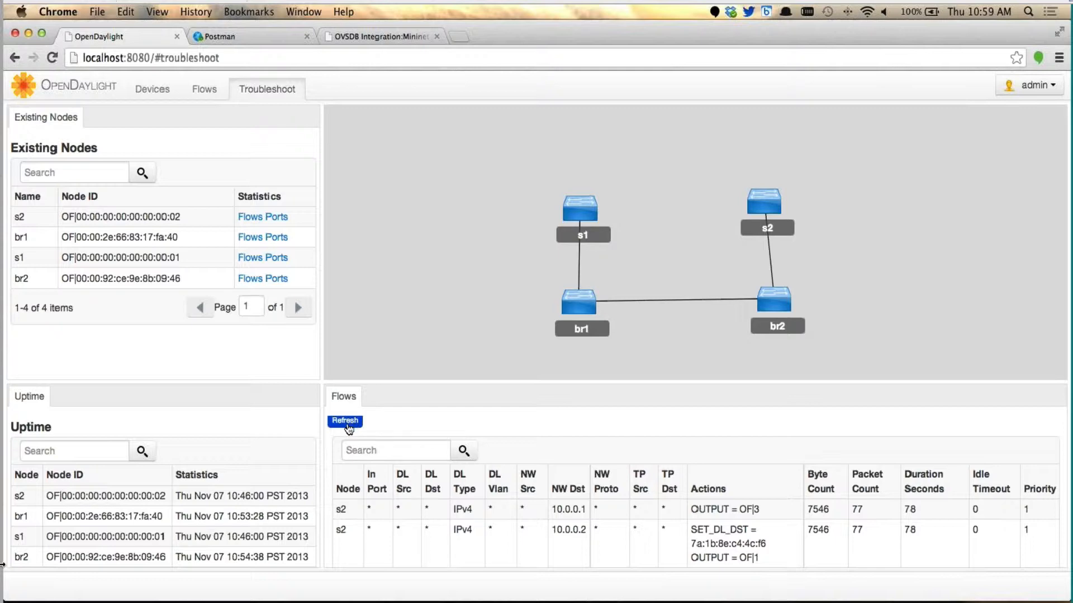
click(344, 420)
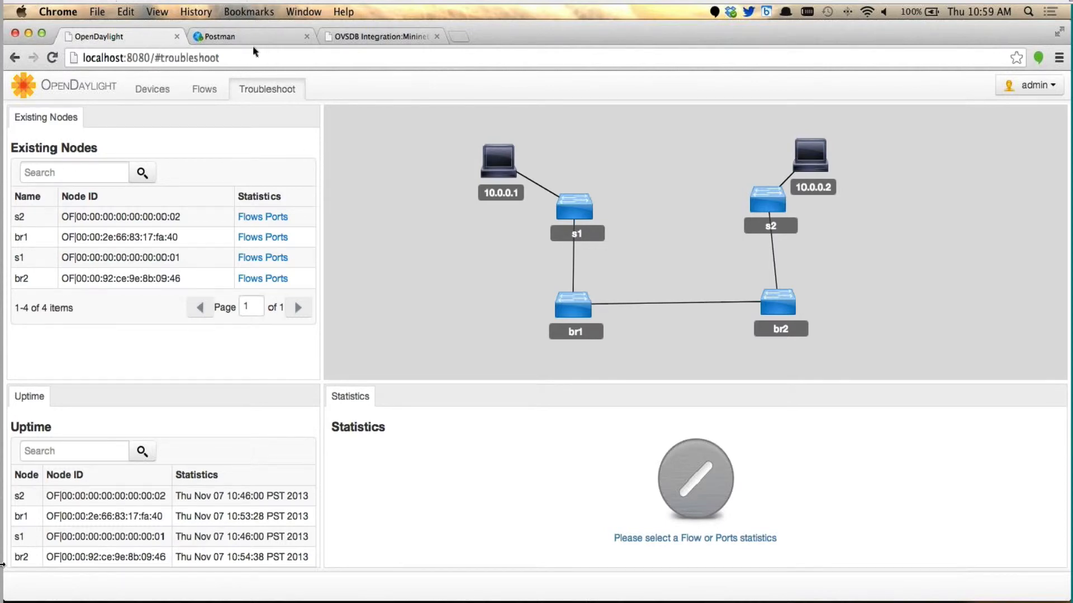
Check the saved Postman requests, then read the OVSDB tutorial's Mininet topology and forwarding sections.
click(226, 37)
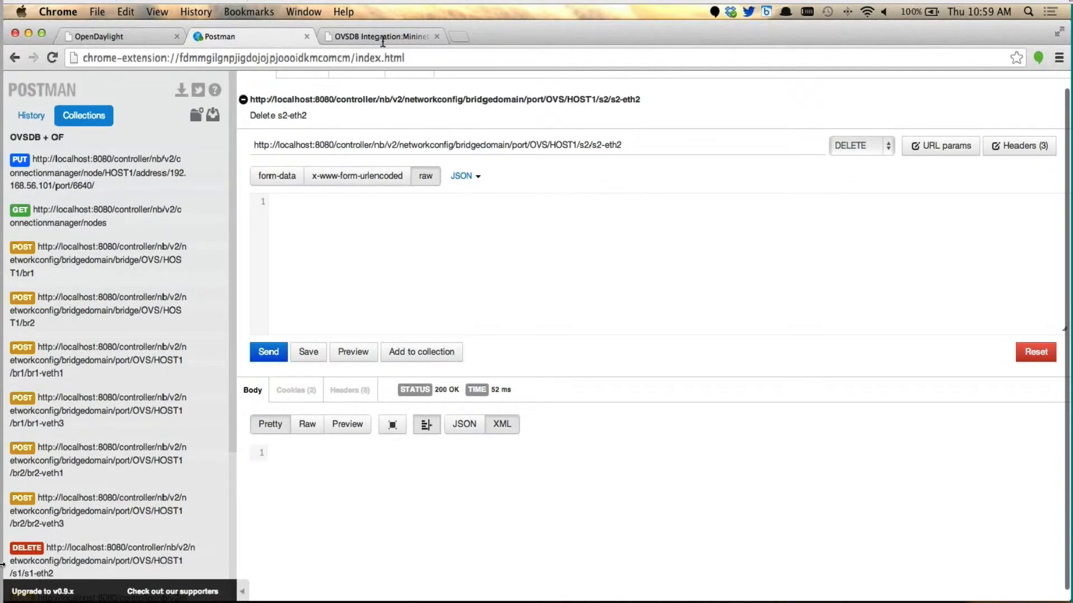
click(381, 37)
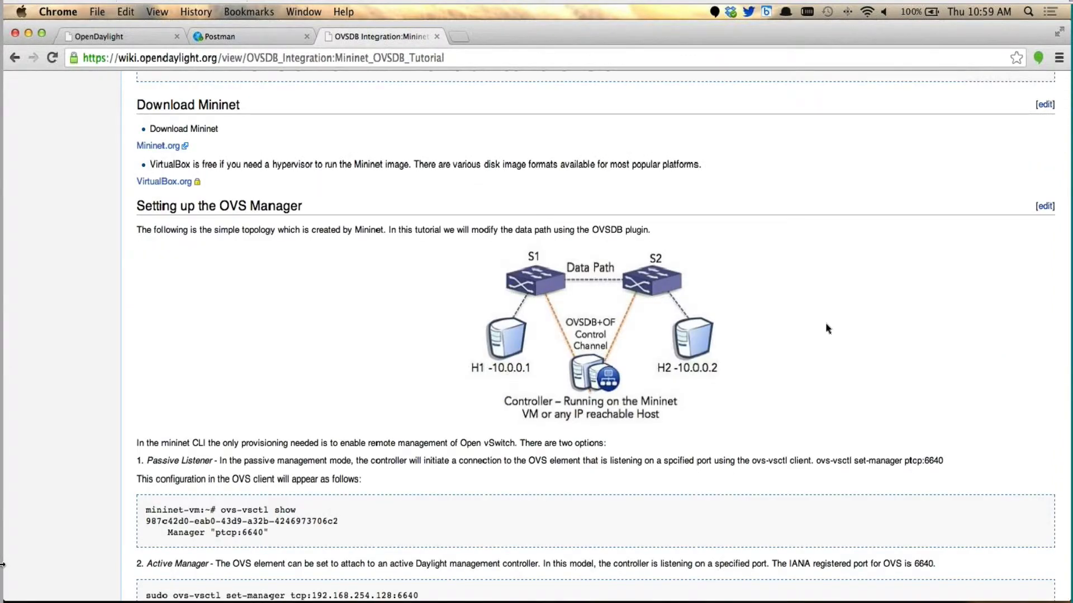
scroll(down, 3)
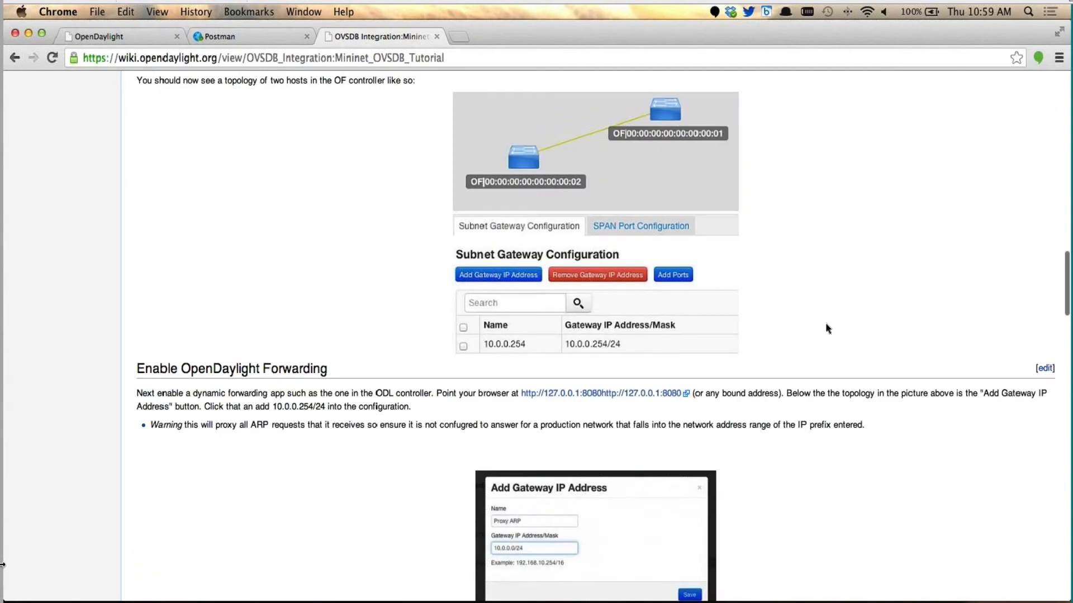
scroll(down, 3)
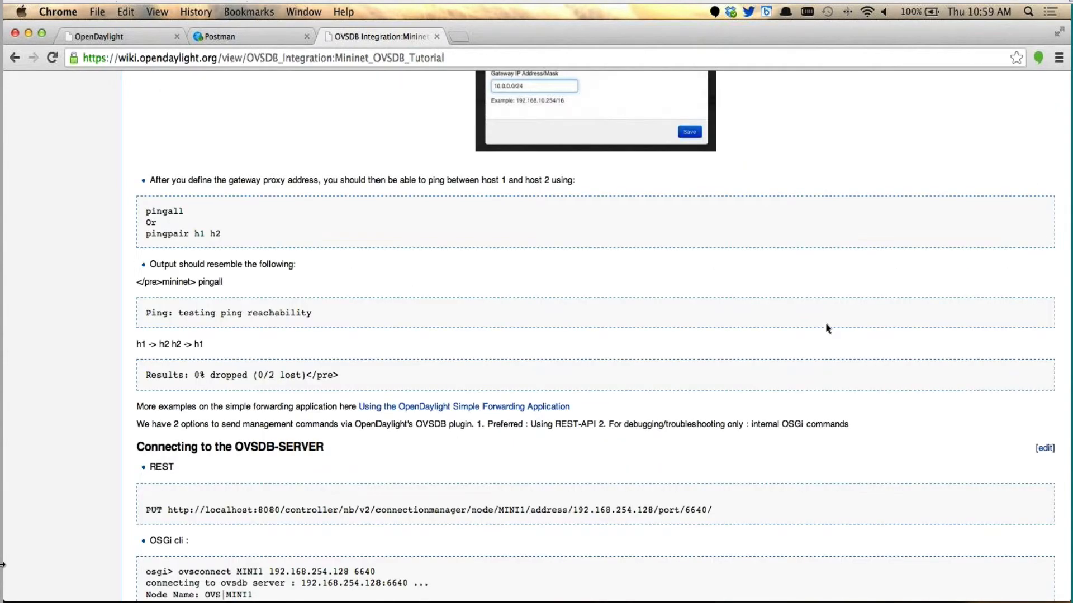
scroll(down, 3)
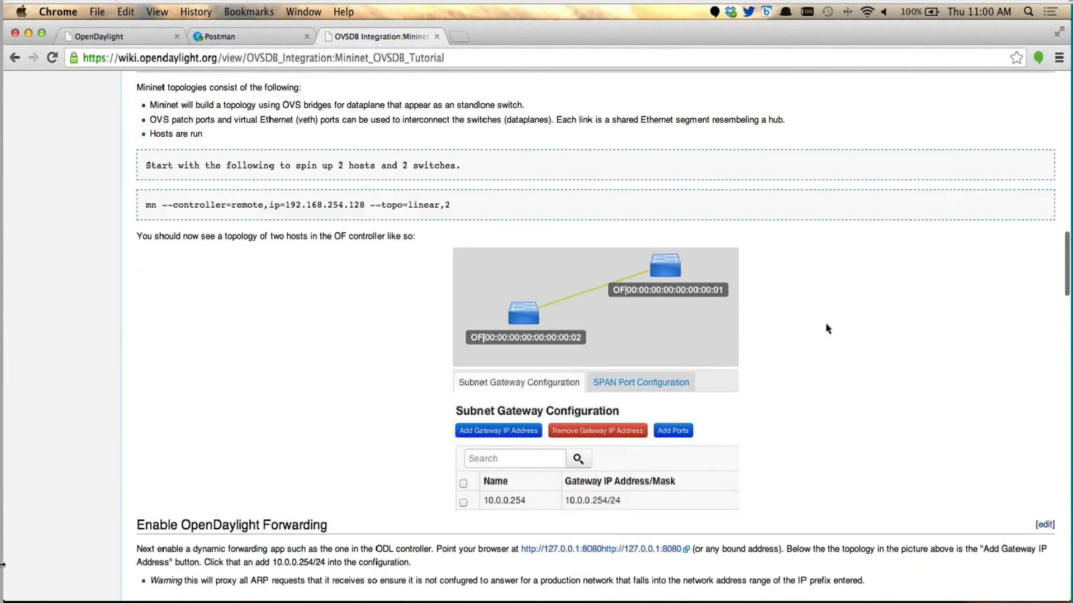
scroll(up, 3)
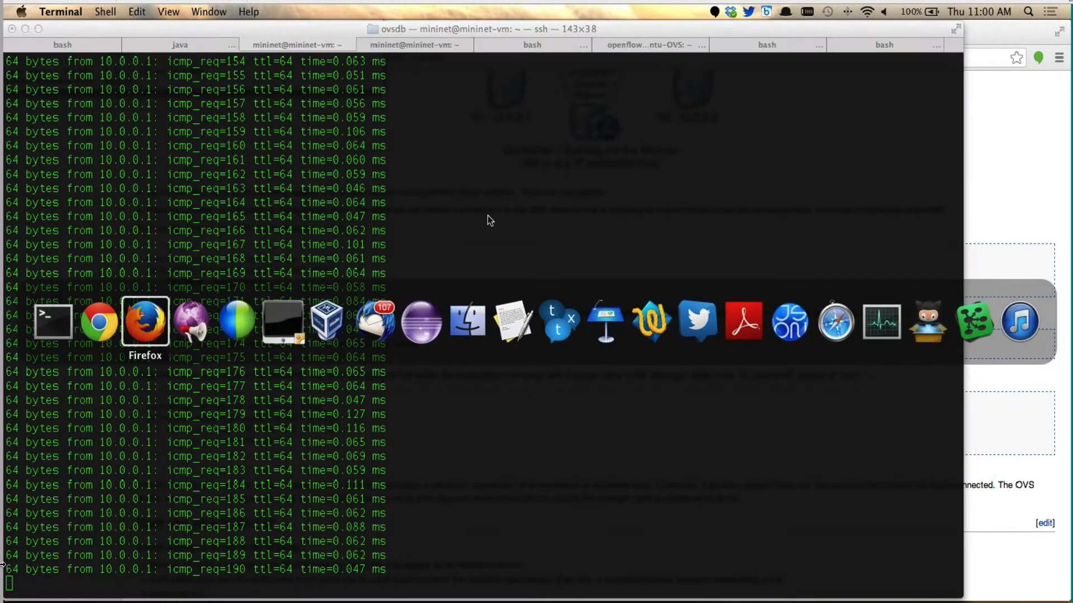
Bring the browser forward, review the OpenDaylight Troubleshoot topology, then switch to Devices.
click(144, 322)
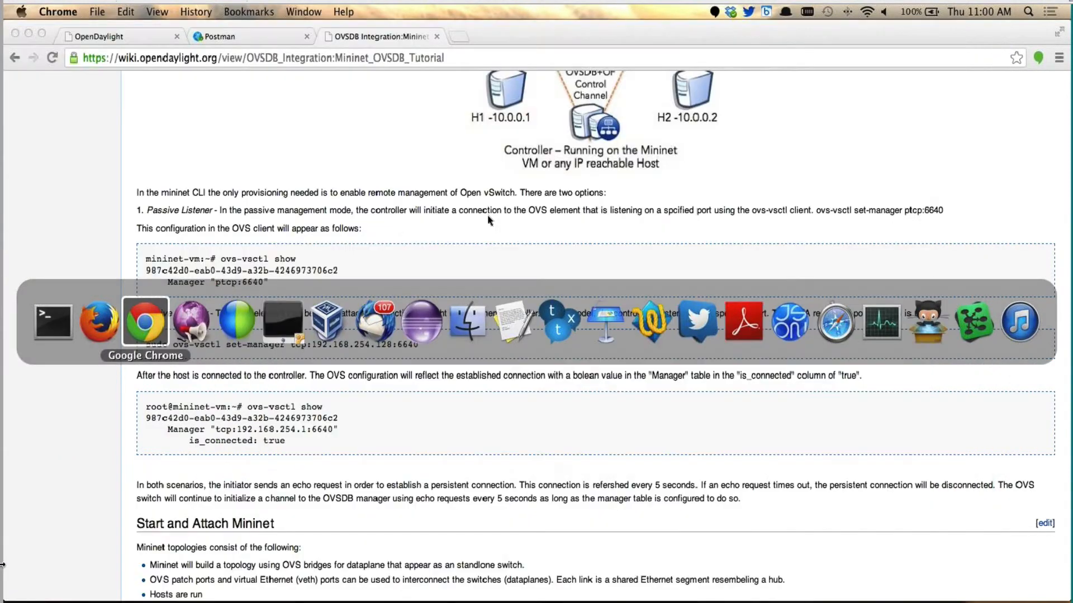
click(115, 36)
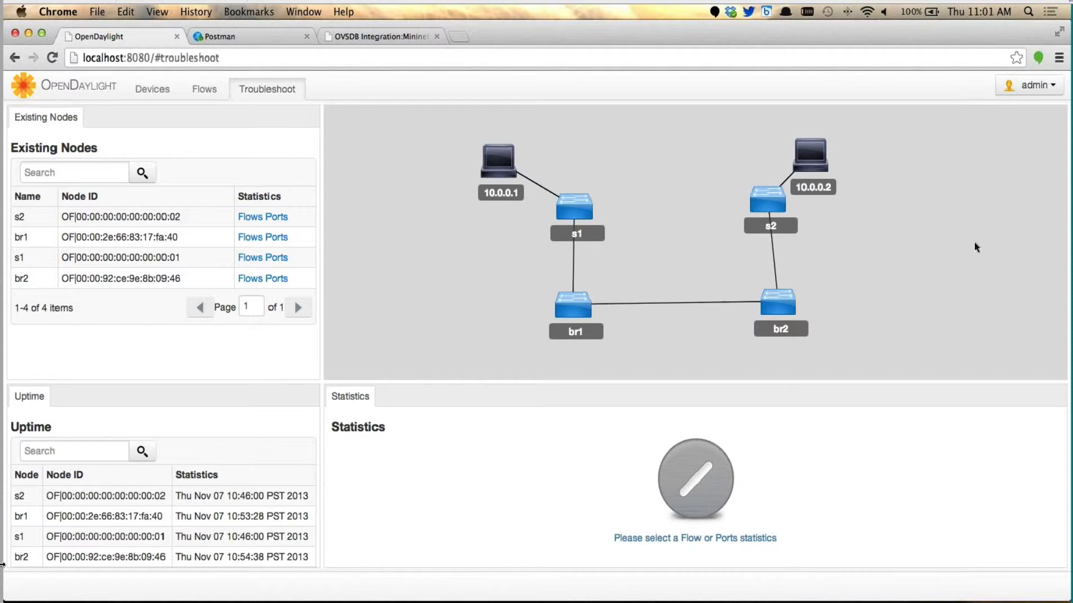
mouse_move(342, 140)
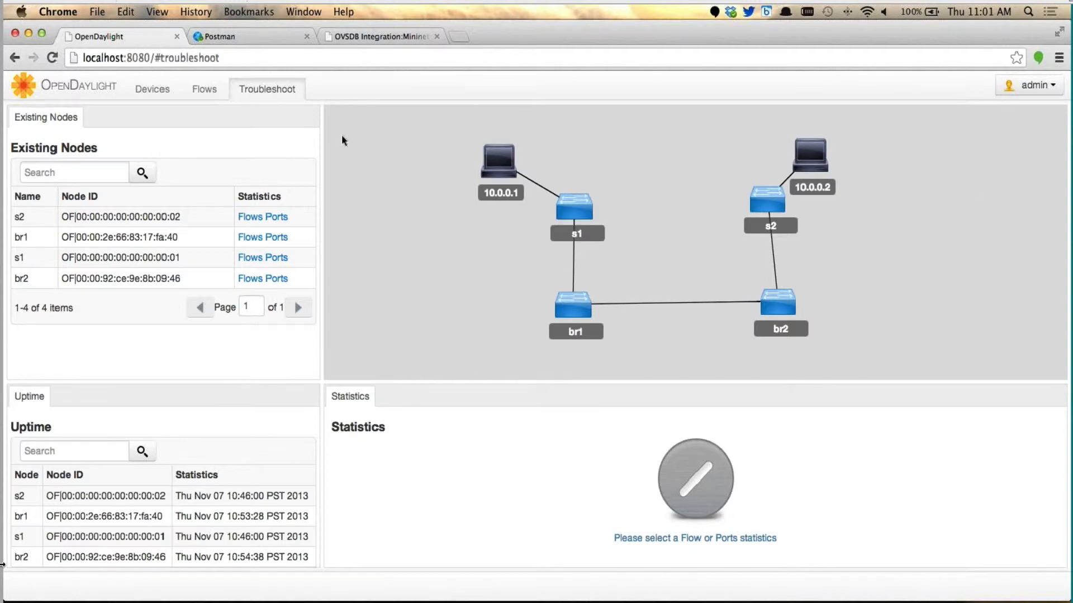
mouse_move(884, 228)
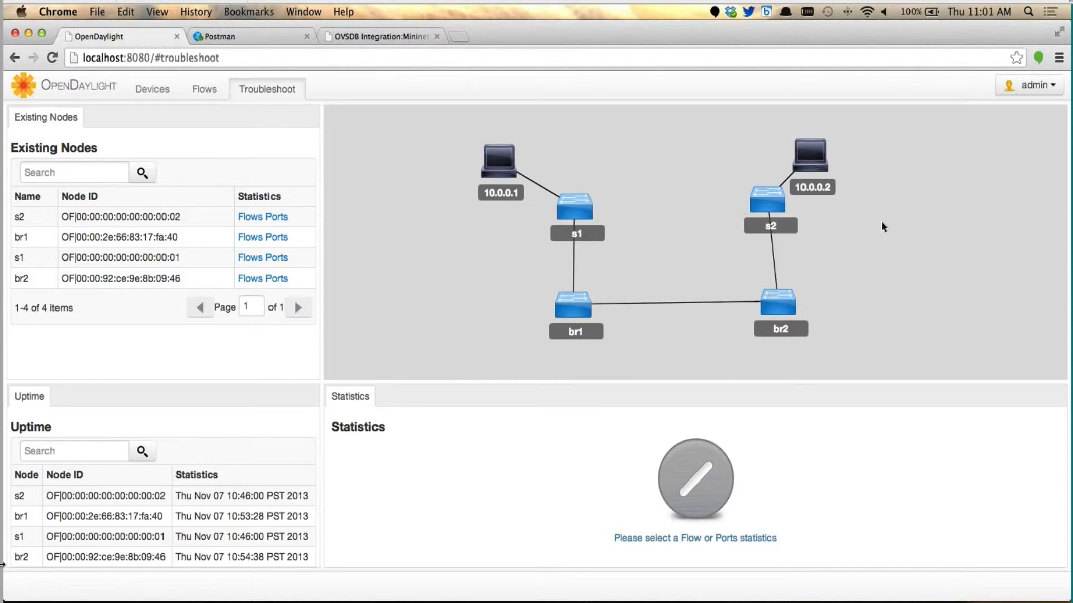
mouse_move(949, 203)
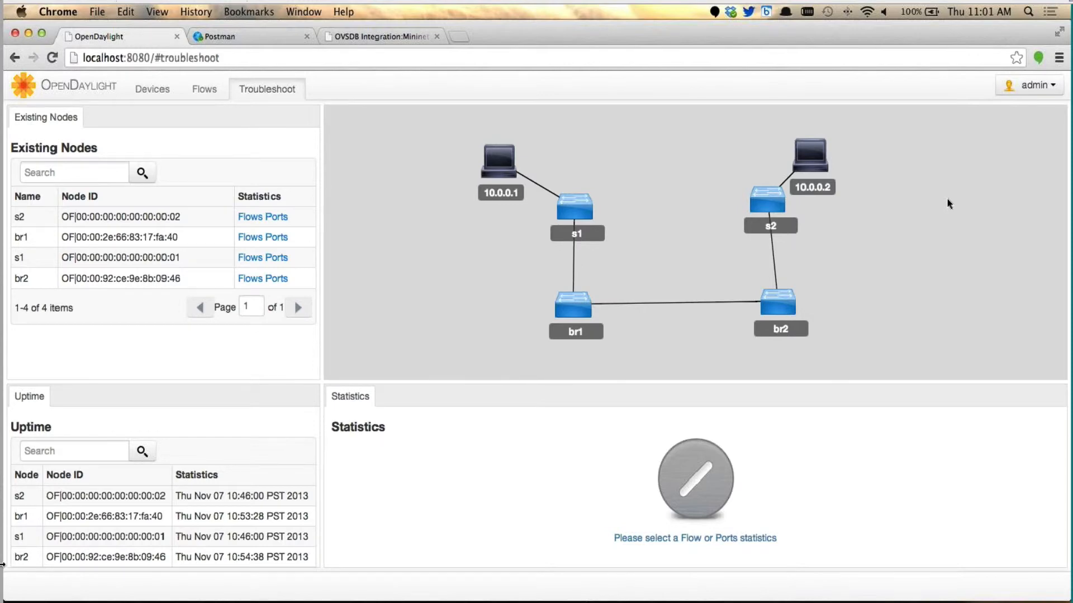
mouse_move(640, 295)
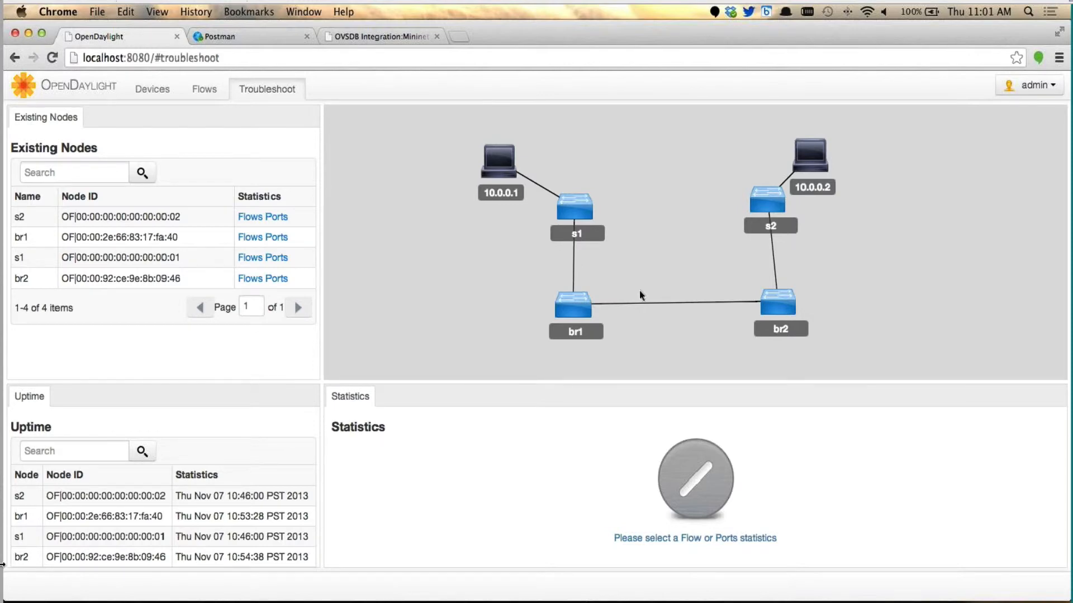
mouse_move(468, 264)
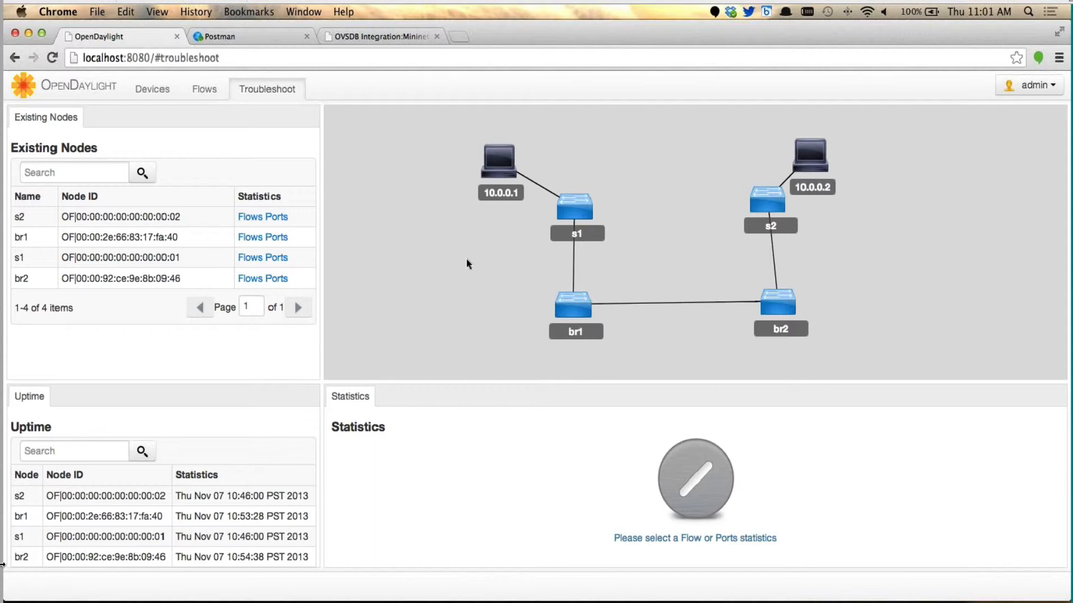
mouse_move(380, 183)
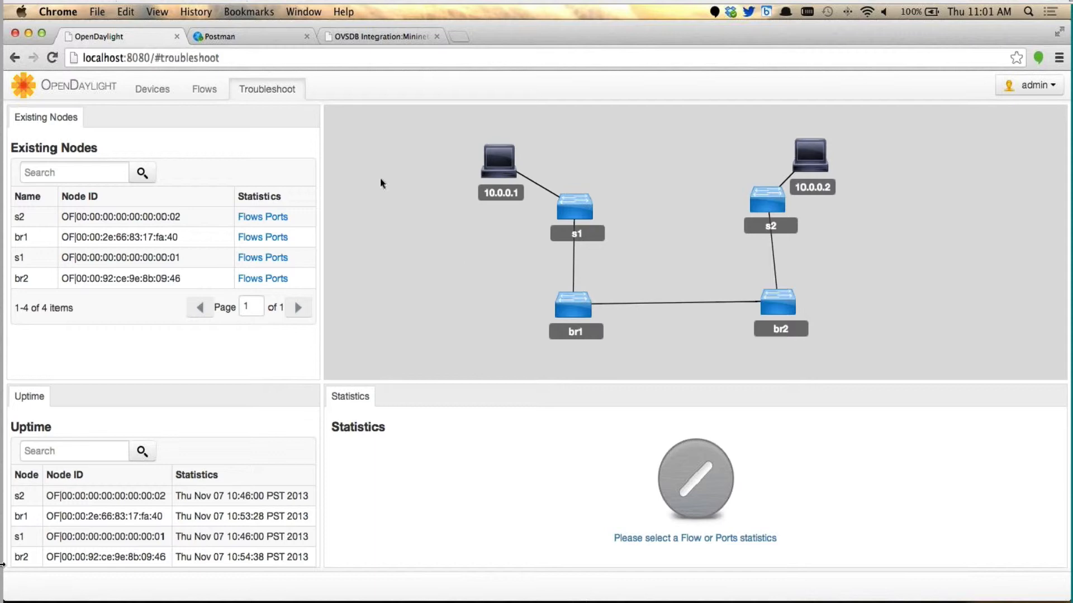
mouse_move(377, 166)
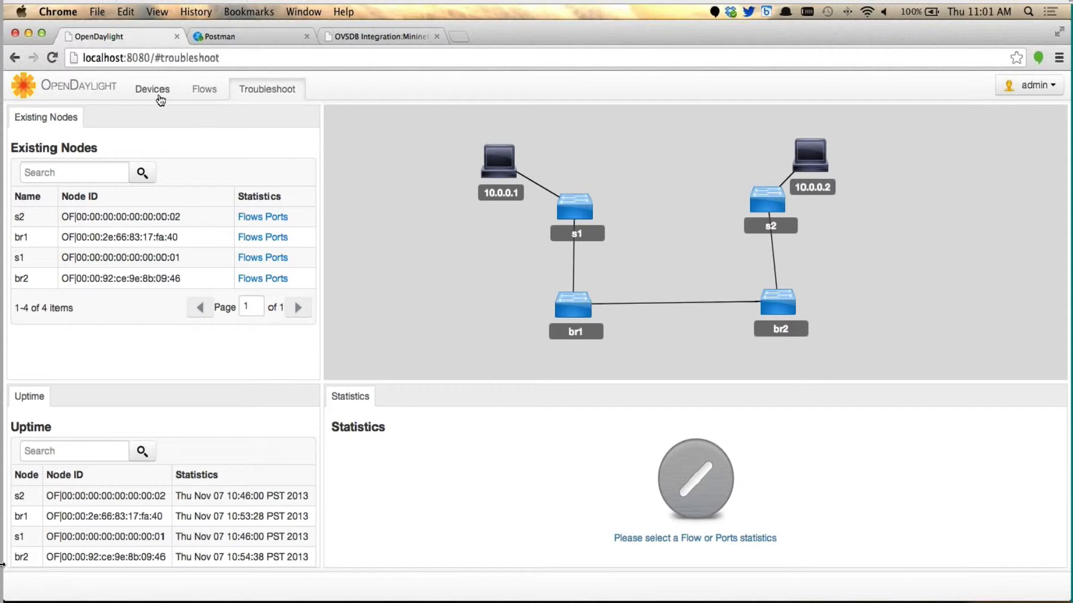
mouse_move(152, 89)
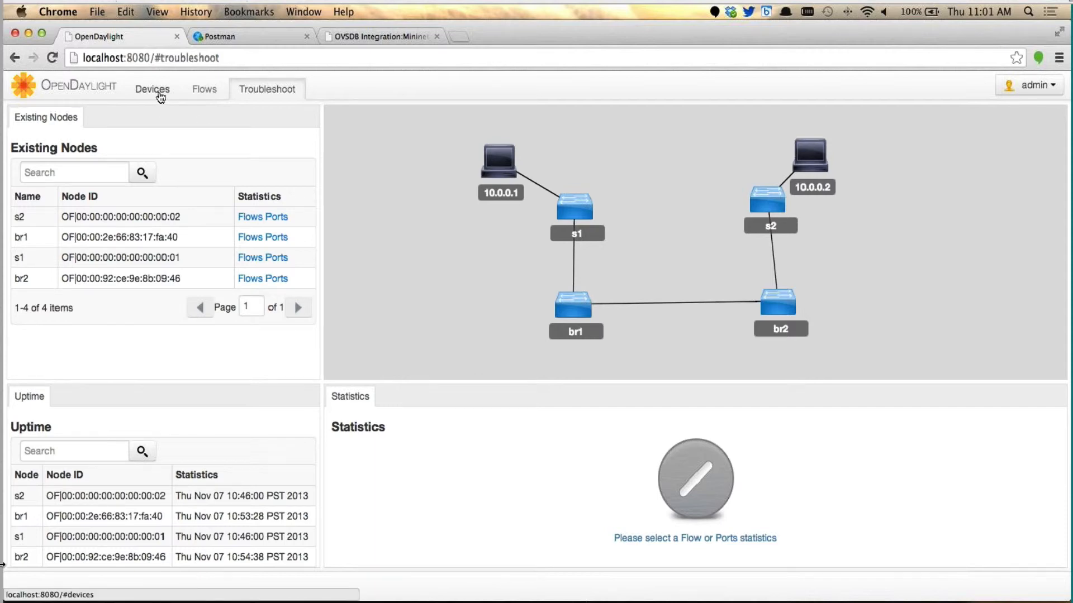
click(152, 89)
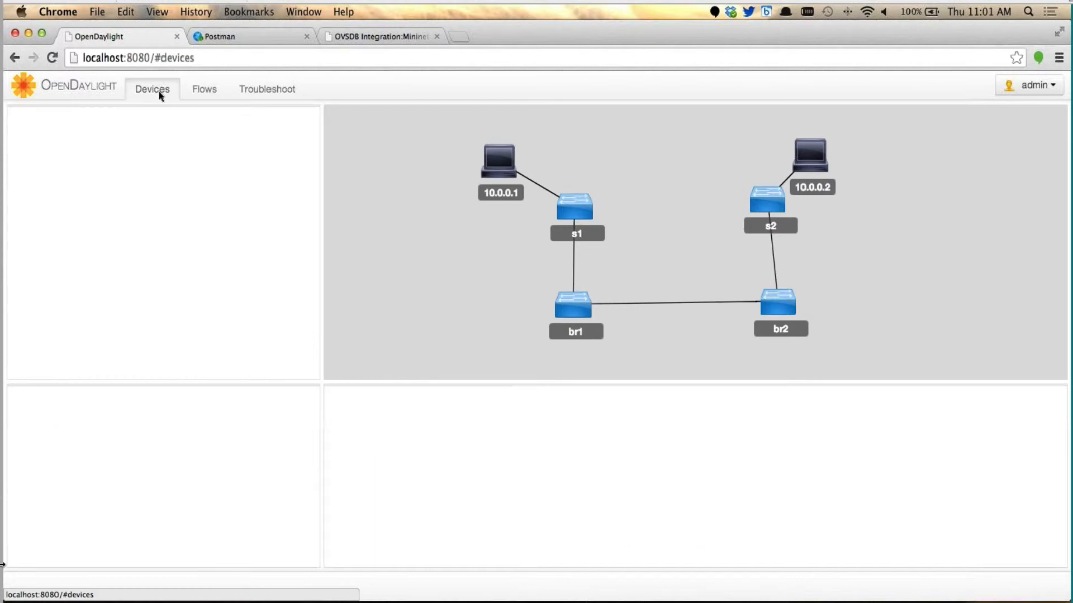
Scroll the OVSDB tutorial to 'Delete connection between s1 and s2' and its port-deletion commands.
click(381, 36)
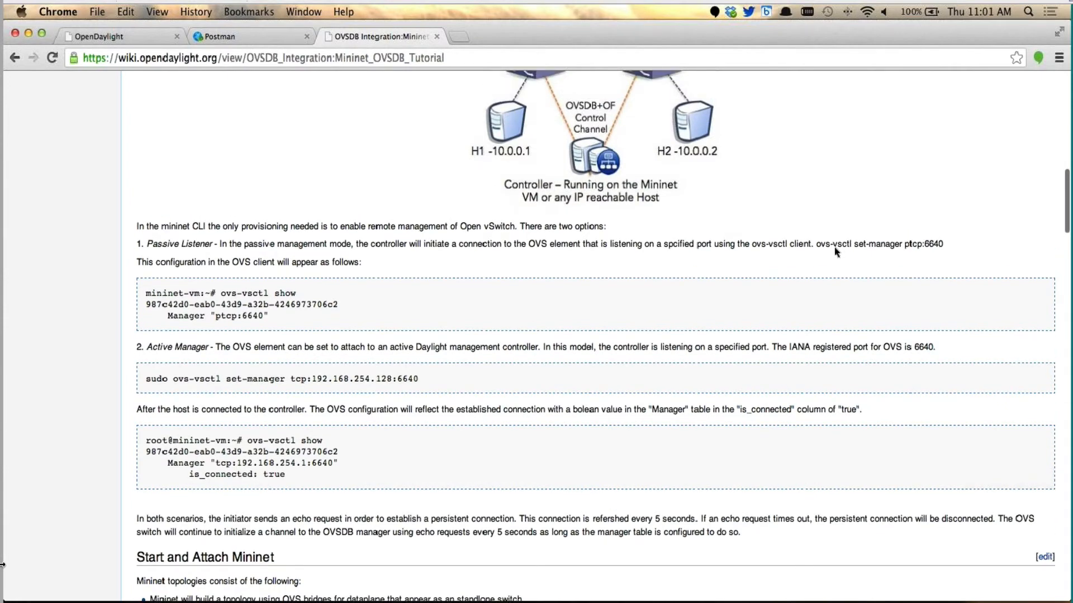
scroll(up, 3)
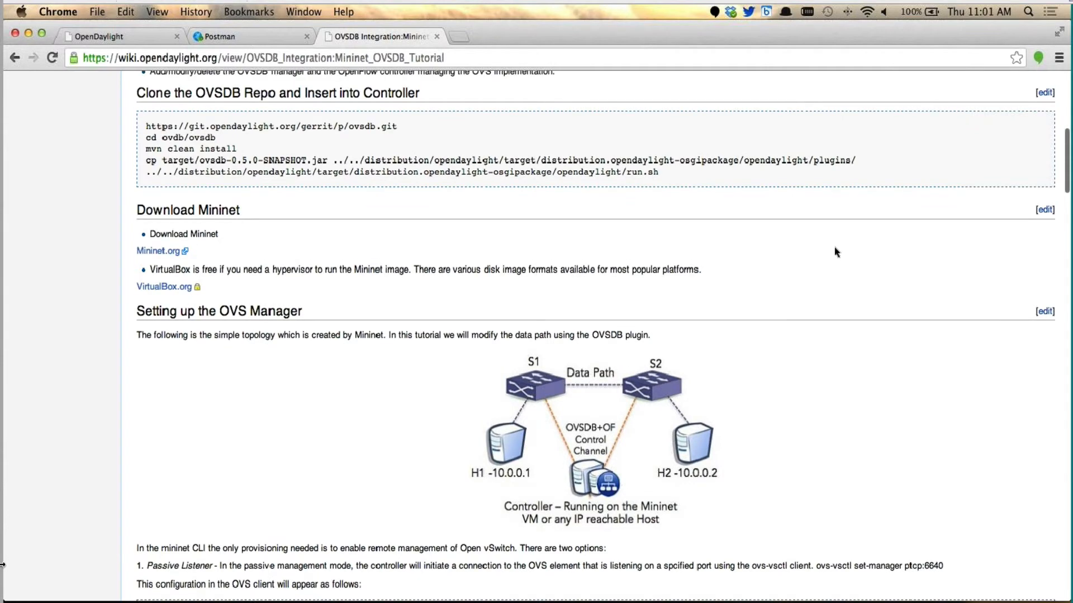
scroll(down, 3)
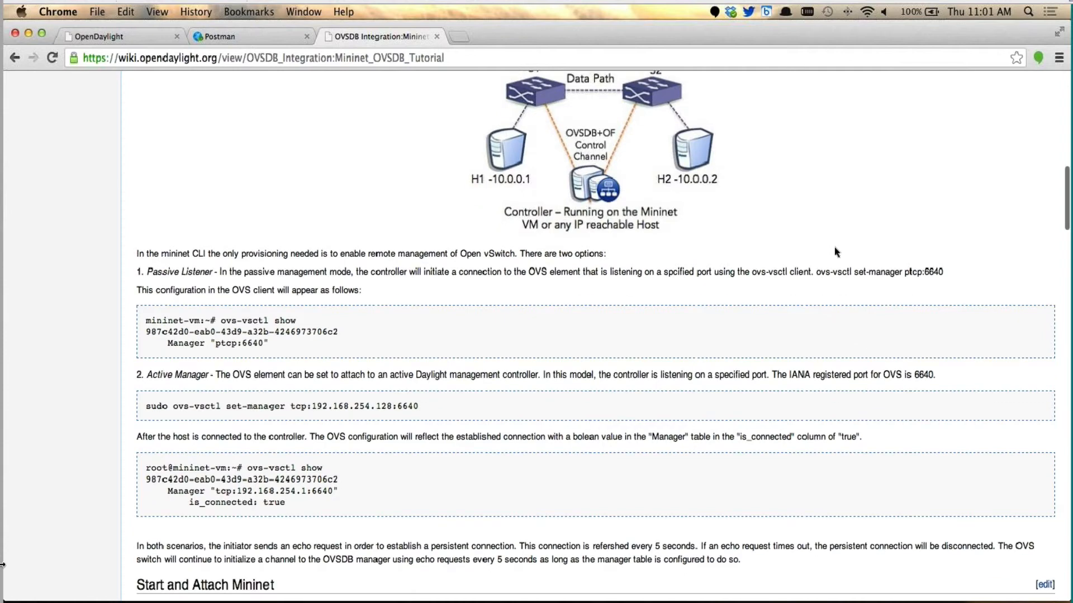
scroll(down, 3)
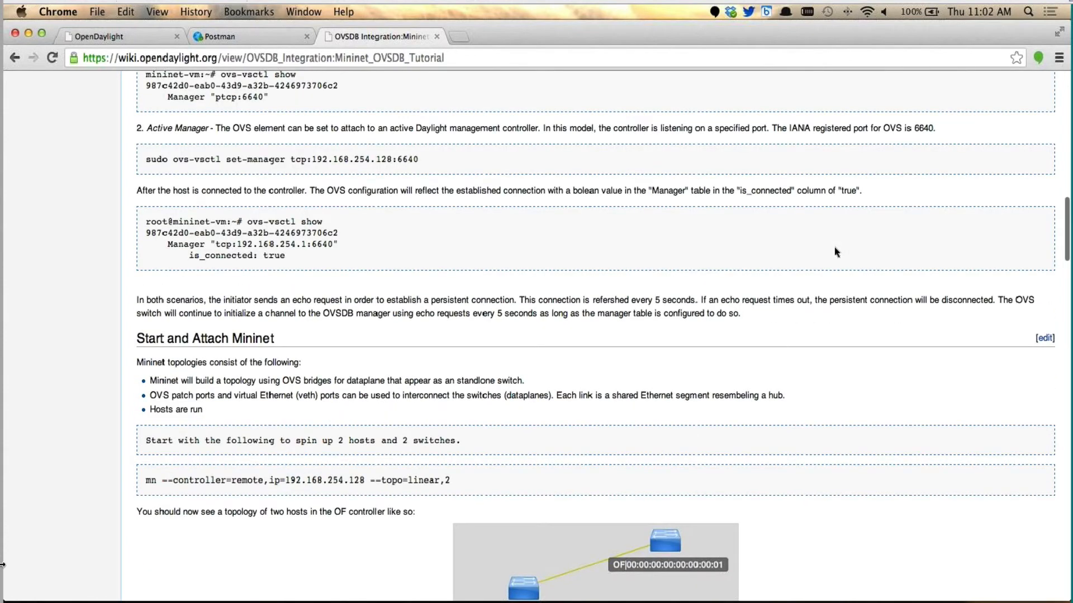
scroll(down, 3)
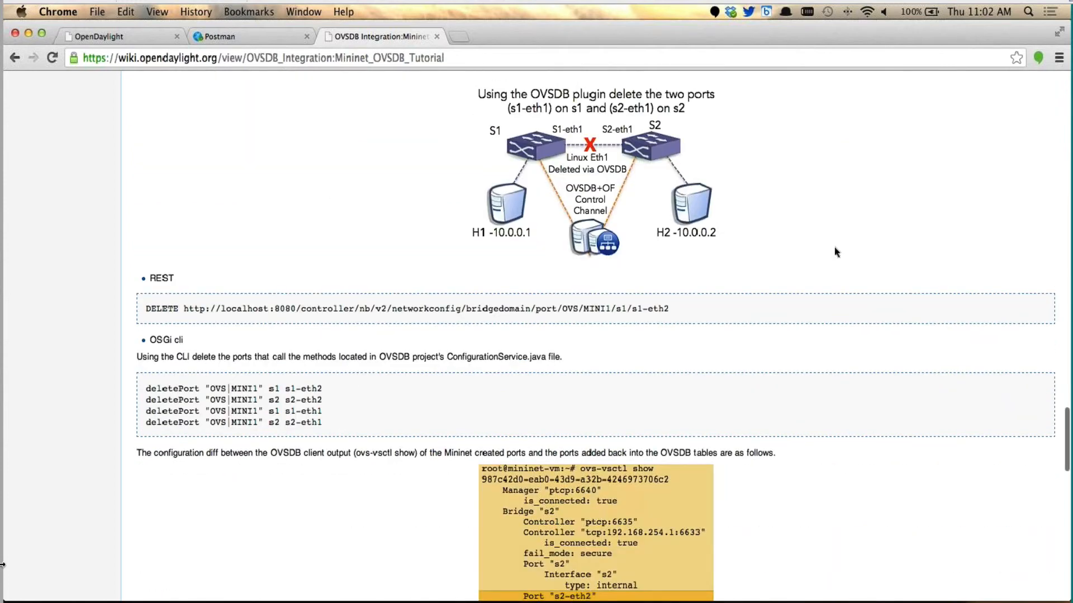
scroll(up, 3)
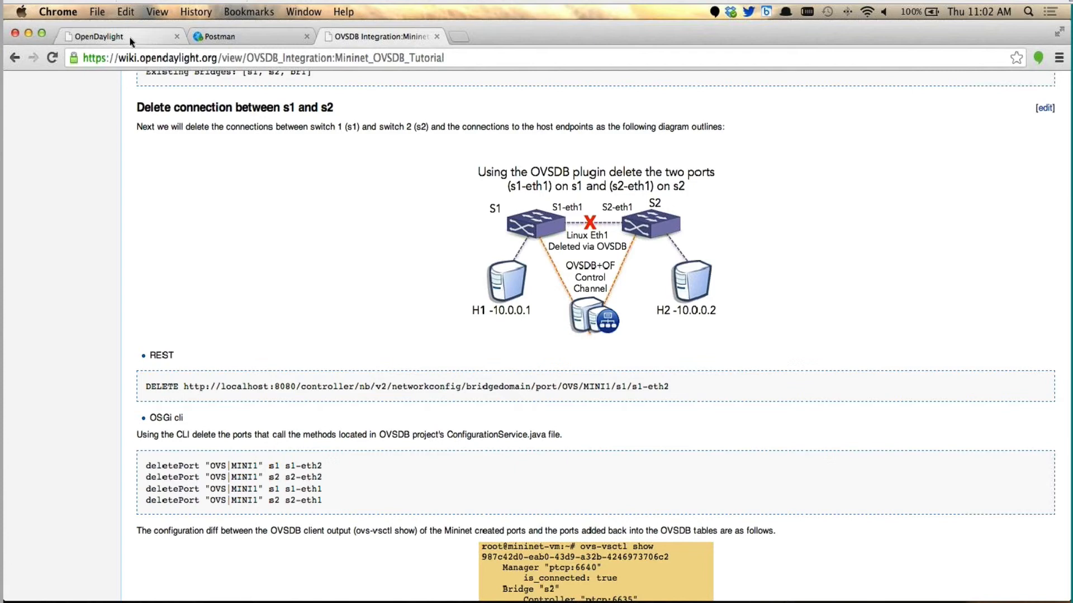
View Devices > Nodes Learned, check Postman's s2-eth2 DELETE result, and return to OpenDaylight.
click(95, 37)
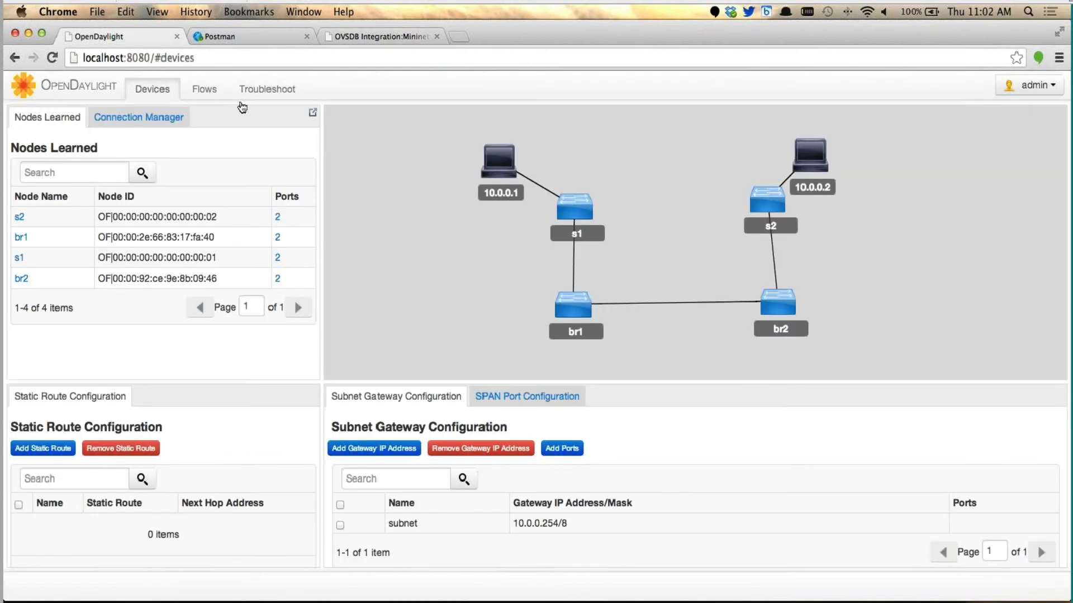
mouse_move(880, 367)
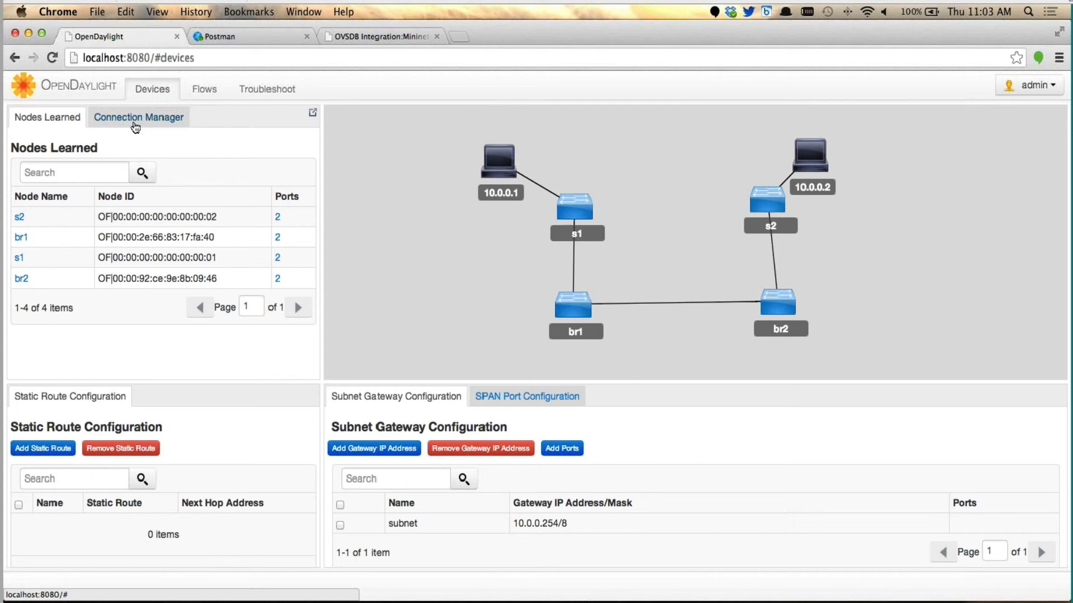
mouse_move(140, 127)
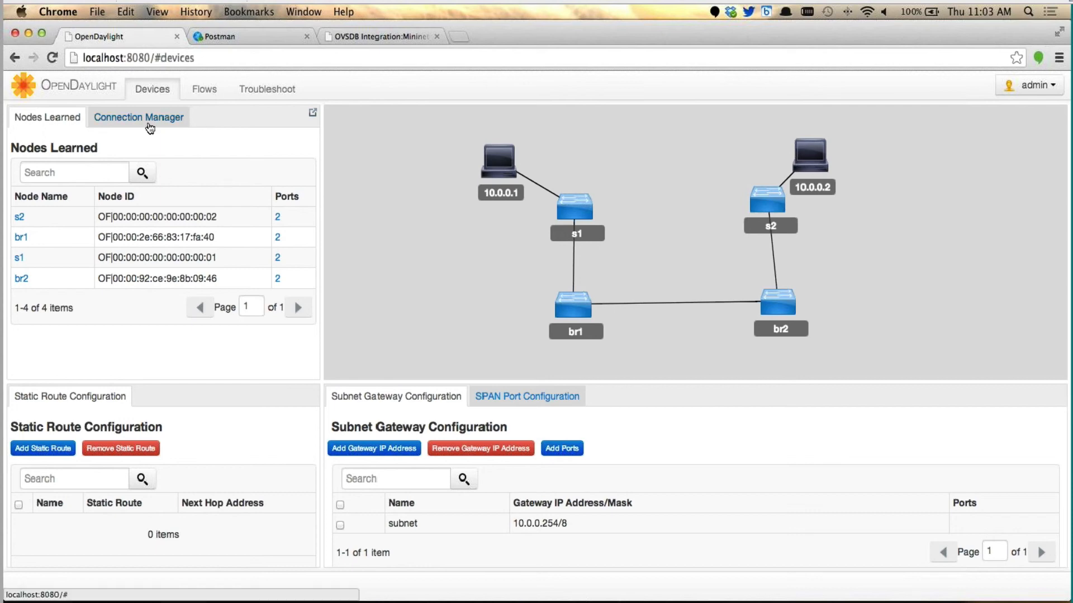
mouse_move(182, 122)
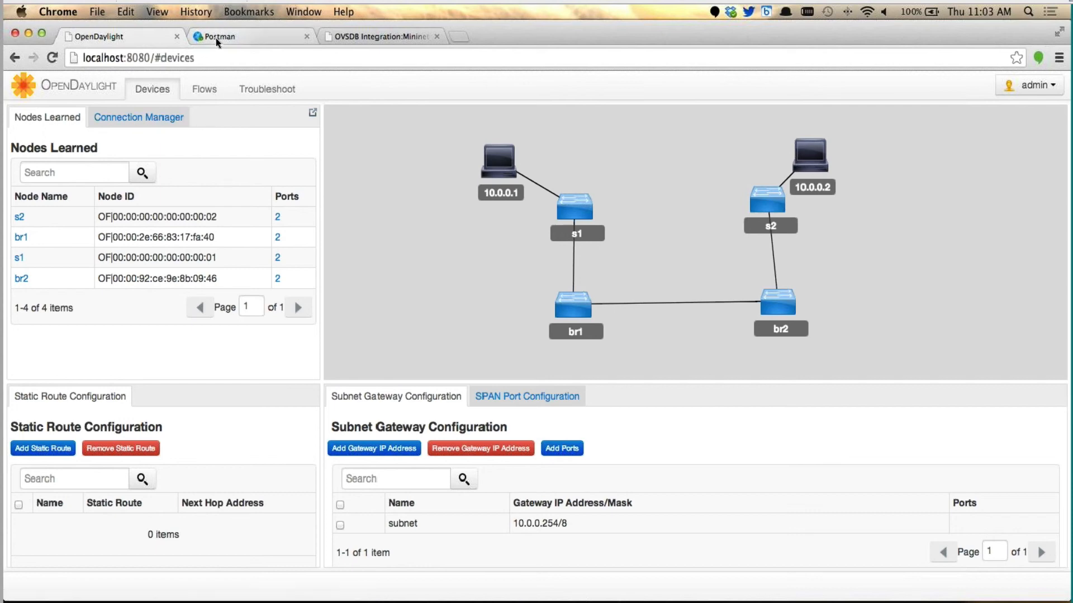
click(219, 36)
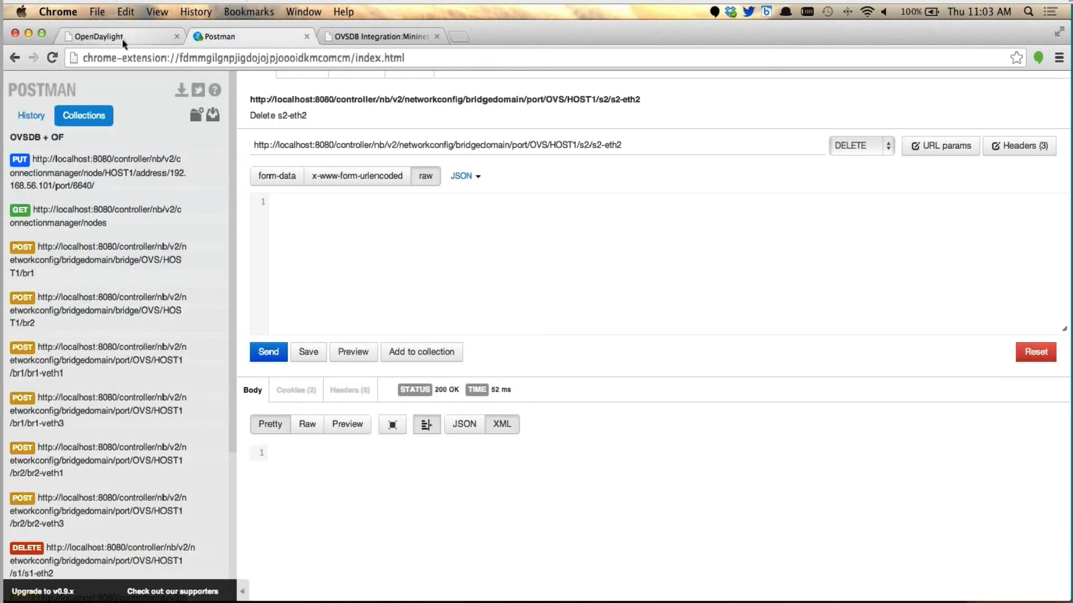
click(100, 36)
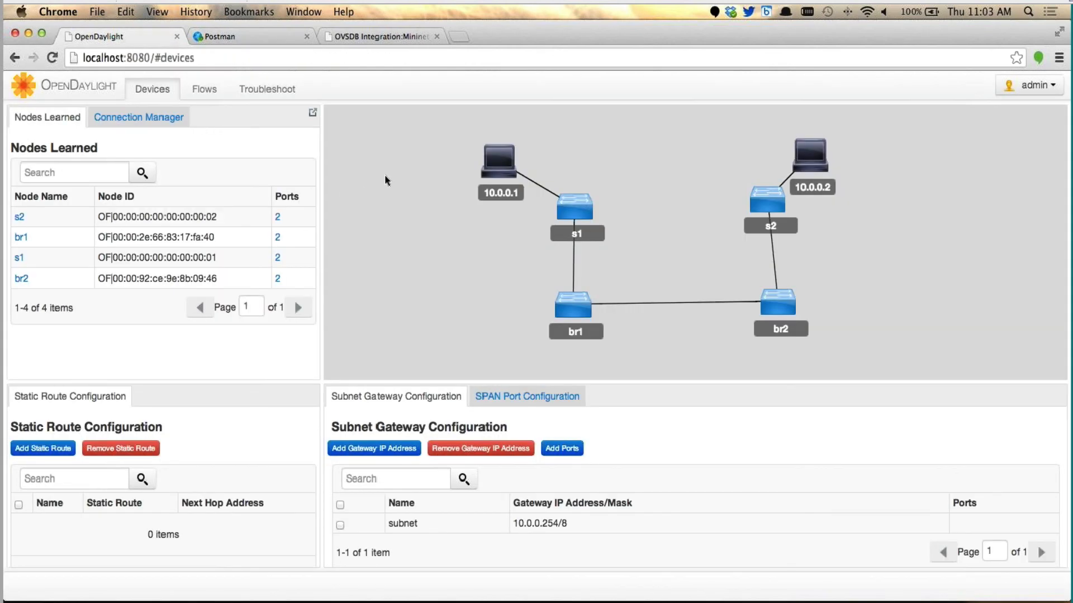